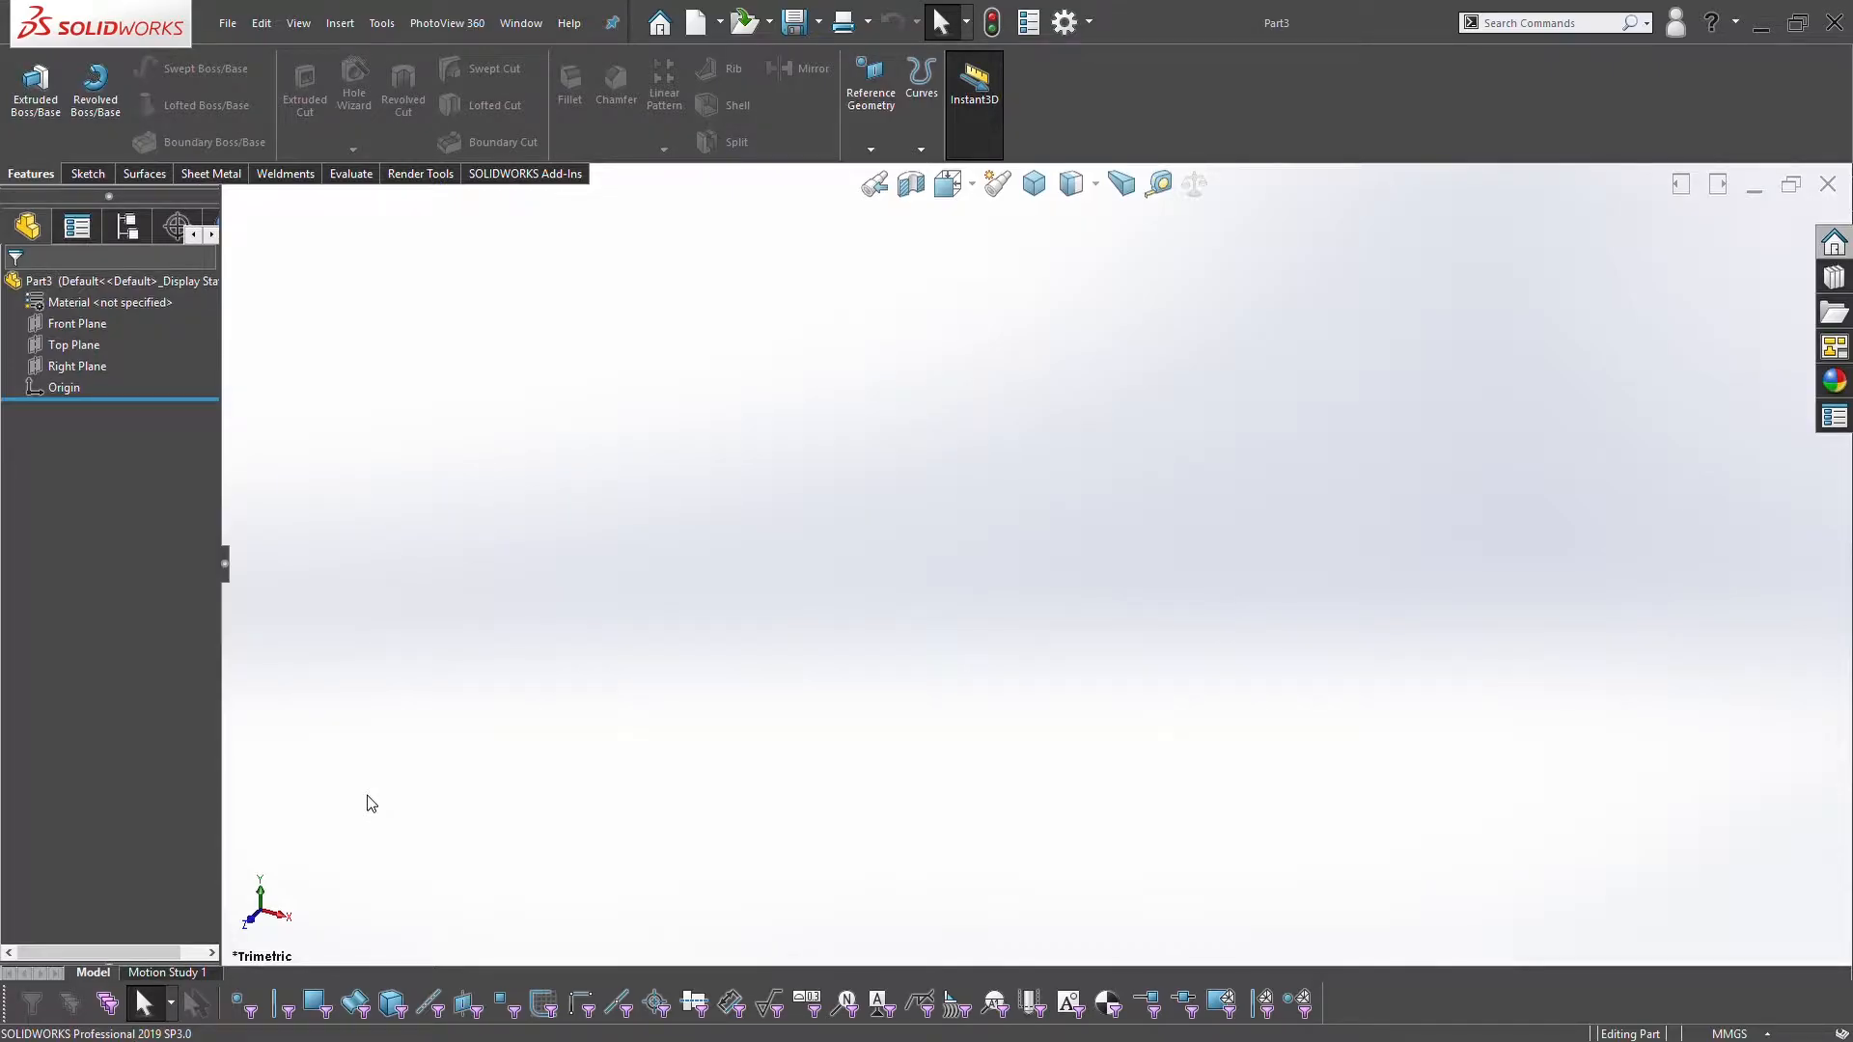
pyautogui.moveTo(449, 705)
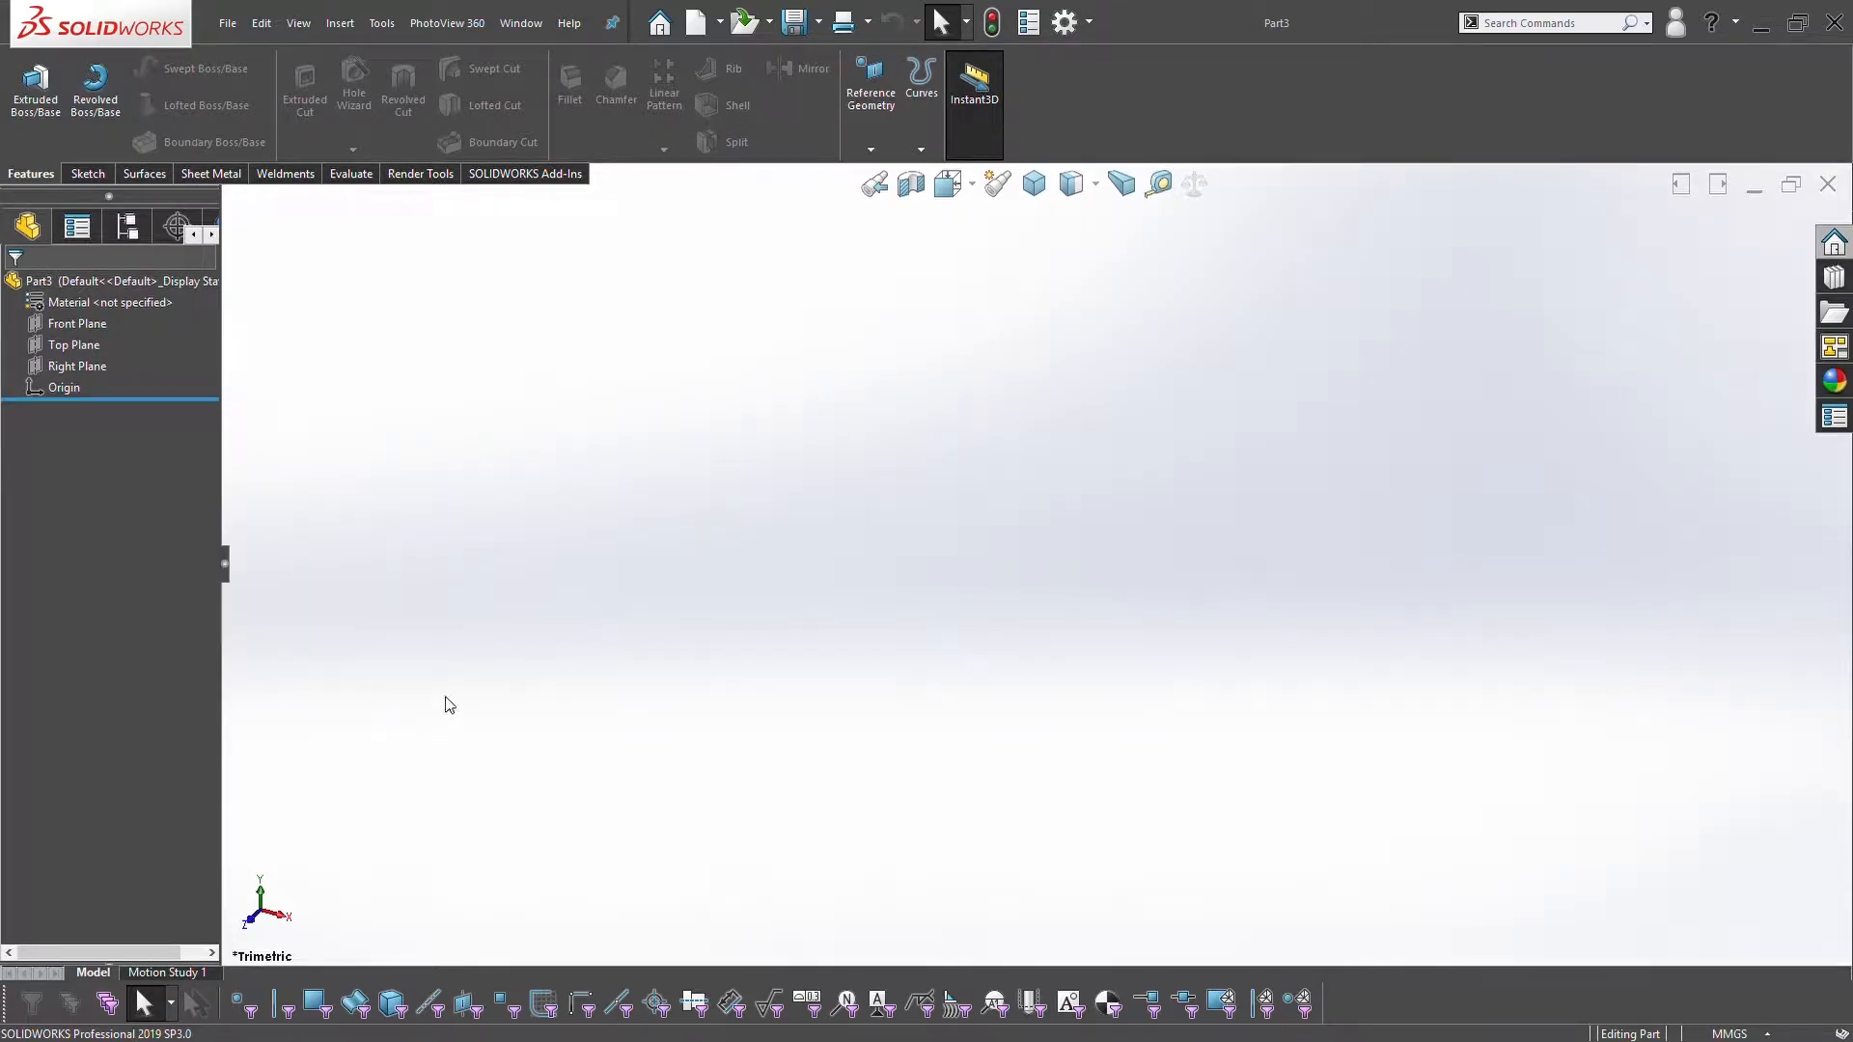
pyautogui.moveTo(772, 604)
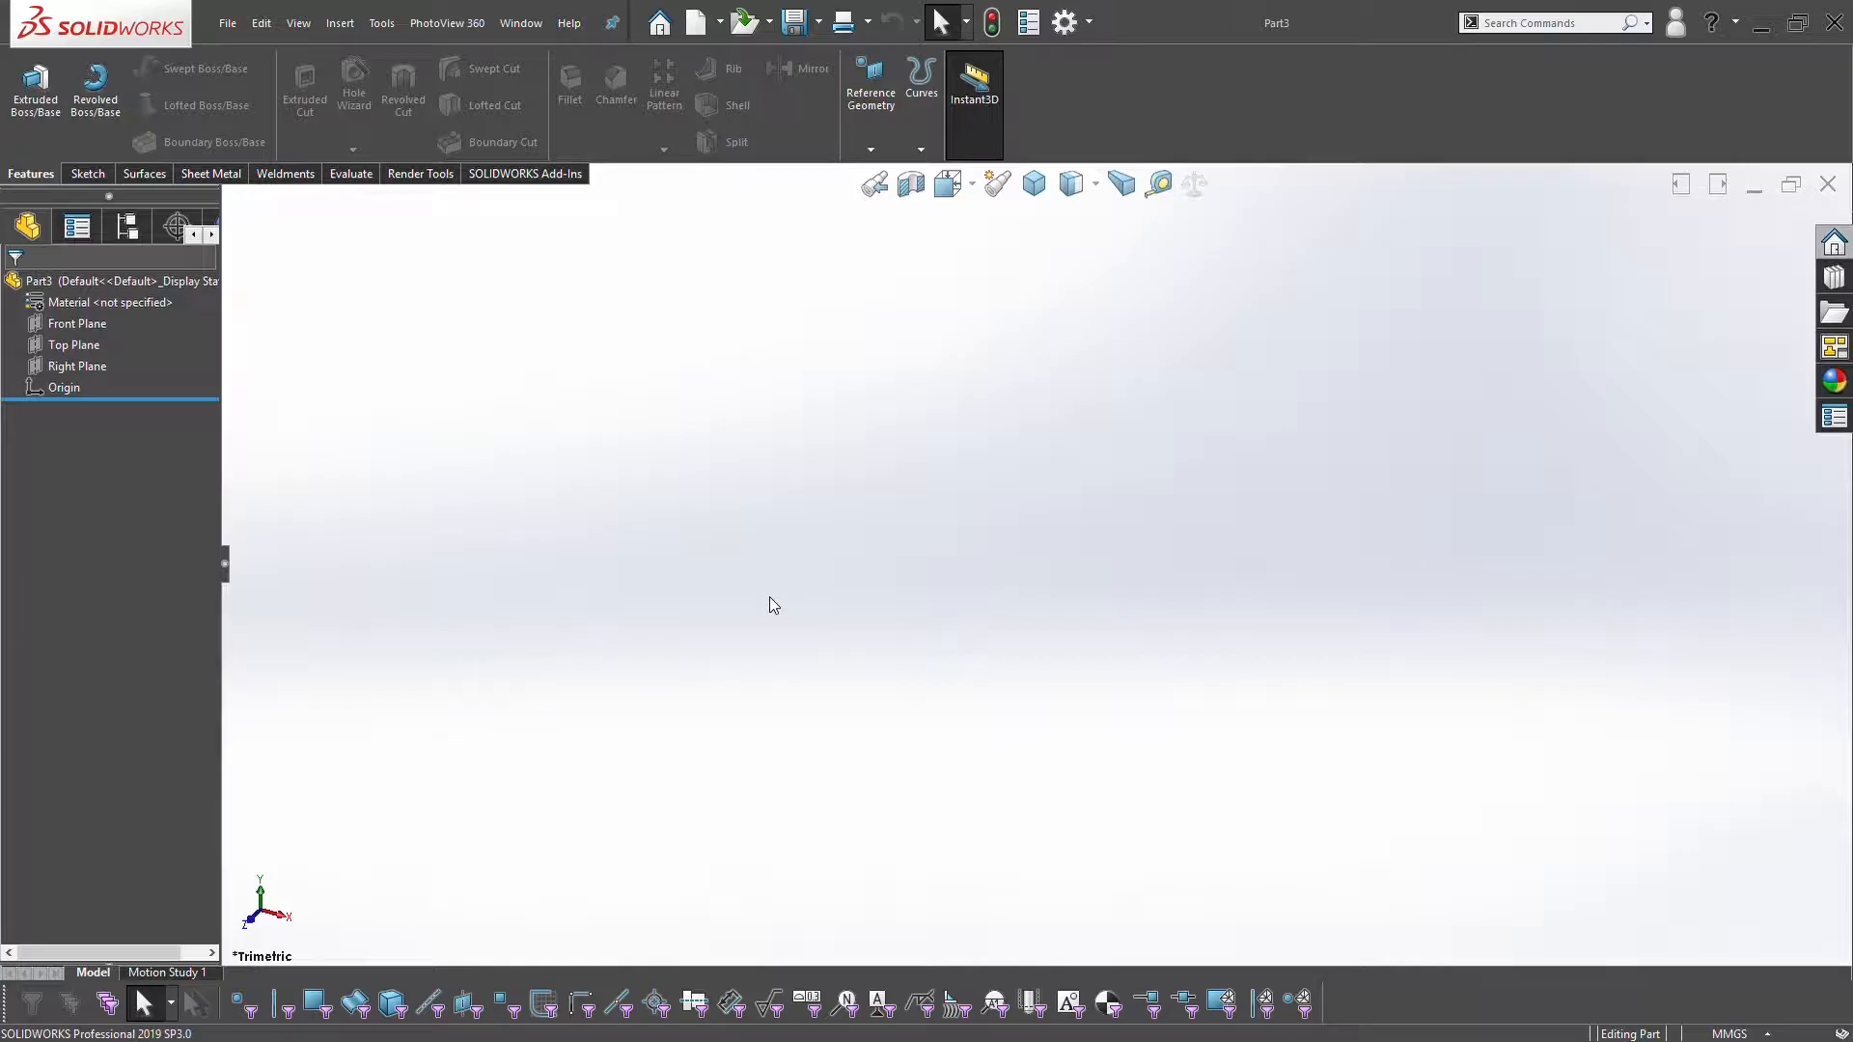
pyautogui.moveTo(772, 614)
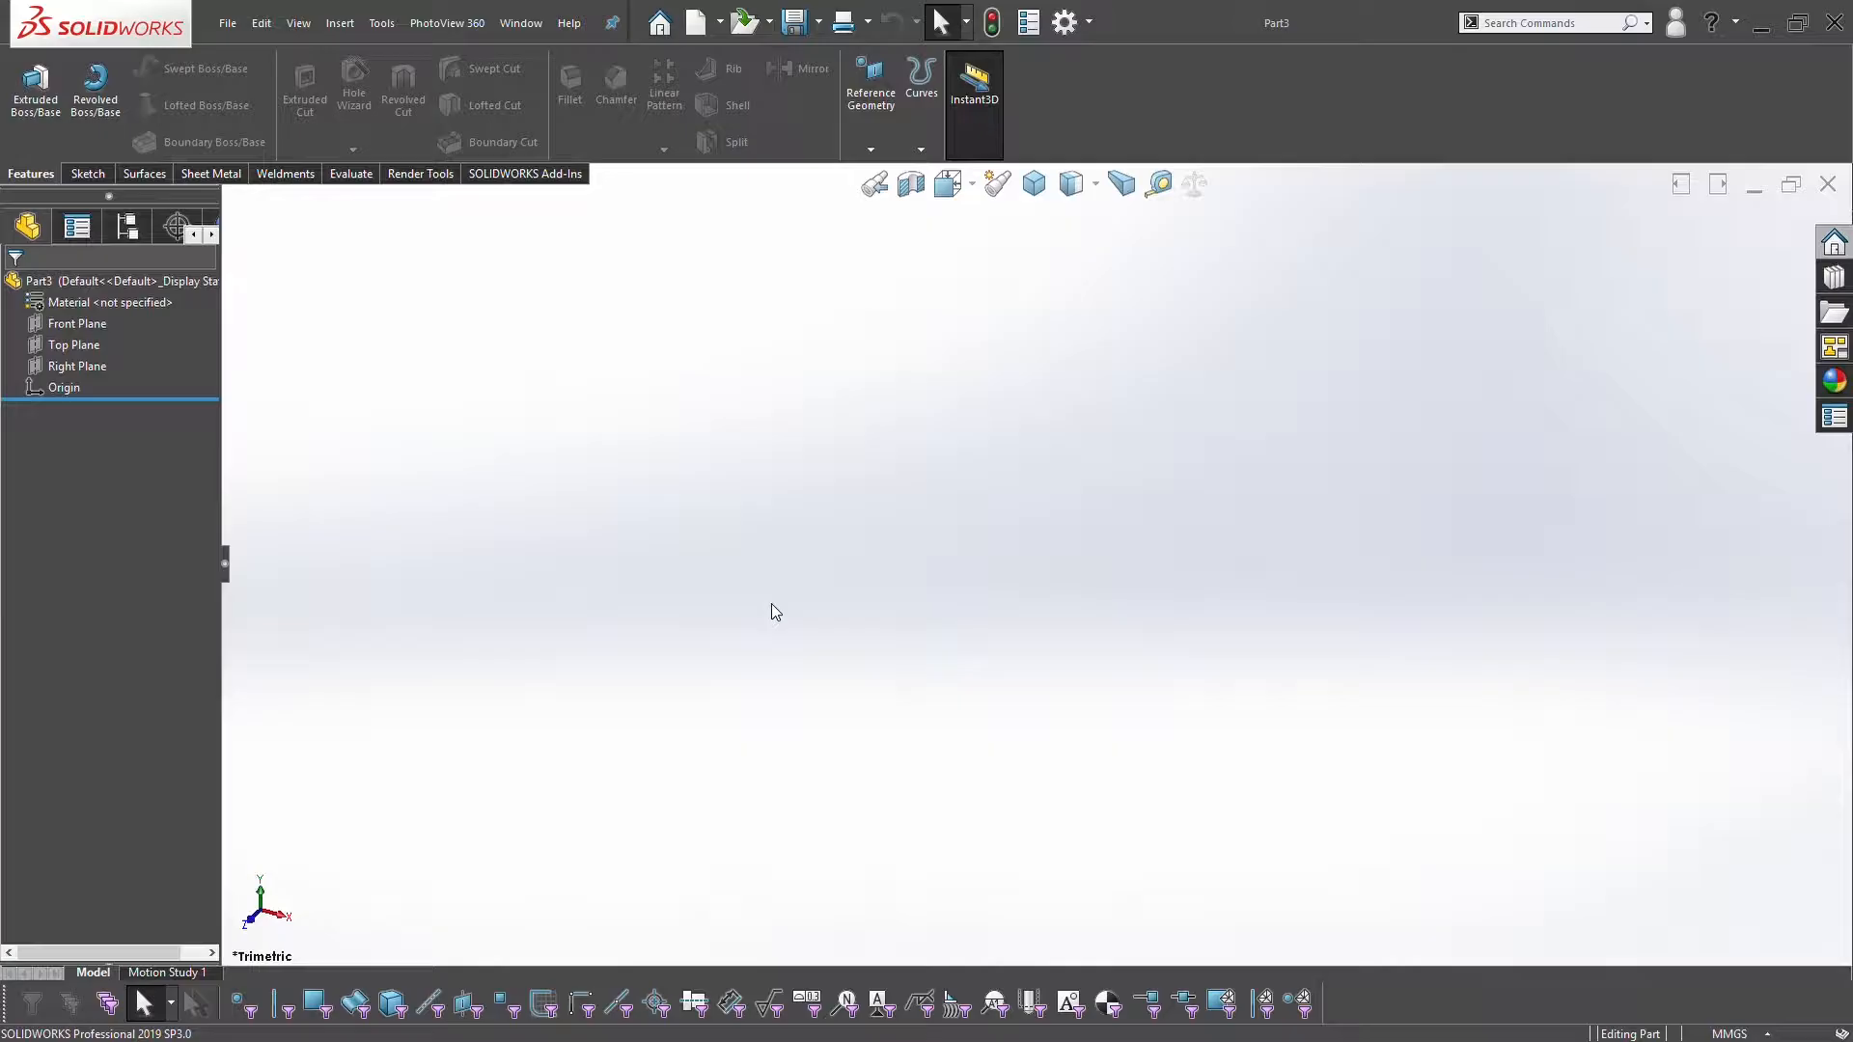
pyautogui.moveTo(362, 432)
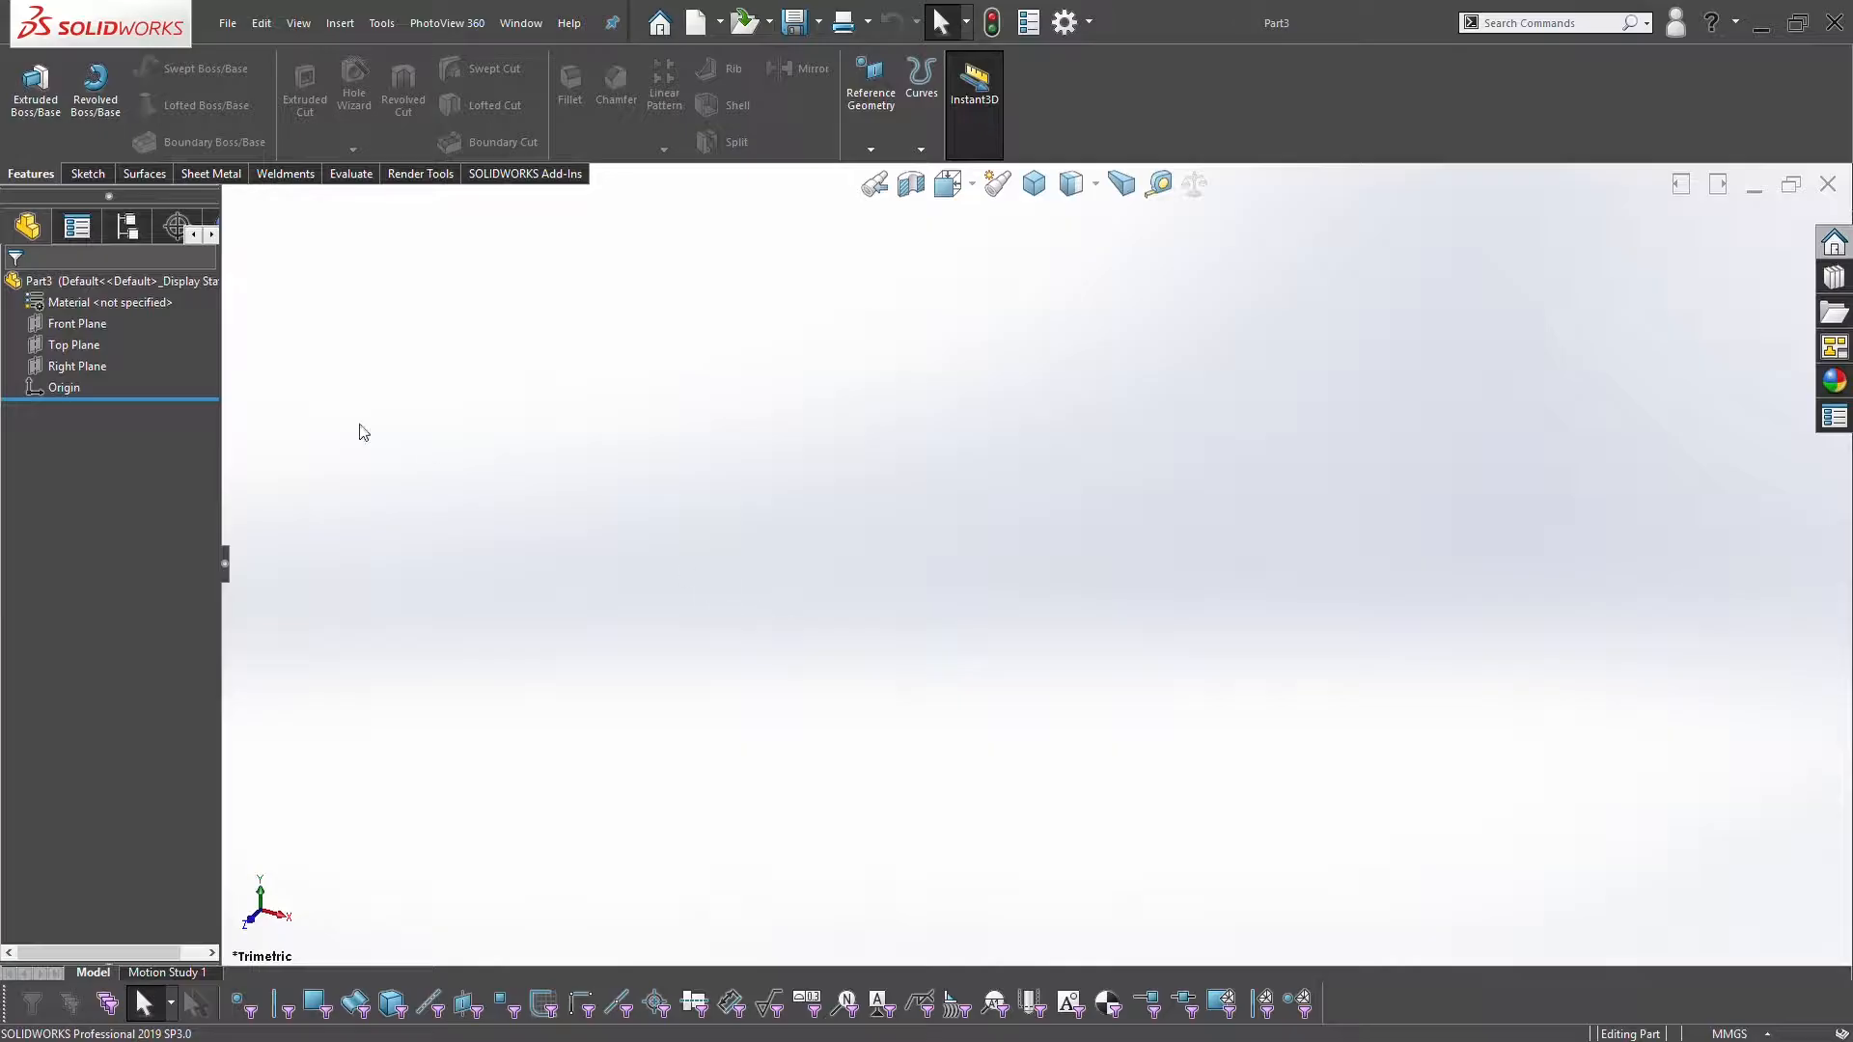
# Sketch a Ø100 mm circle on the Top Plane with a 5 mm inward offset circle forming a ring
pyautogui.click(74, 344)
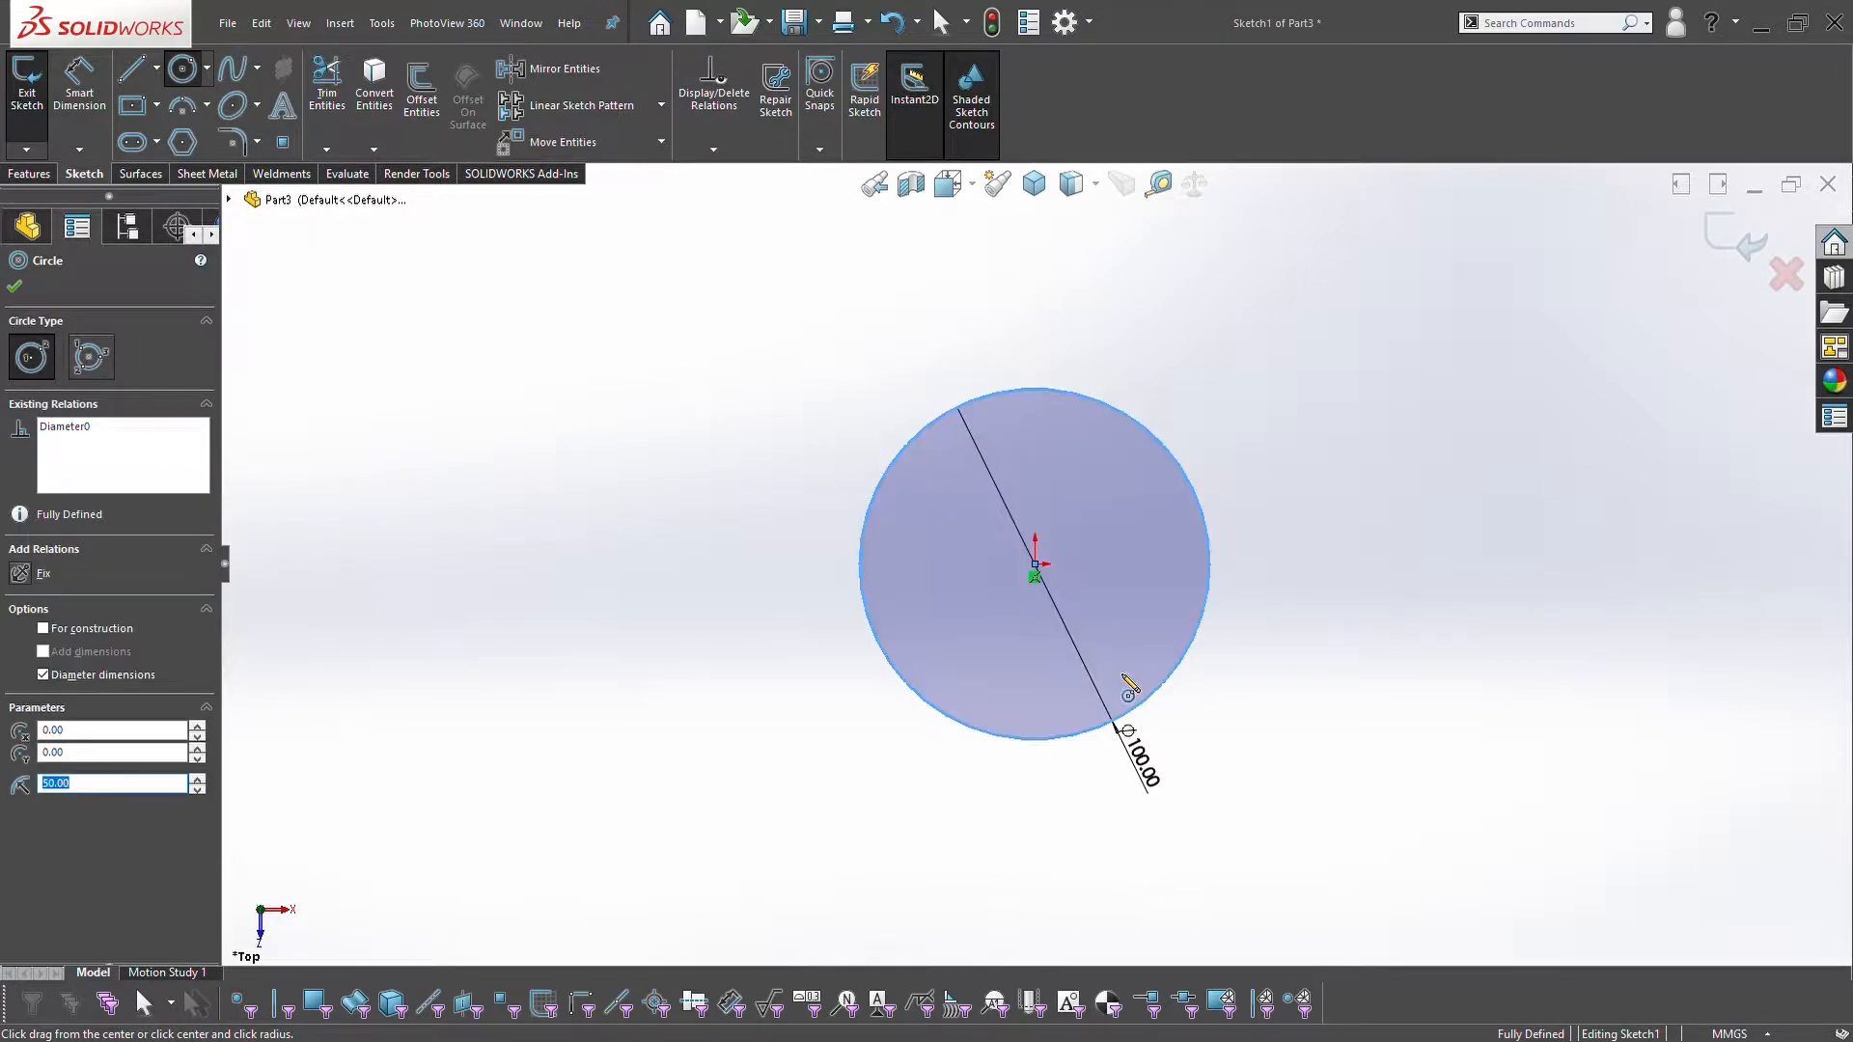
pyautogui.click(420, 87)
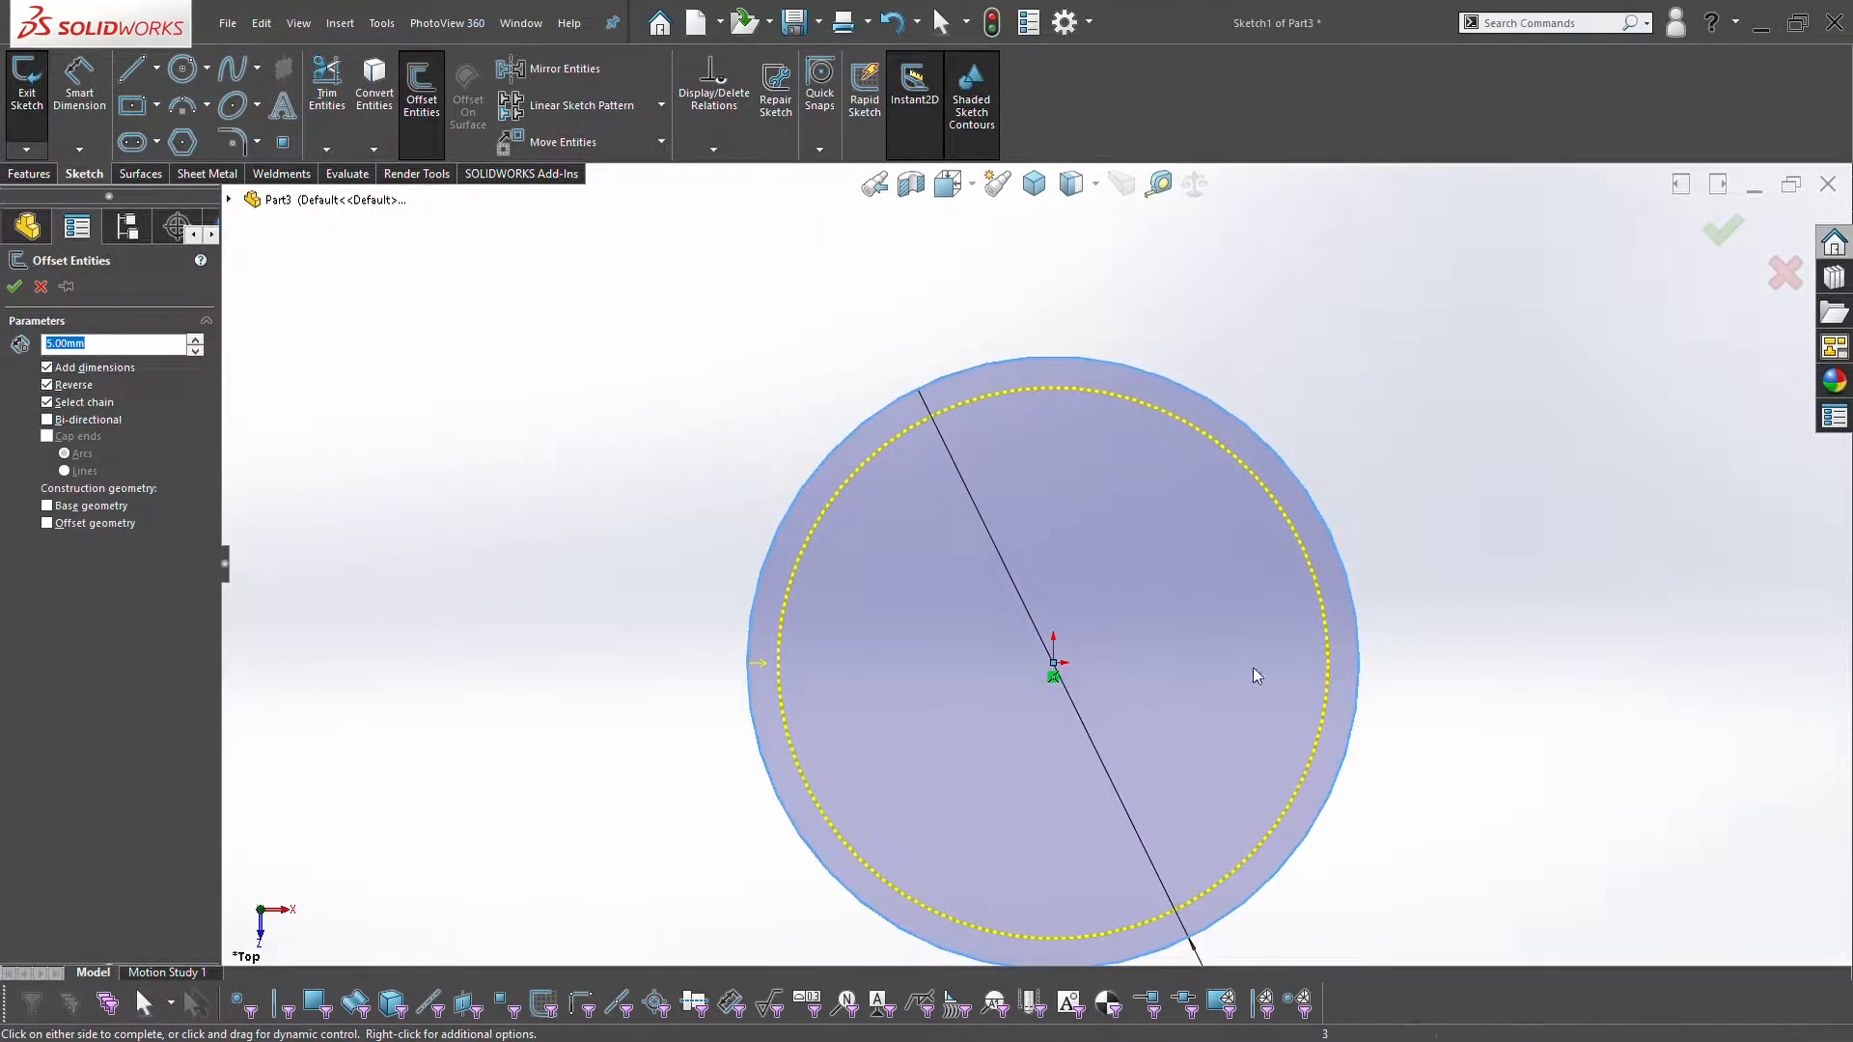
pyautogui.click(11, 286)
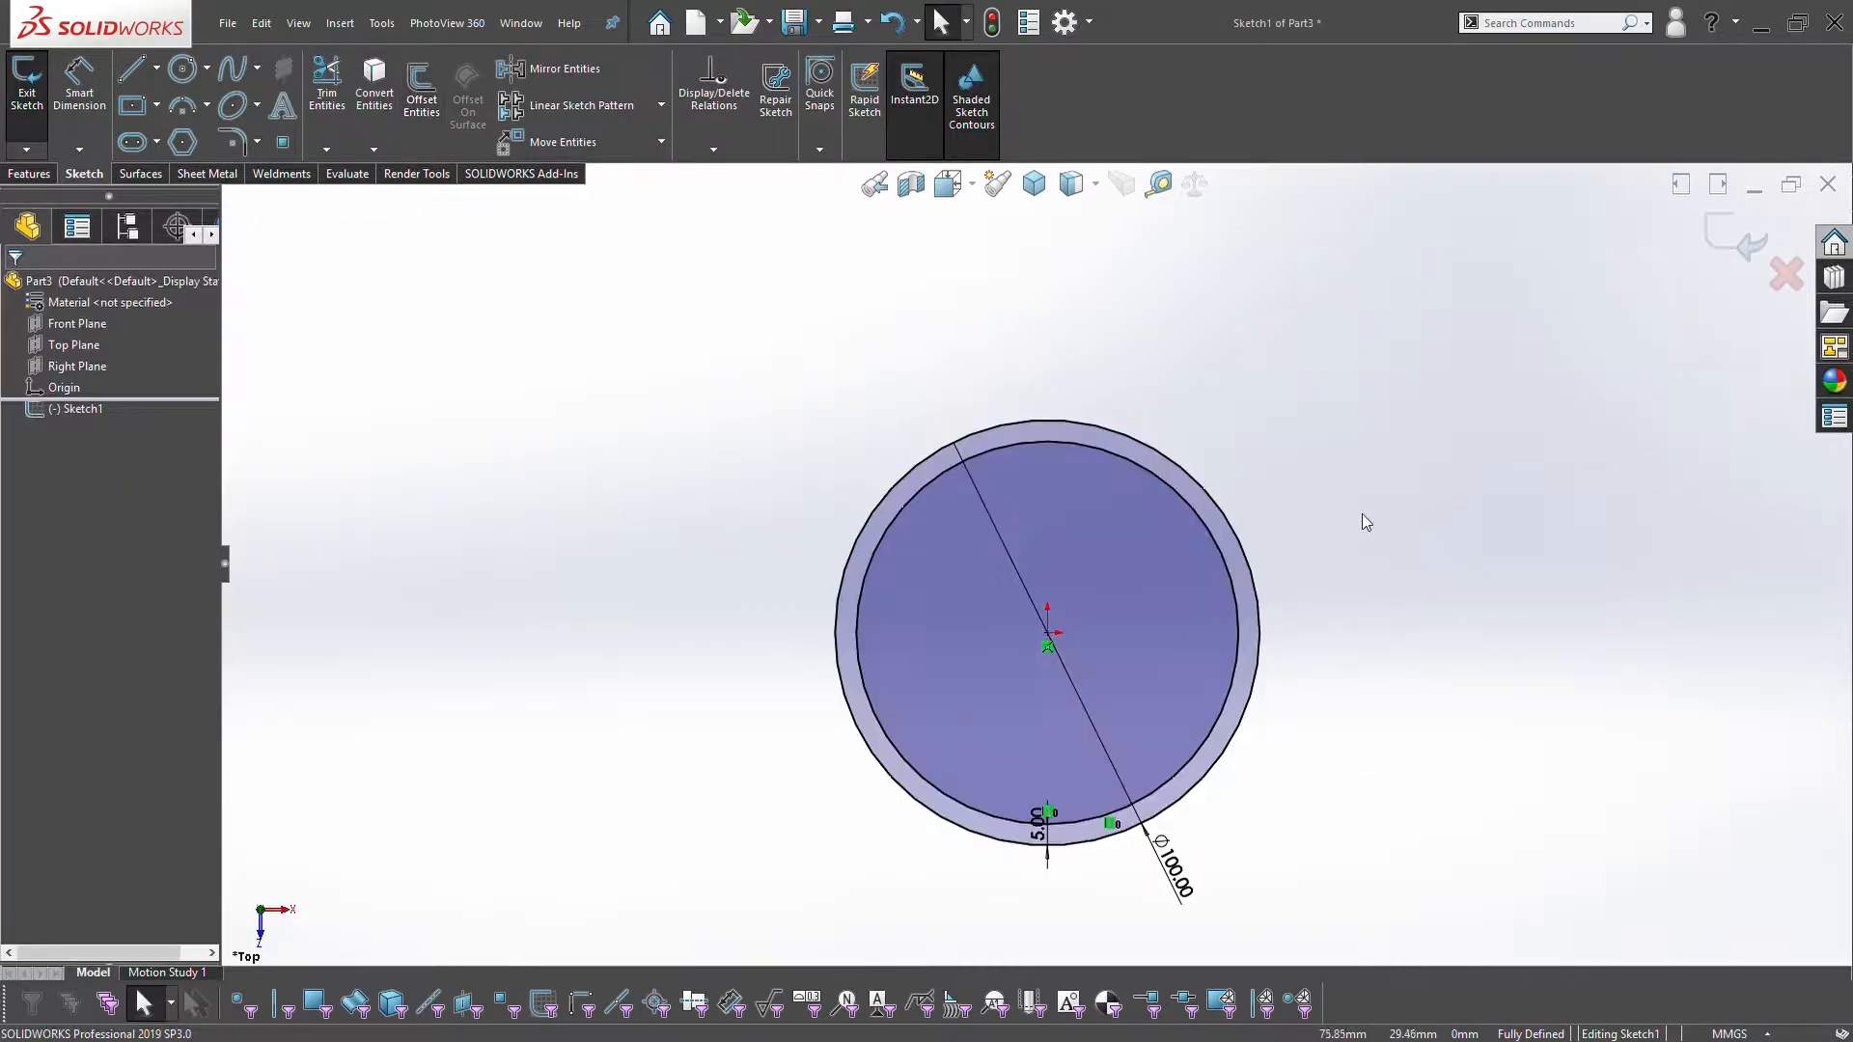
pyautogui.click(27, 174)
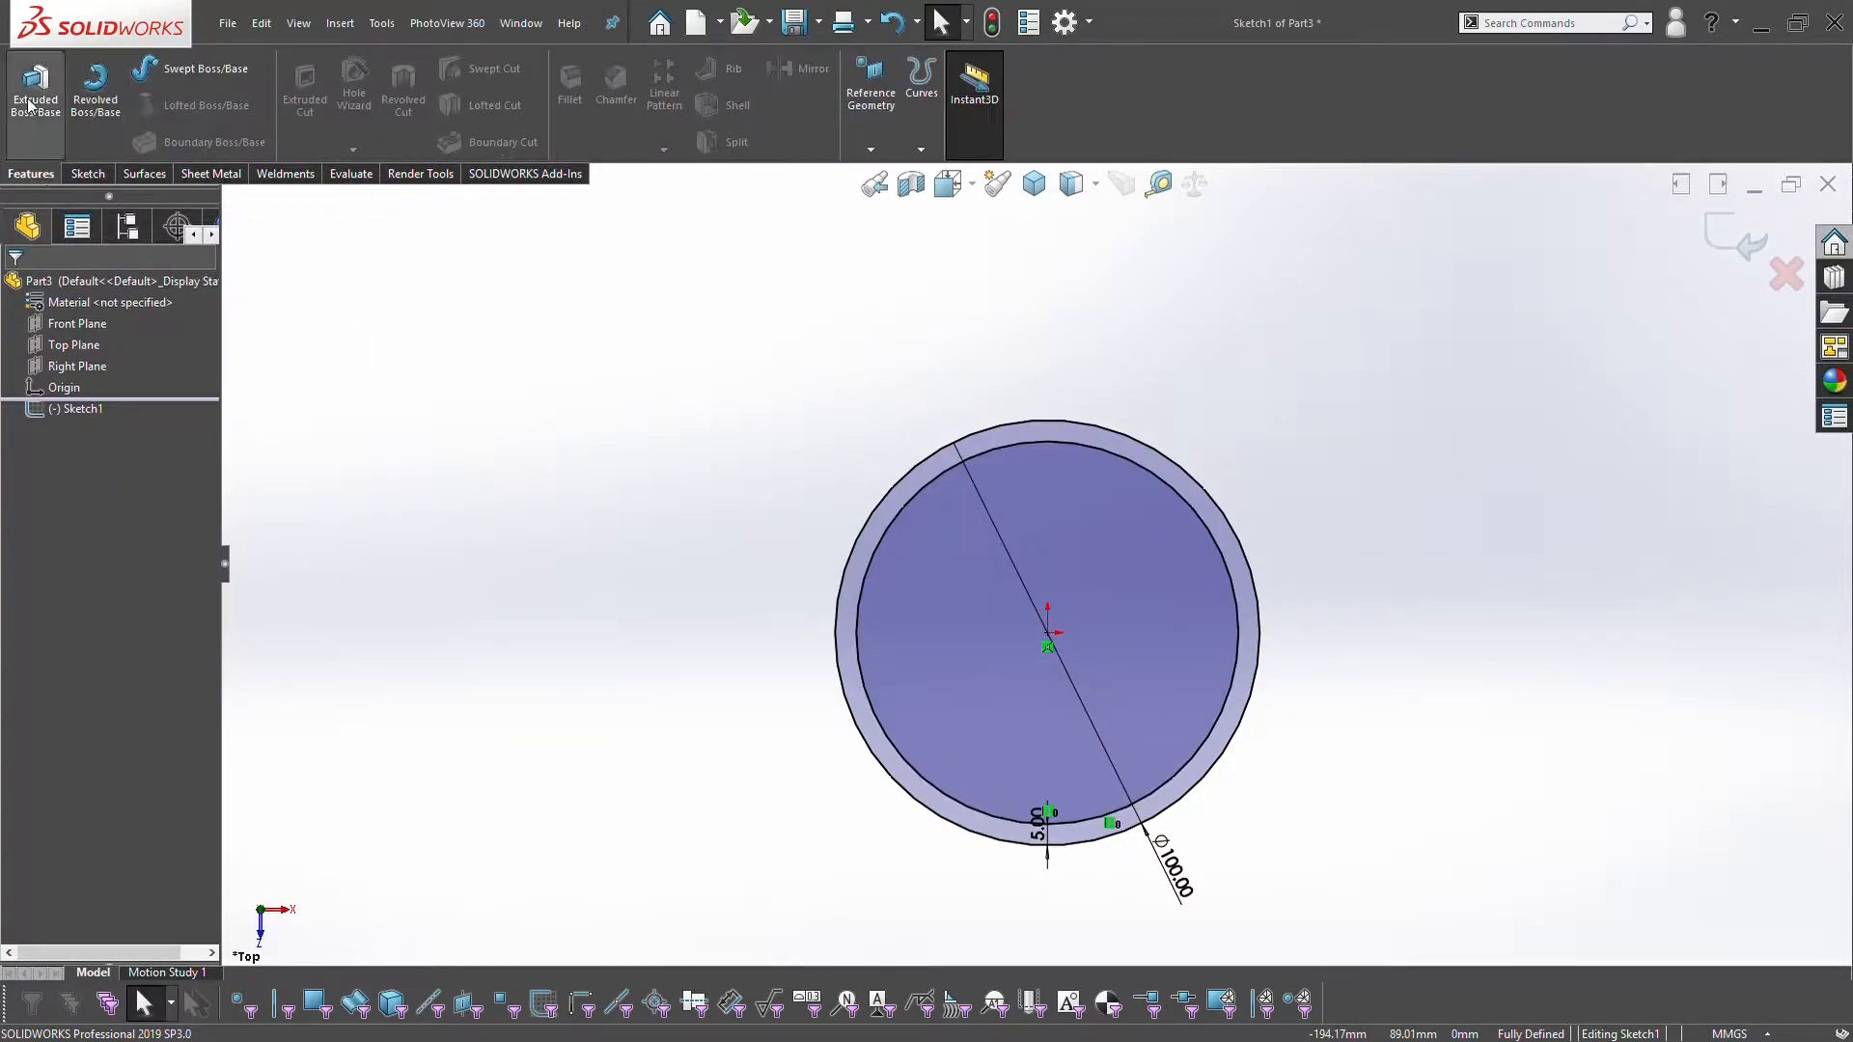
# Extrude the ring profile into a hollow tube solid, Boss-Extrude1
pyautogui.click(32, 85)
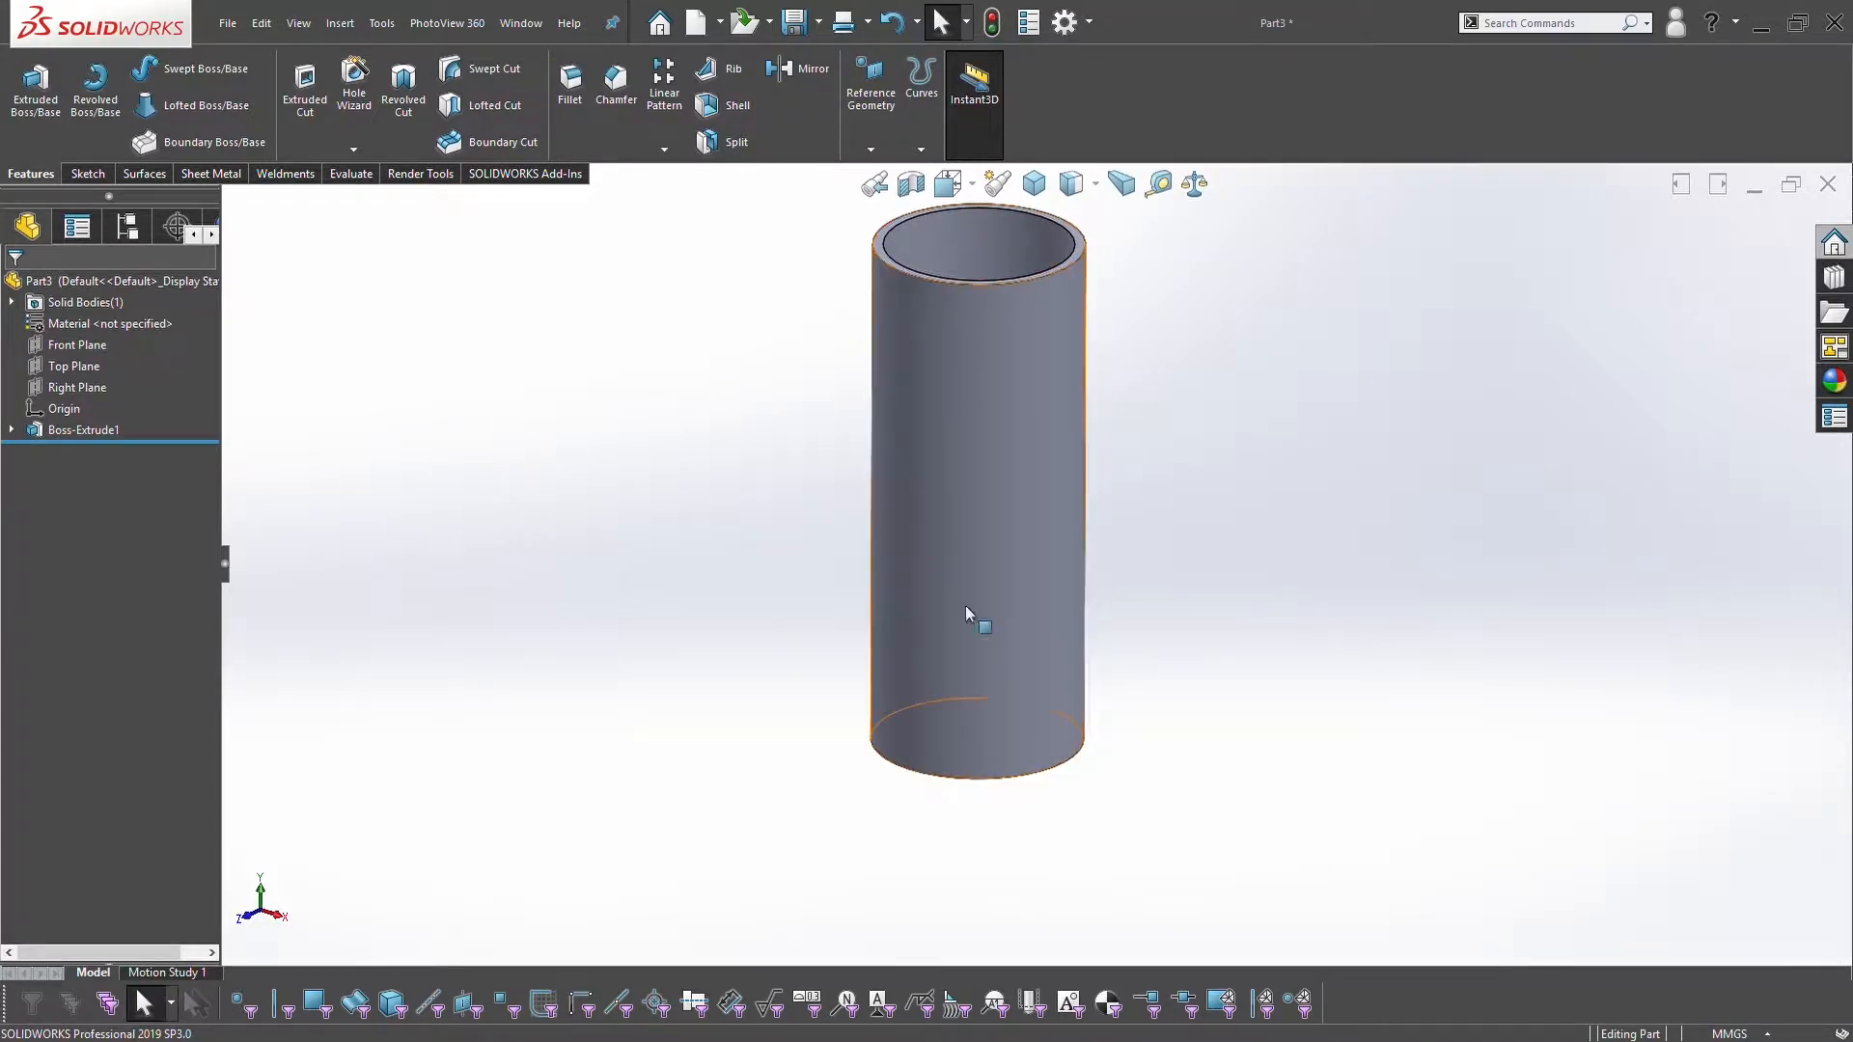
pyautogui.click(85, 429)
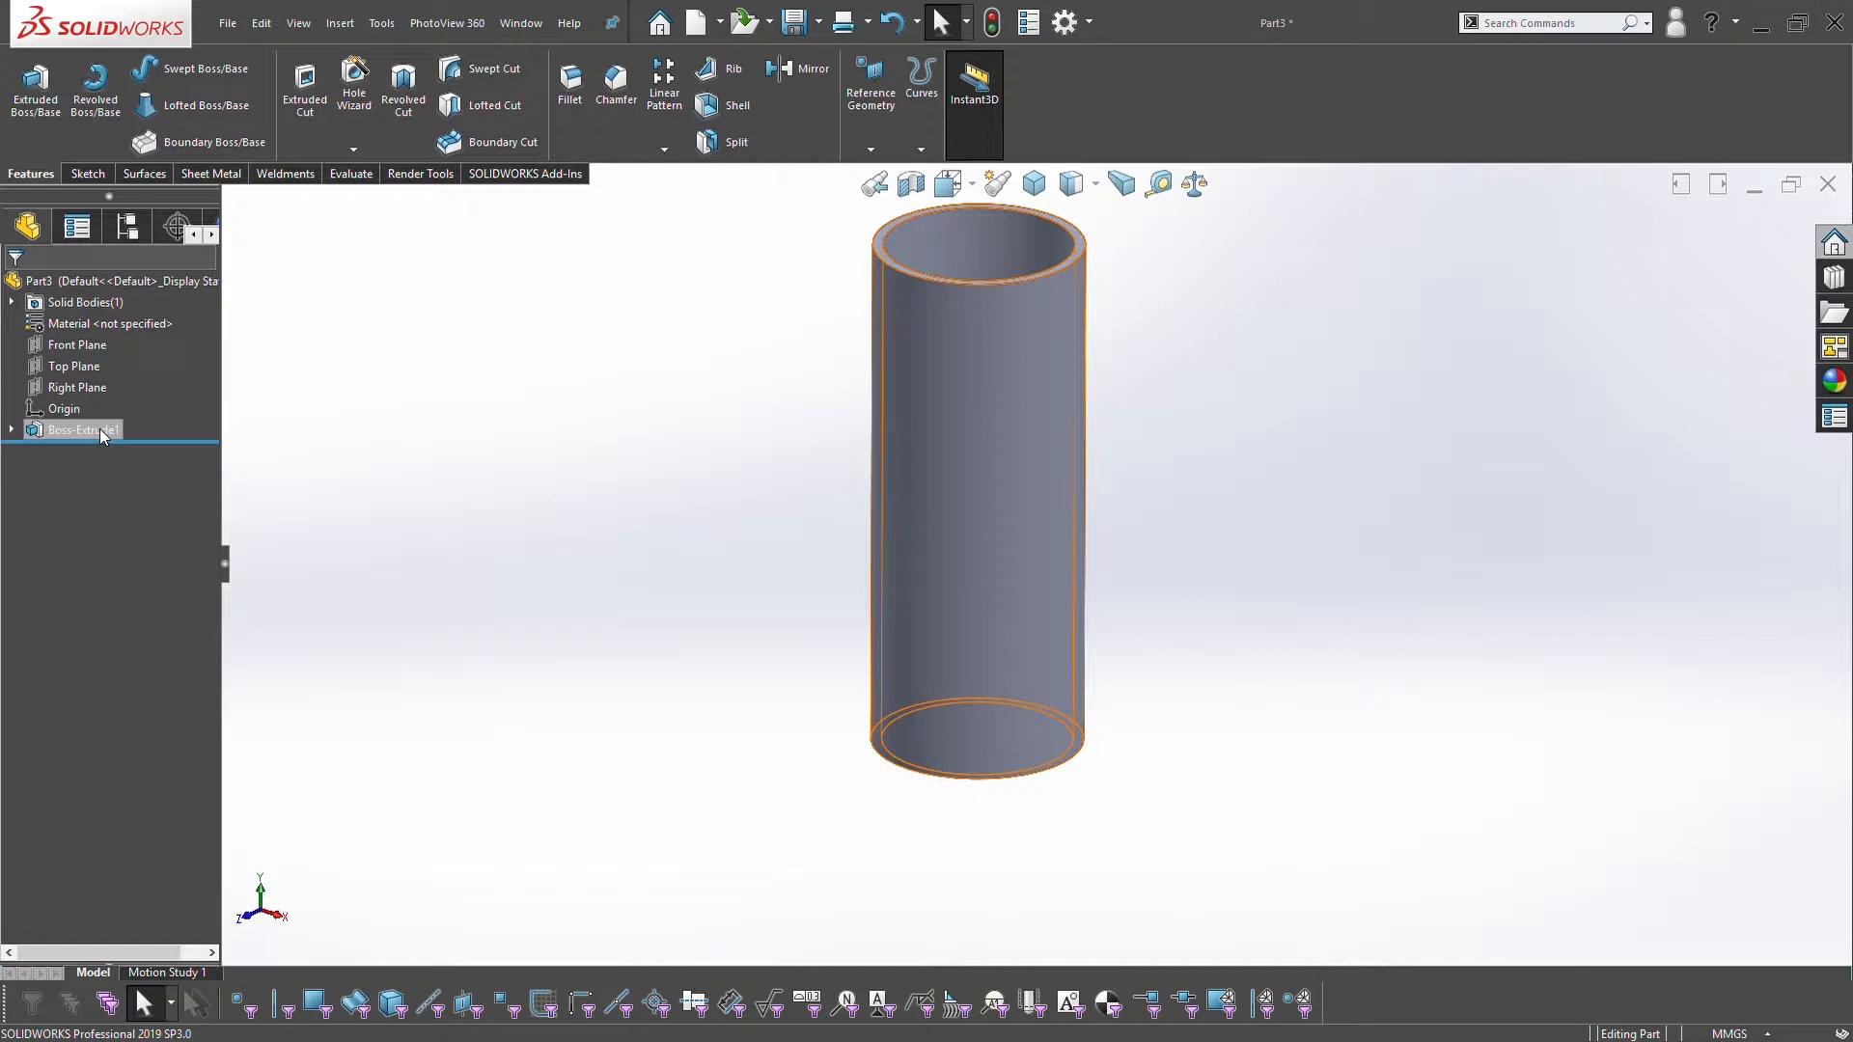
pyautogui.click(610, 569)
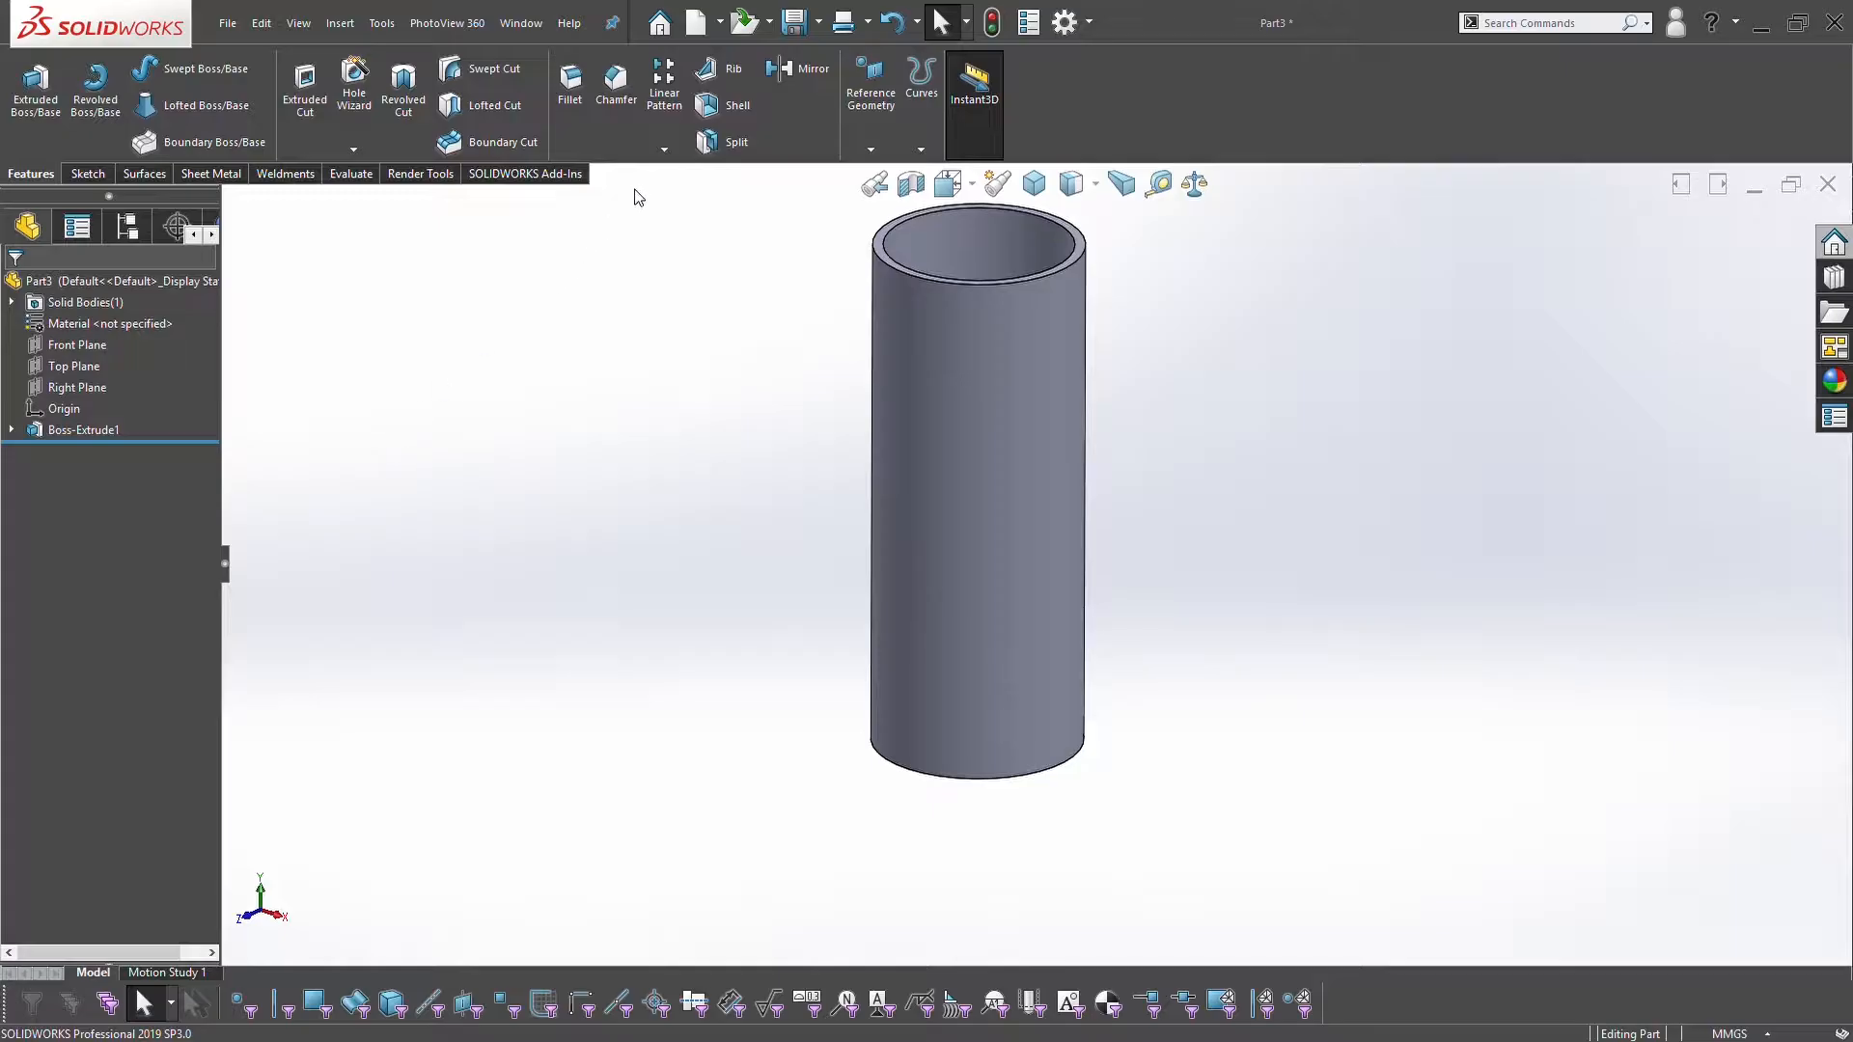
# Sketch a Ø10 mm circle on the Front Plane, 20 mm above the tube's bottom edge
pyautogui.click(77, 344)
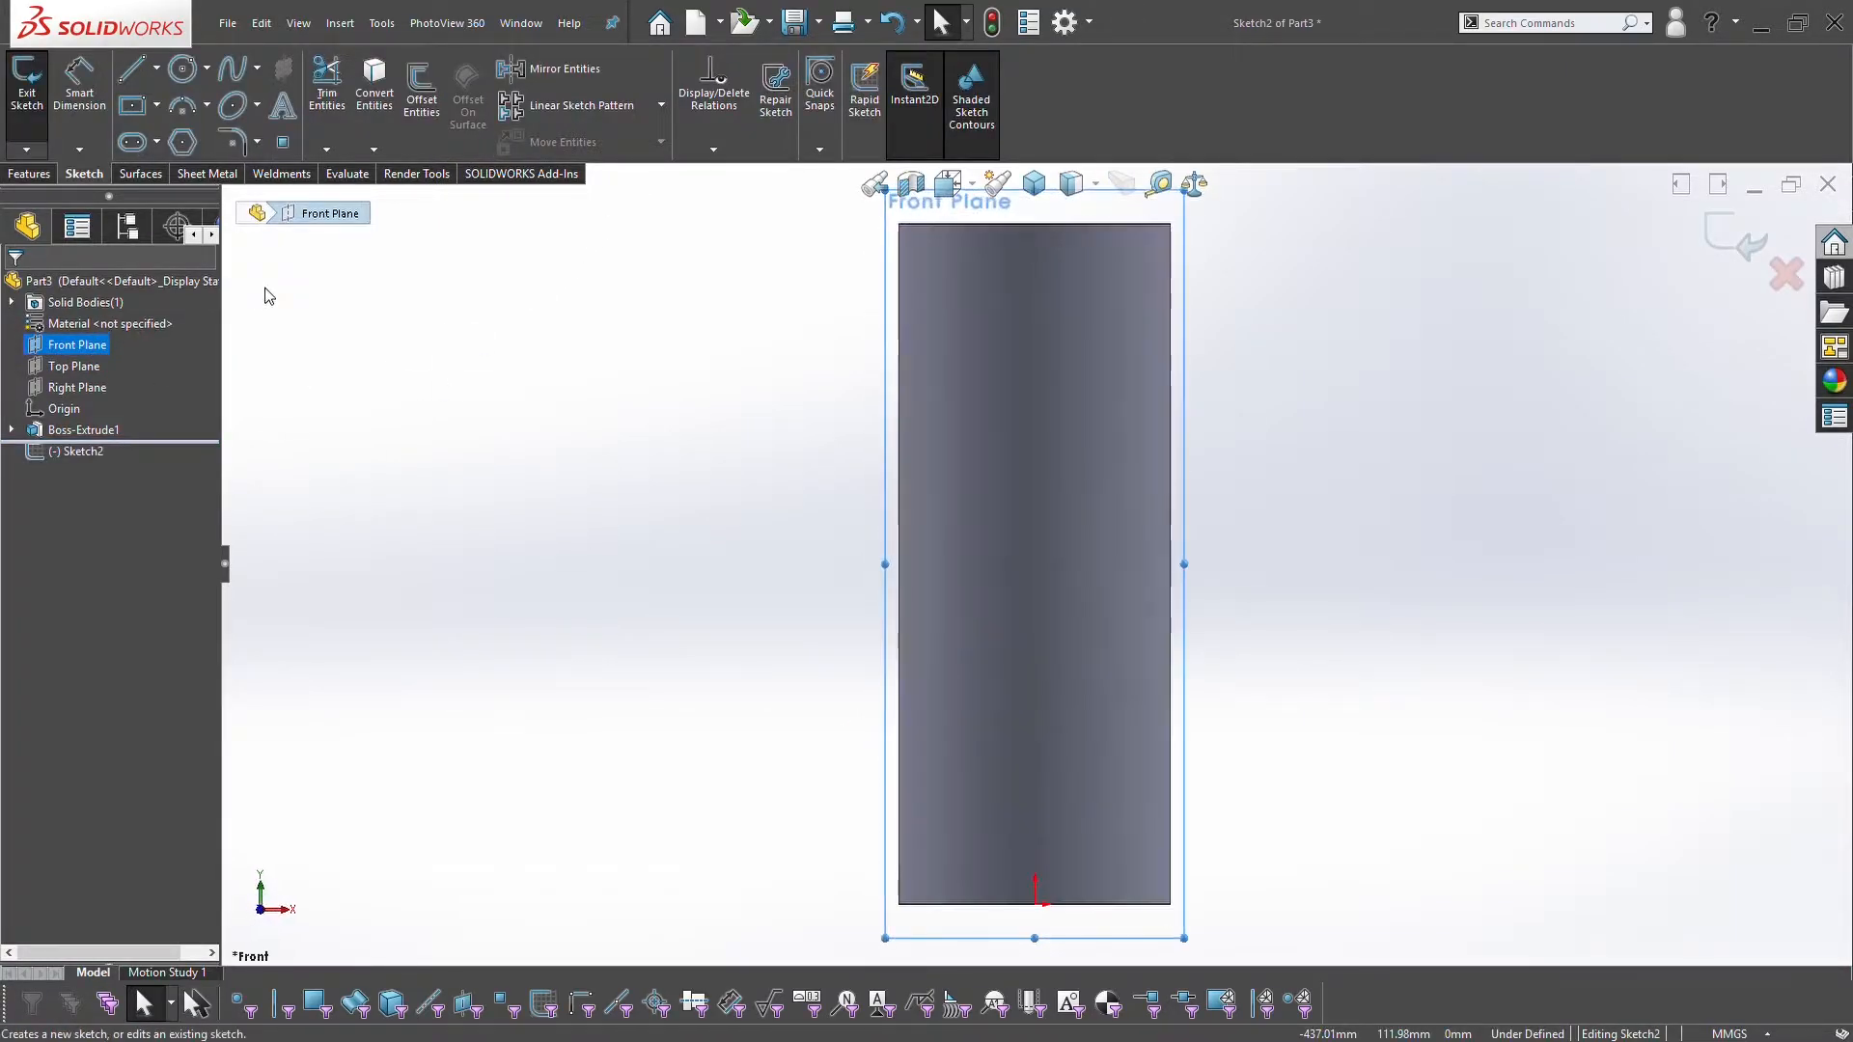
pyautogui.click(178, 70)
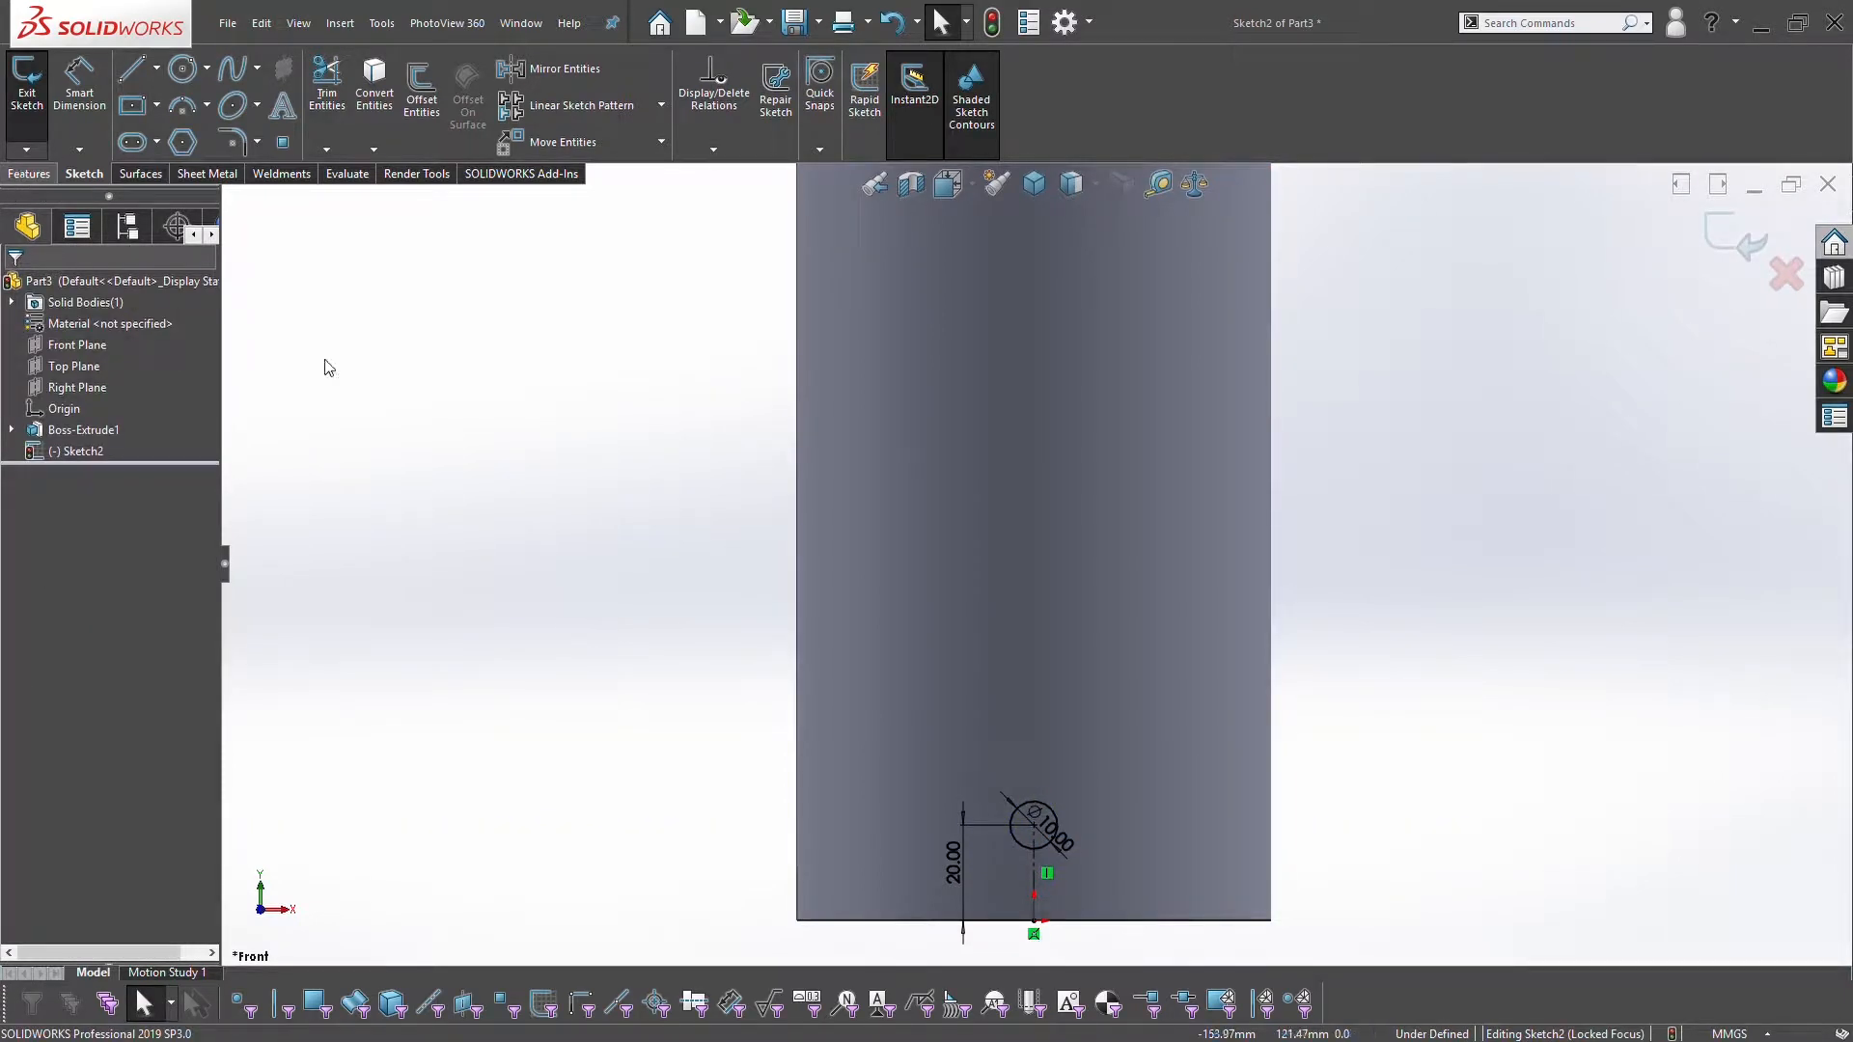
pyautogui.click(29, 174)
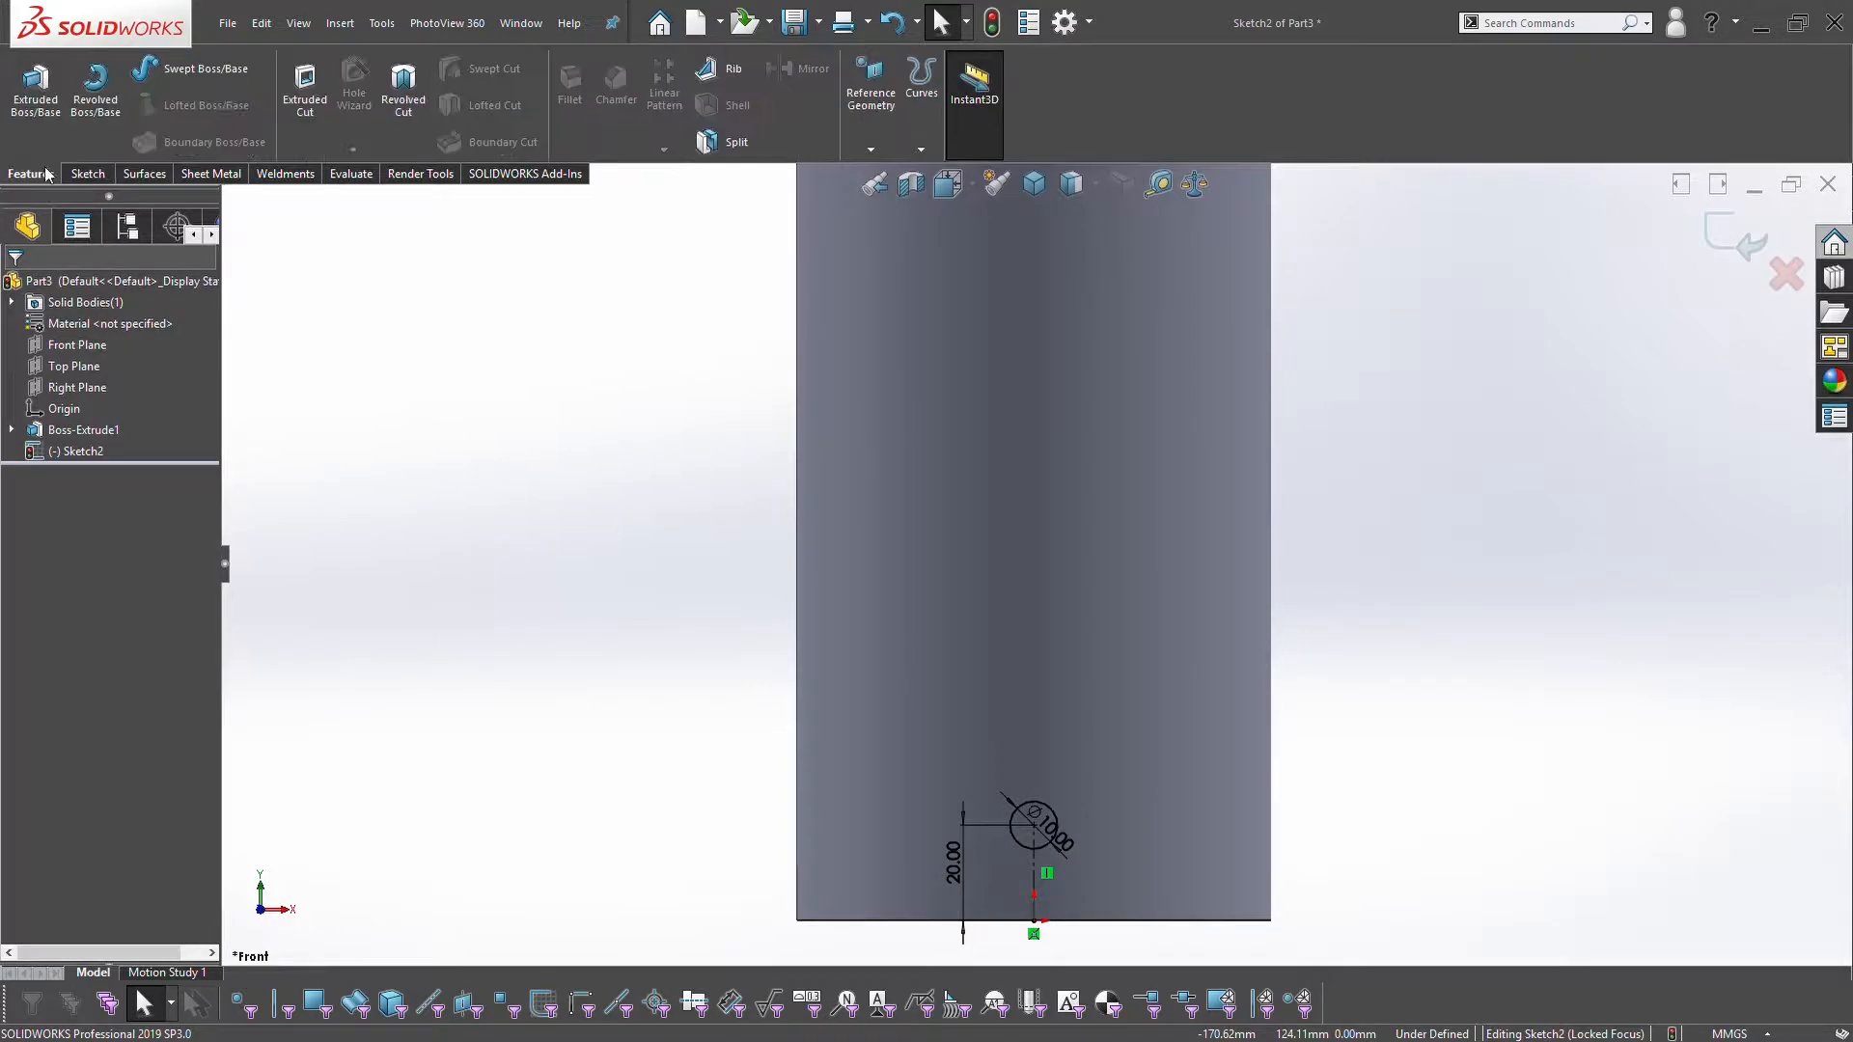
# Cut the 10 mm circle through all as a hole near the tube's base, Cut-Extrude1
pyautogui.click(305, 91)
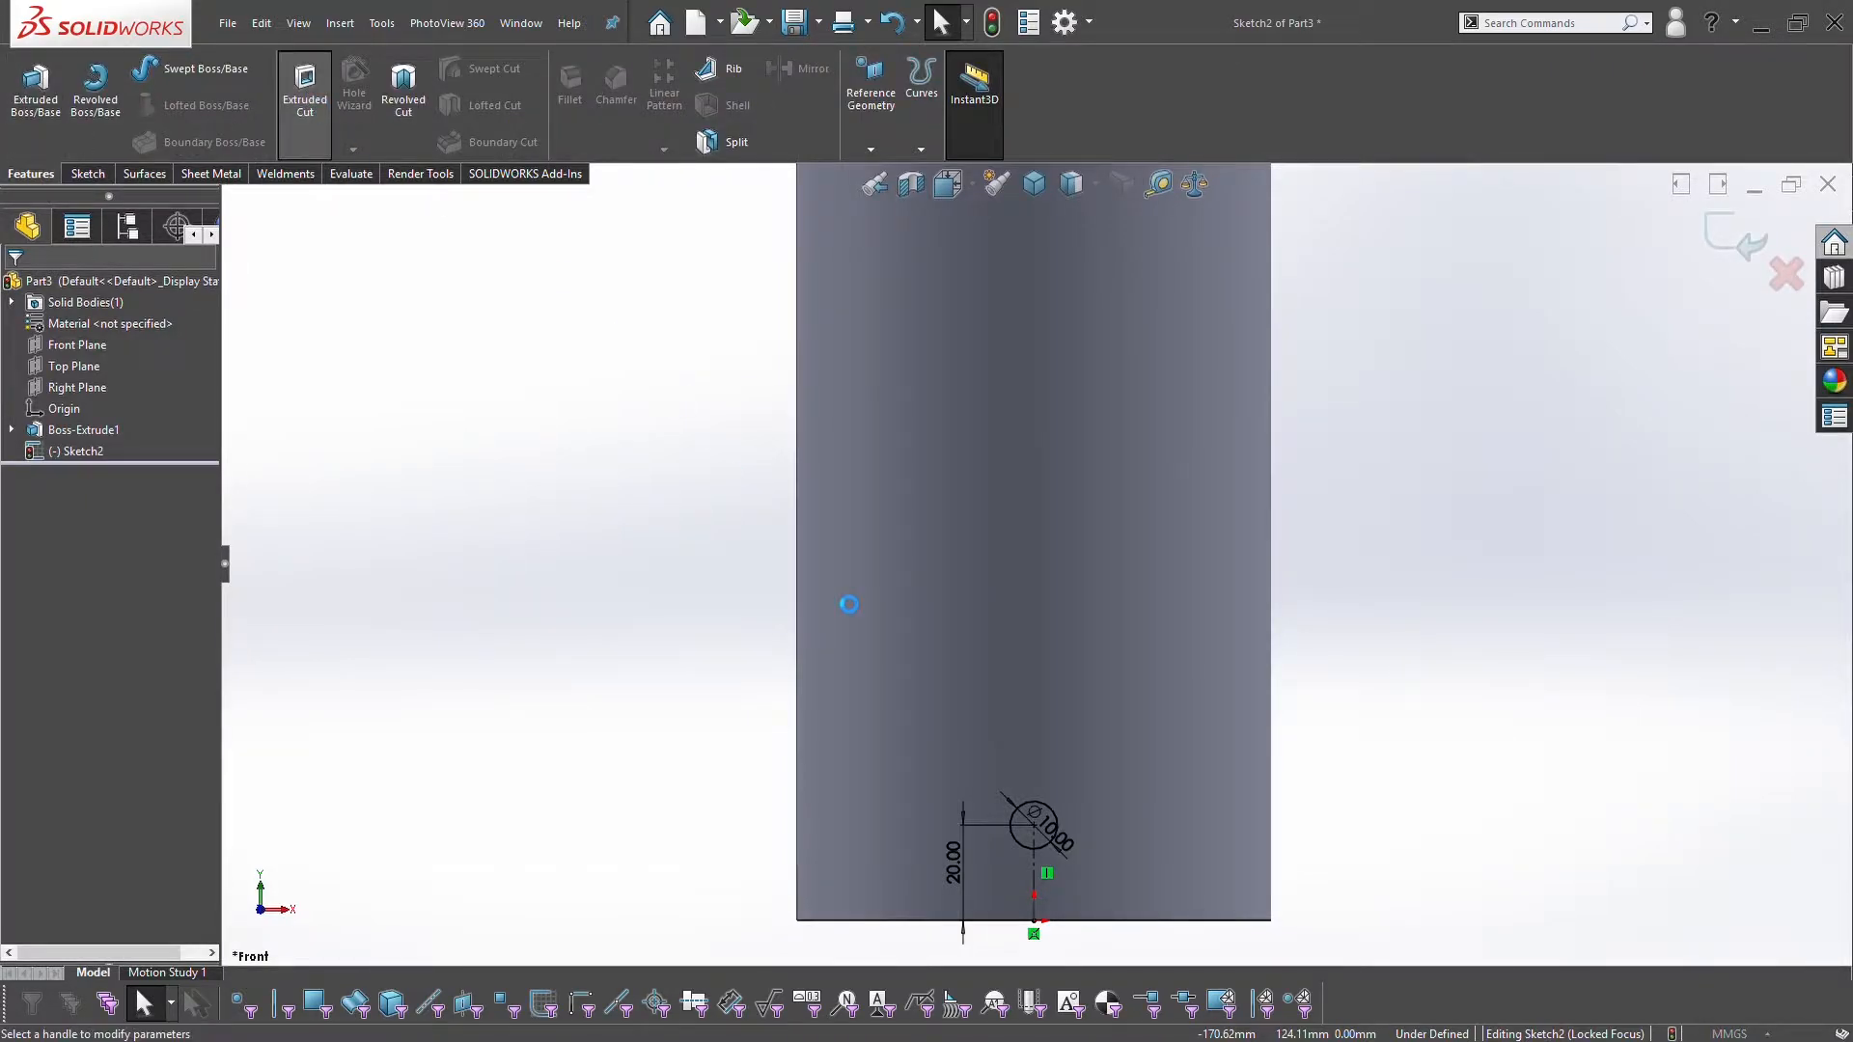
pyautogui.click(303, 87)
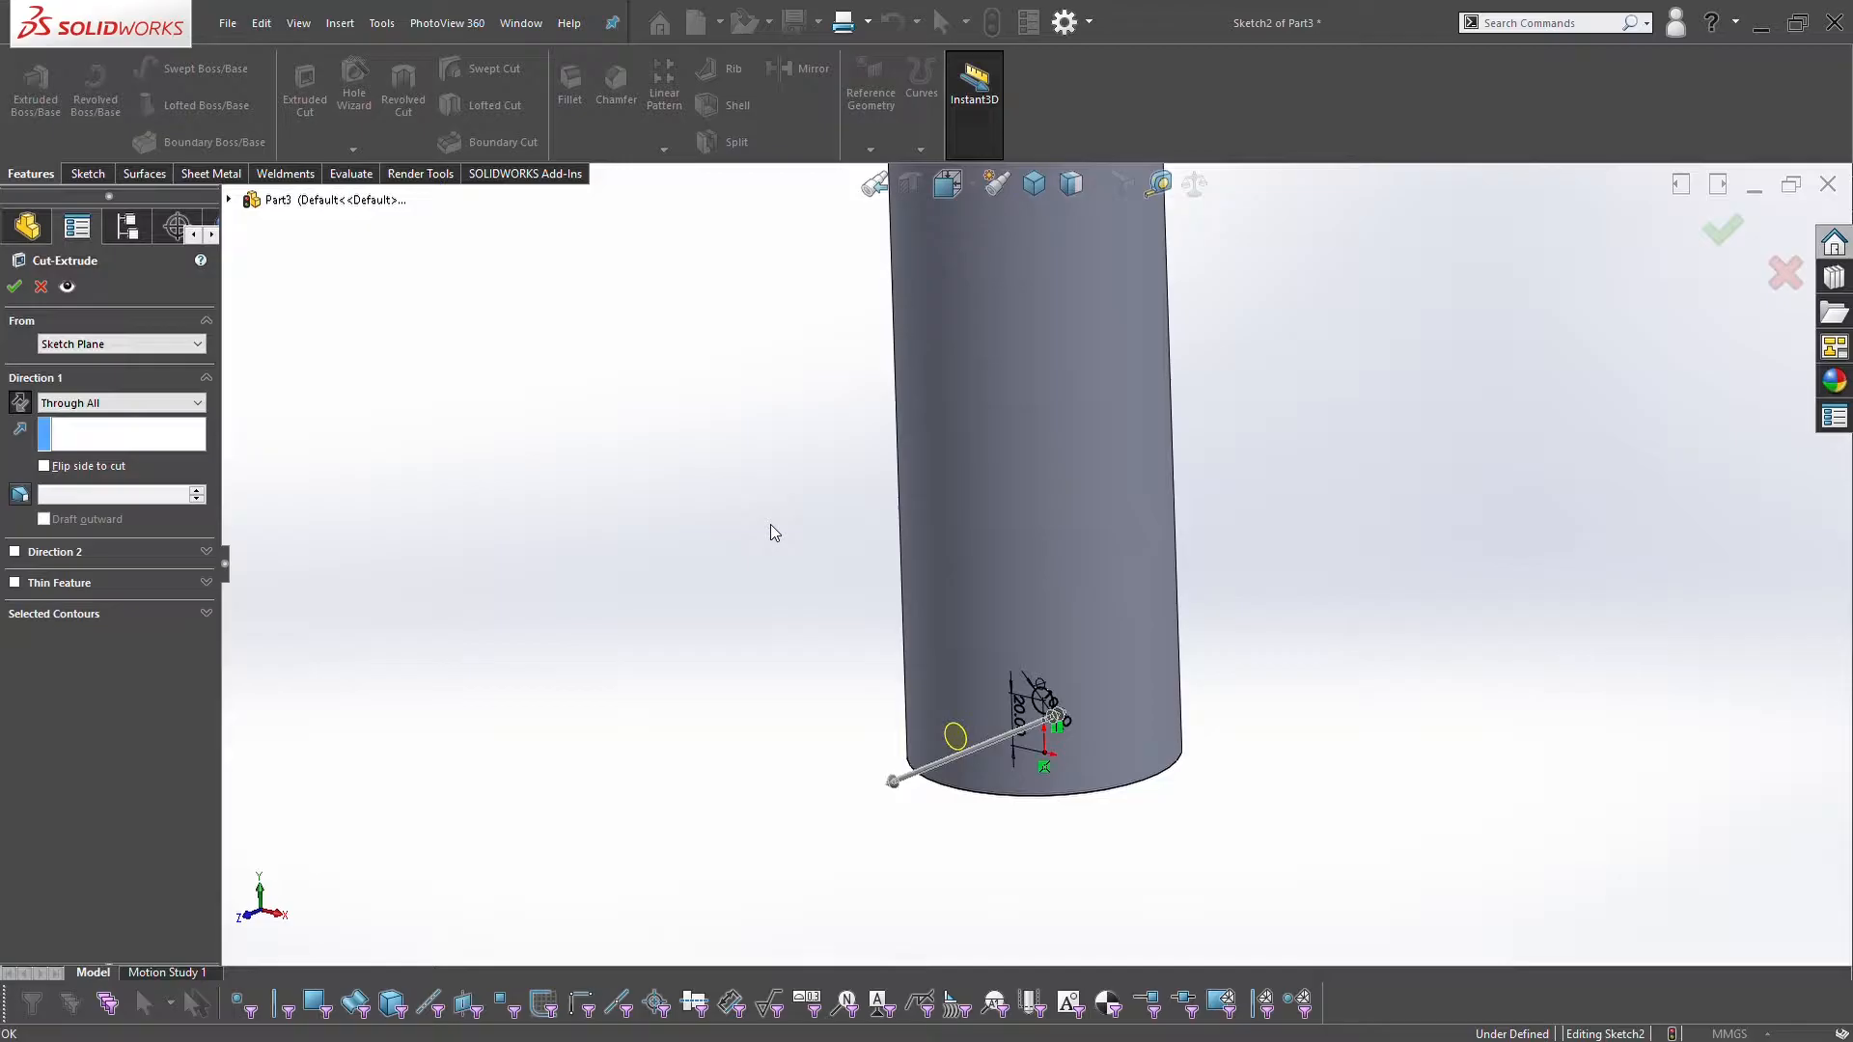
pyautogui.click(12, 285)
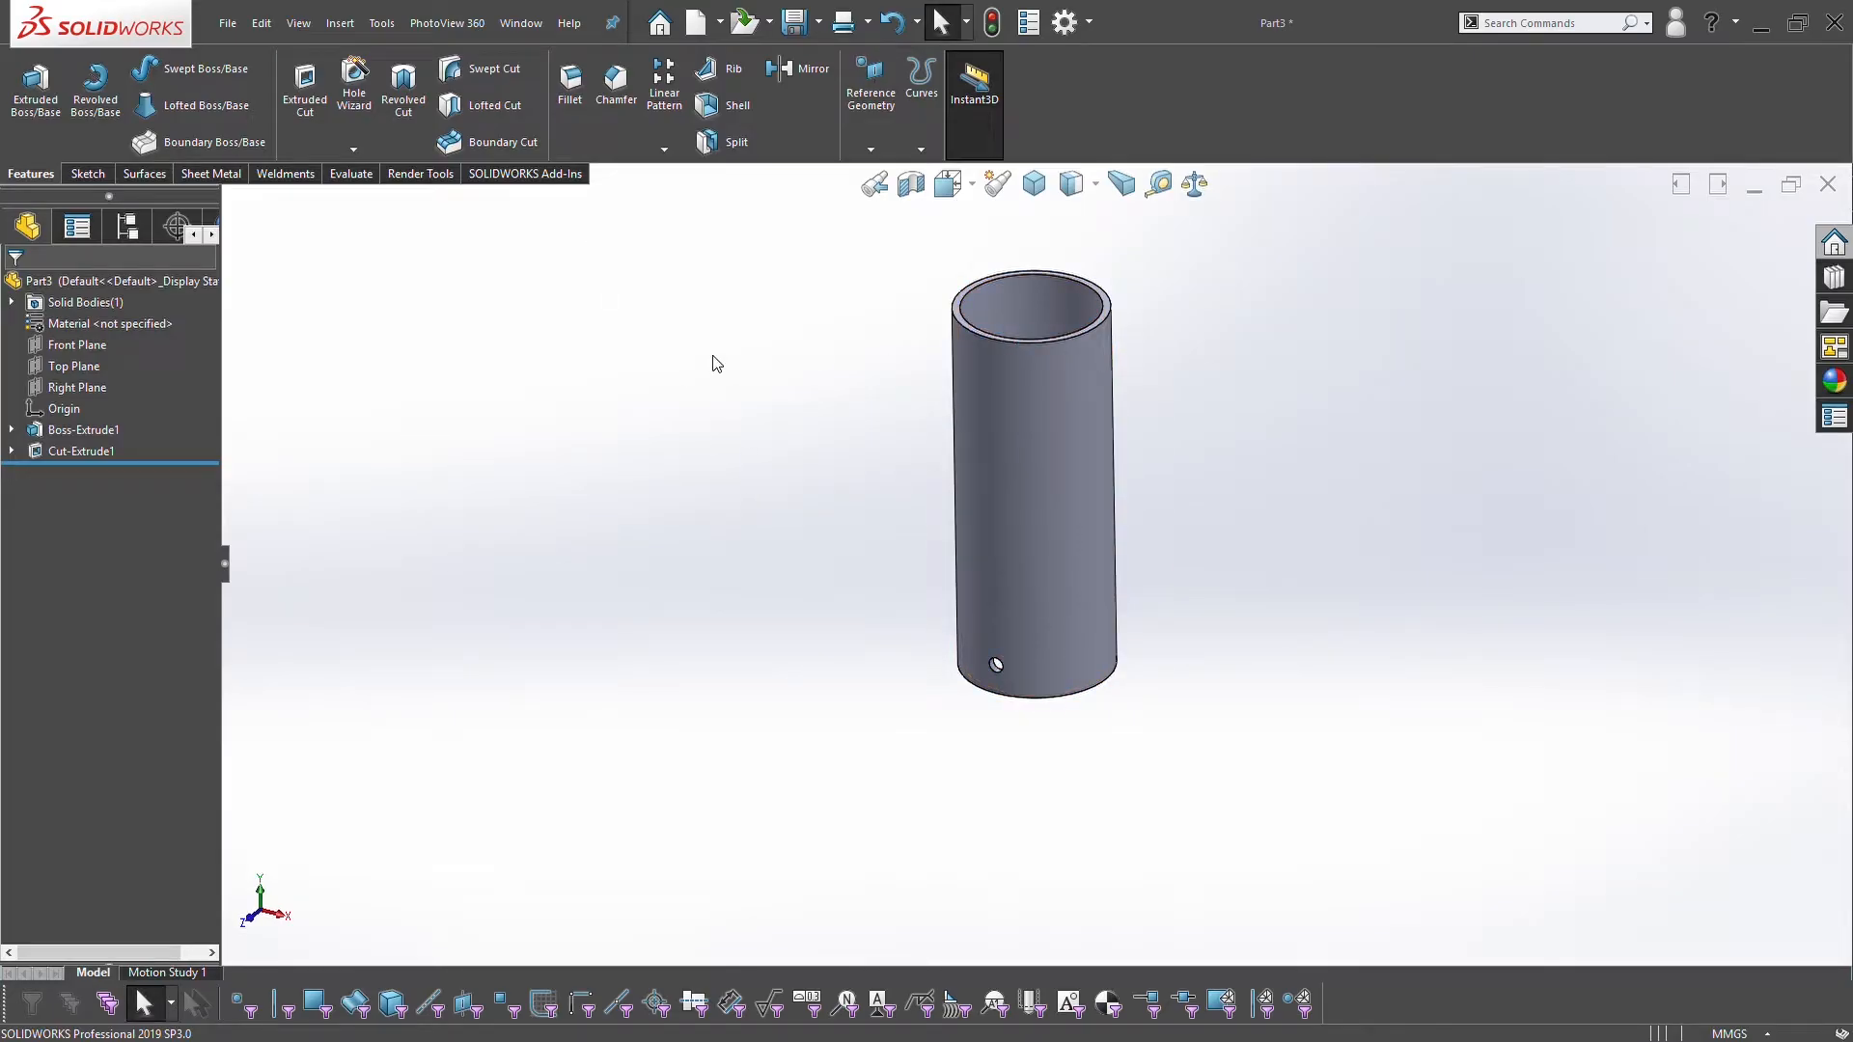
pyautogui.click(664, 84)
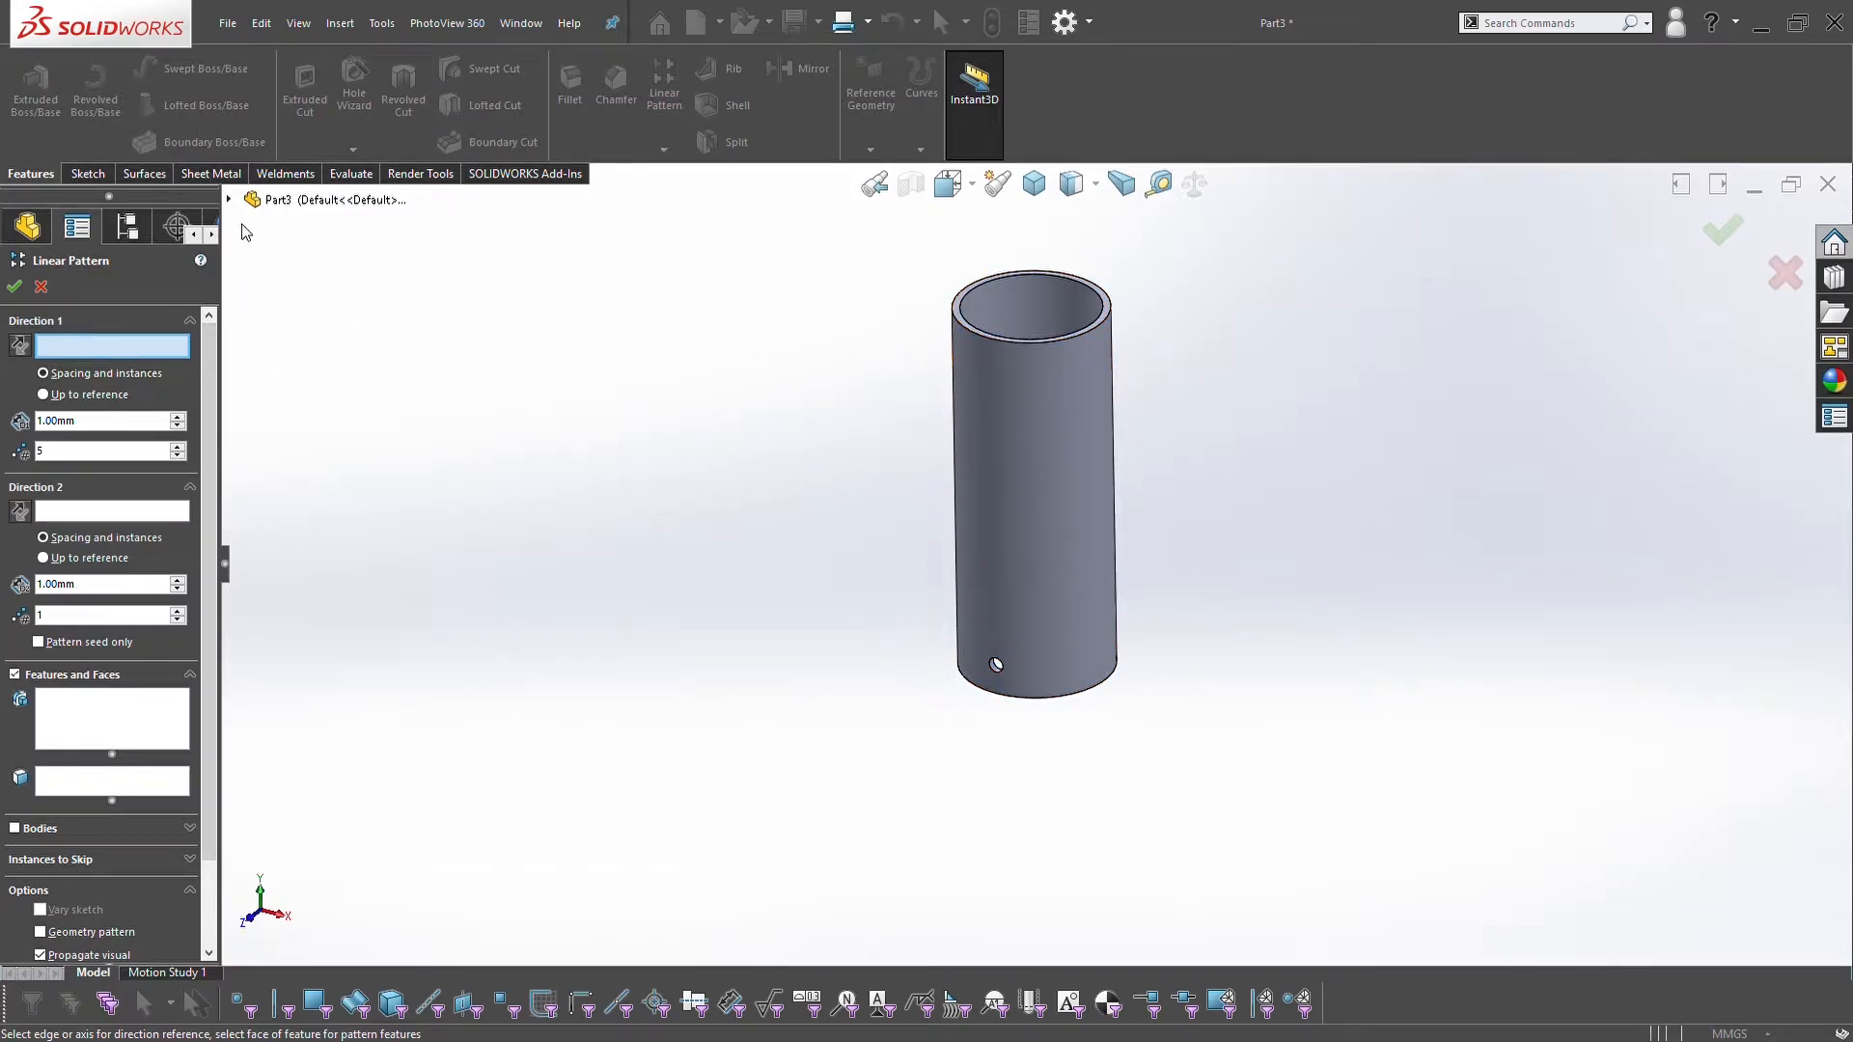
# Linear-pattern Cut-Extrude1 along the Top Plane direction at 20 mm spacing into a vertical column of holes
pyautogui.click(247, 199)
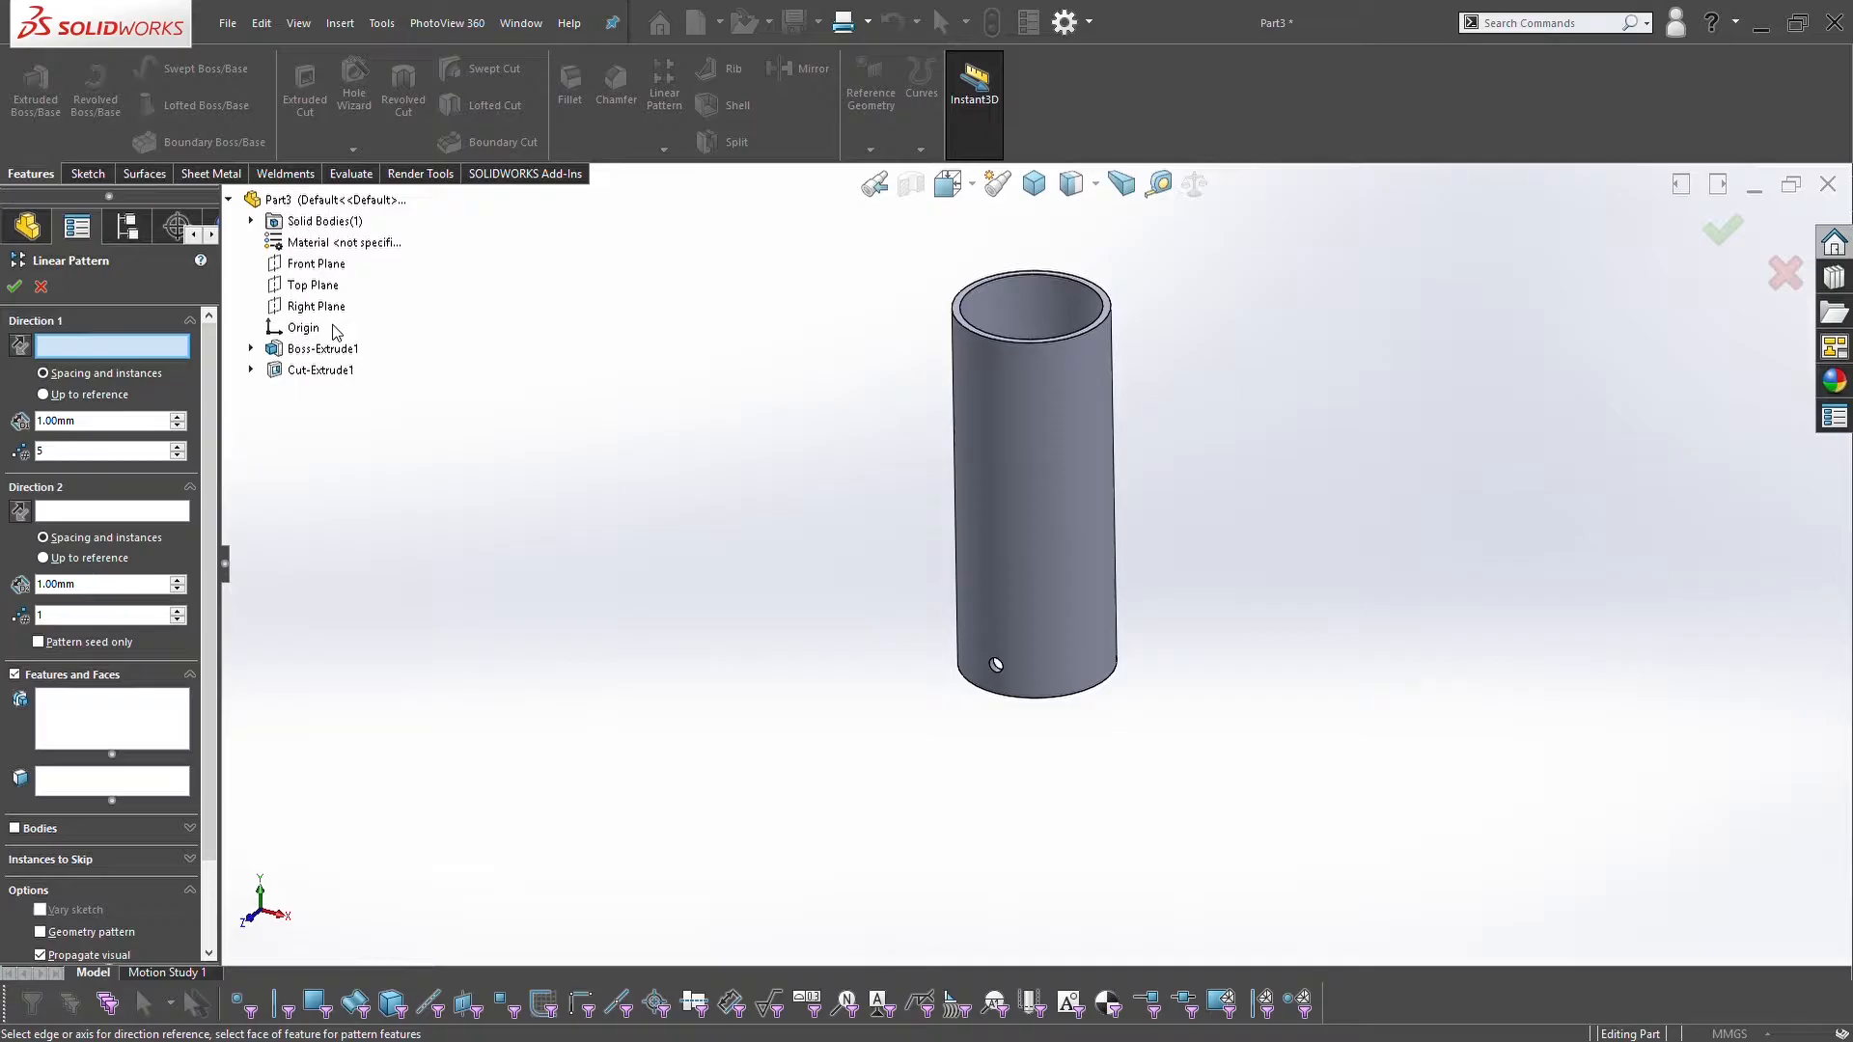
pyautogui.click(311, 286)
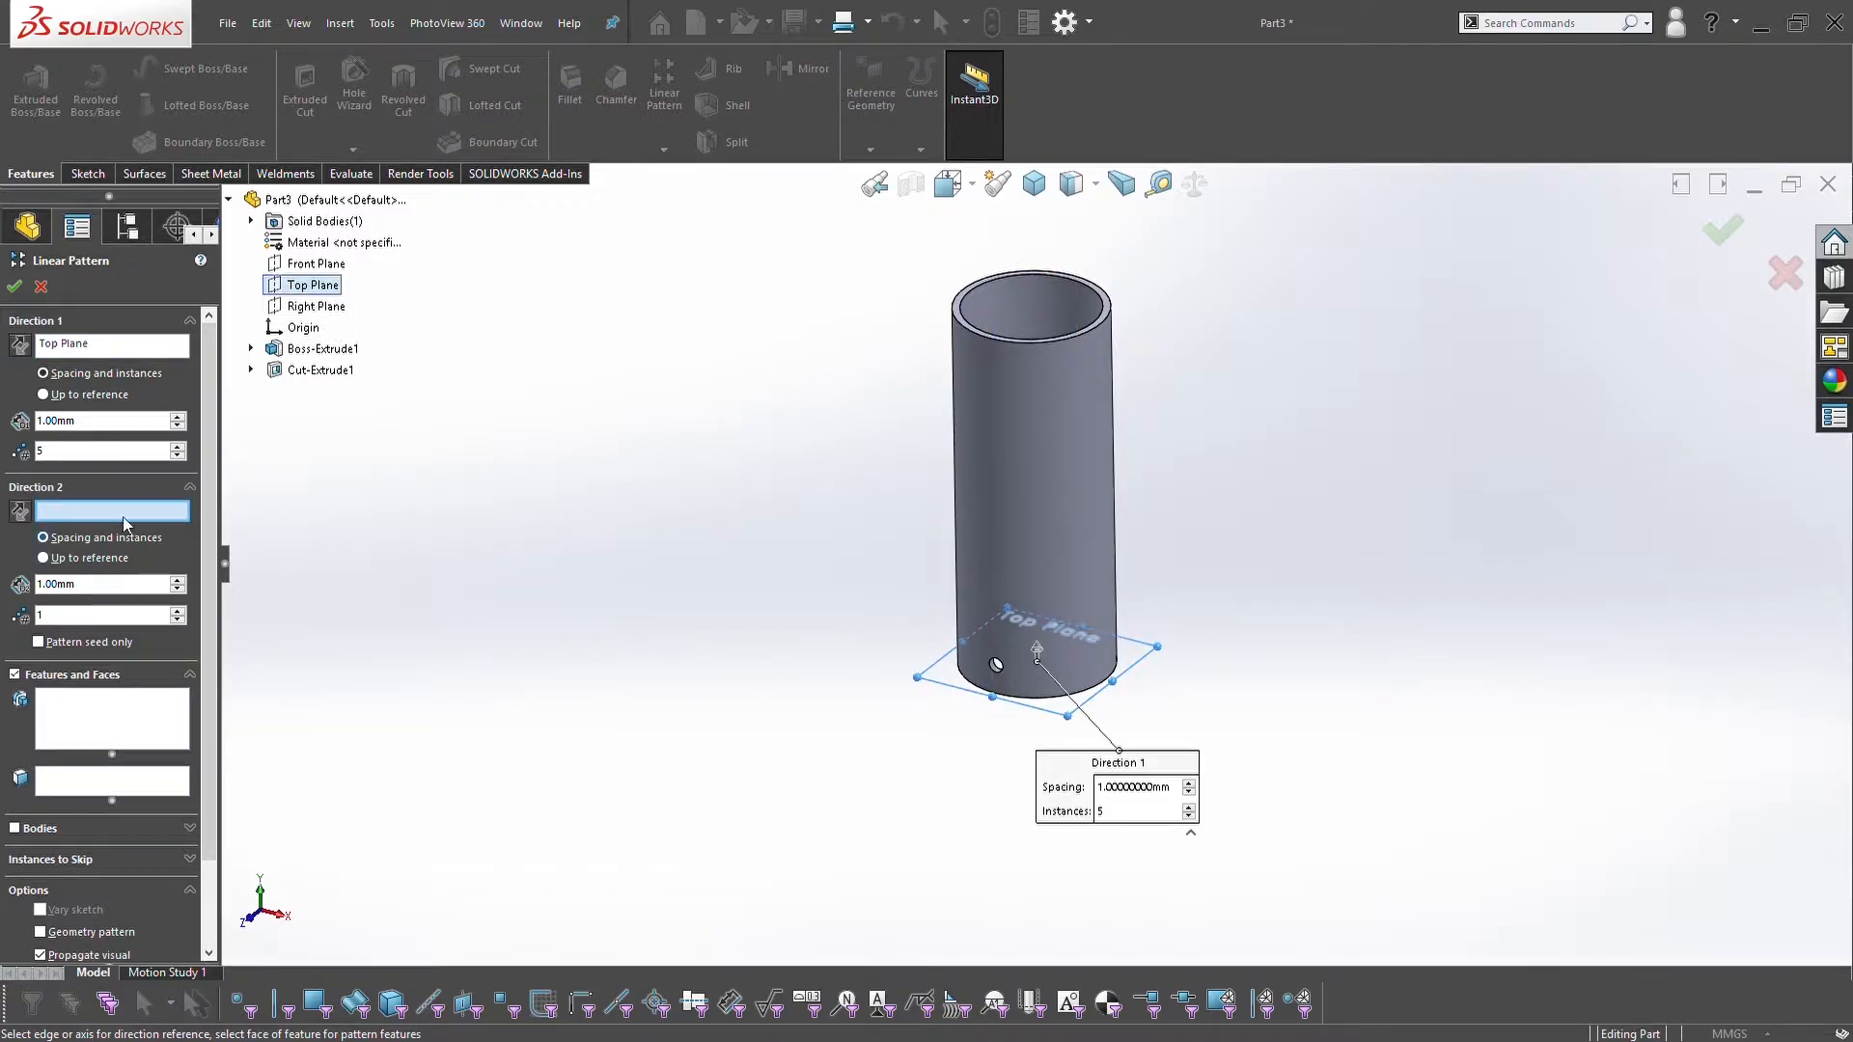
pyautogui.click(112, 718)
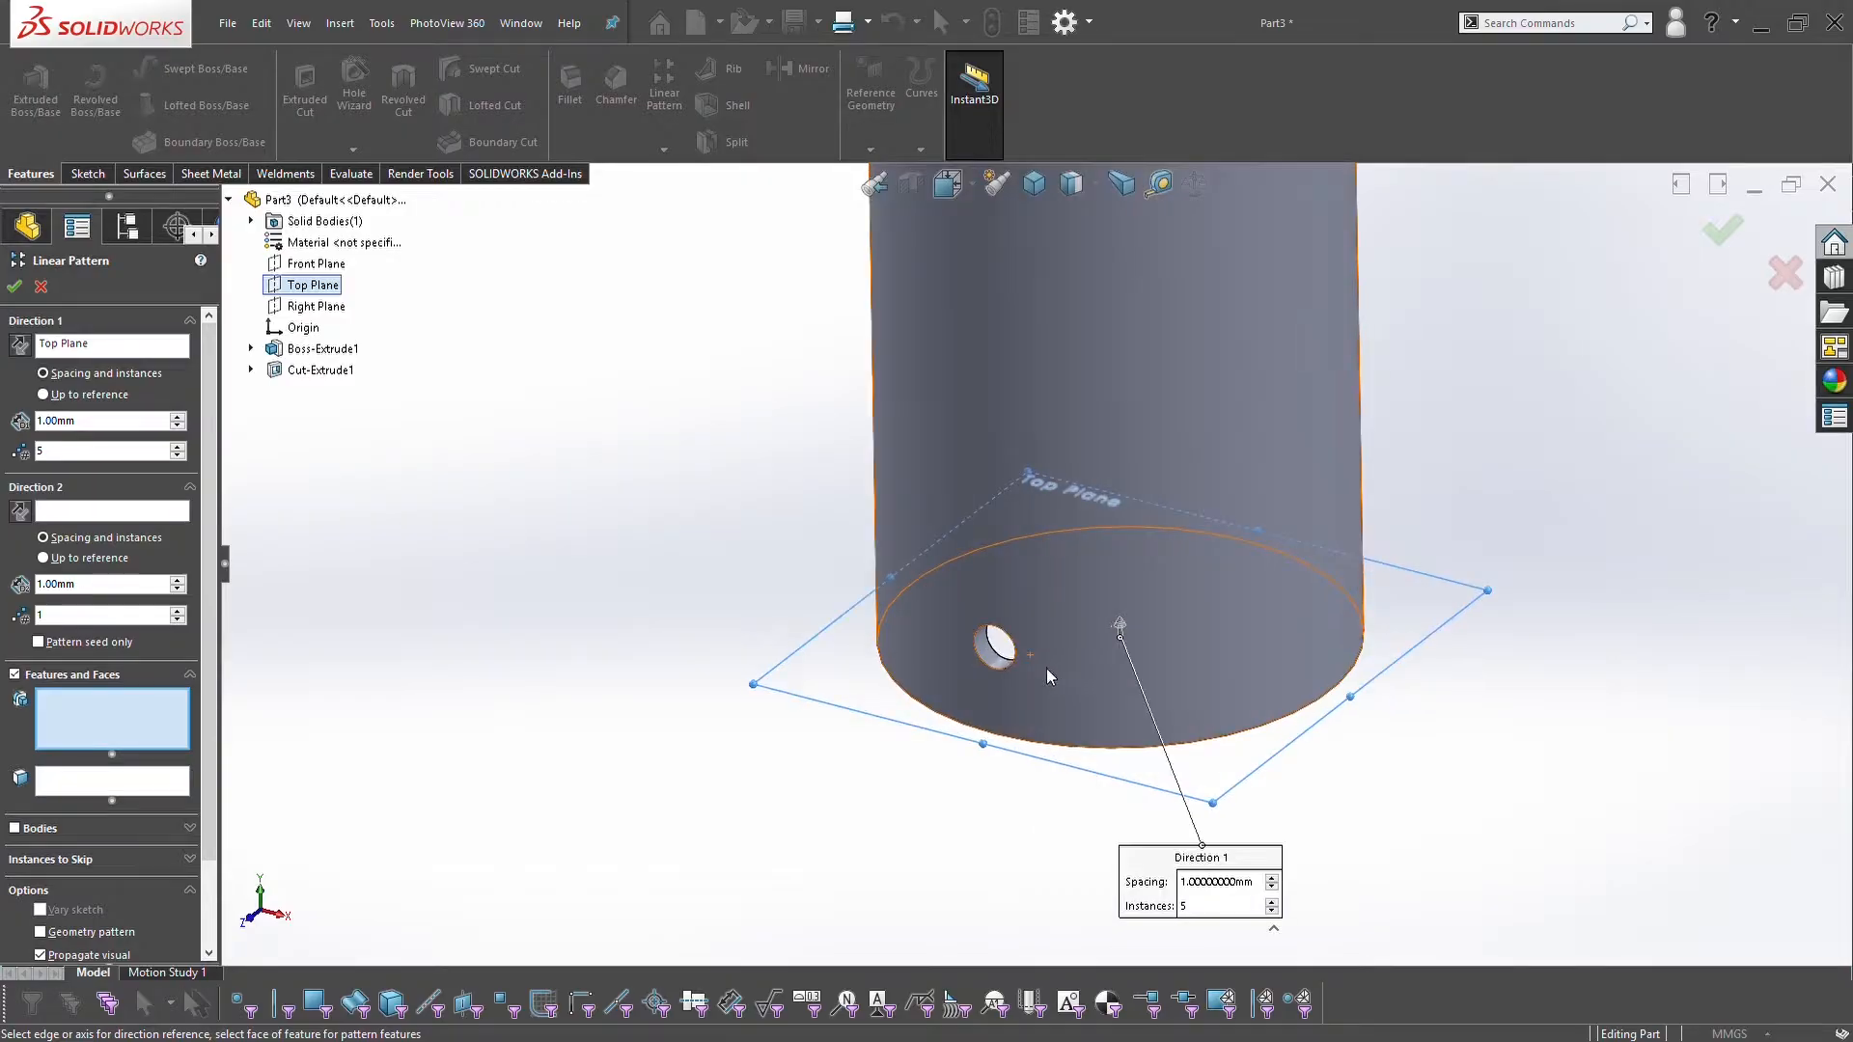
pyautogui.click(320, 369)
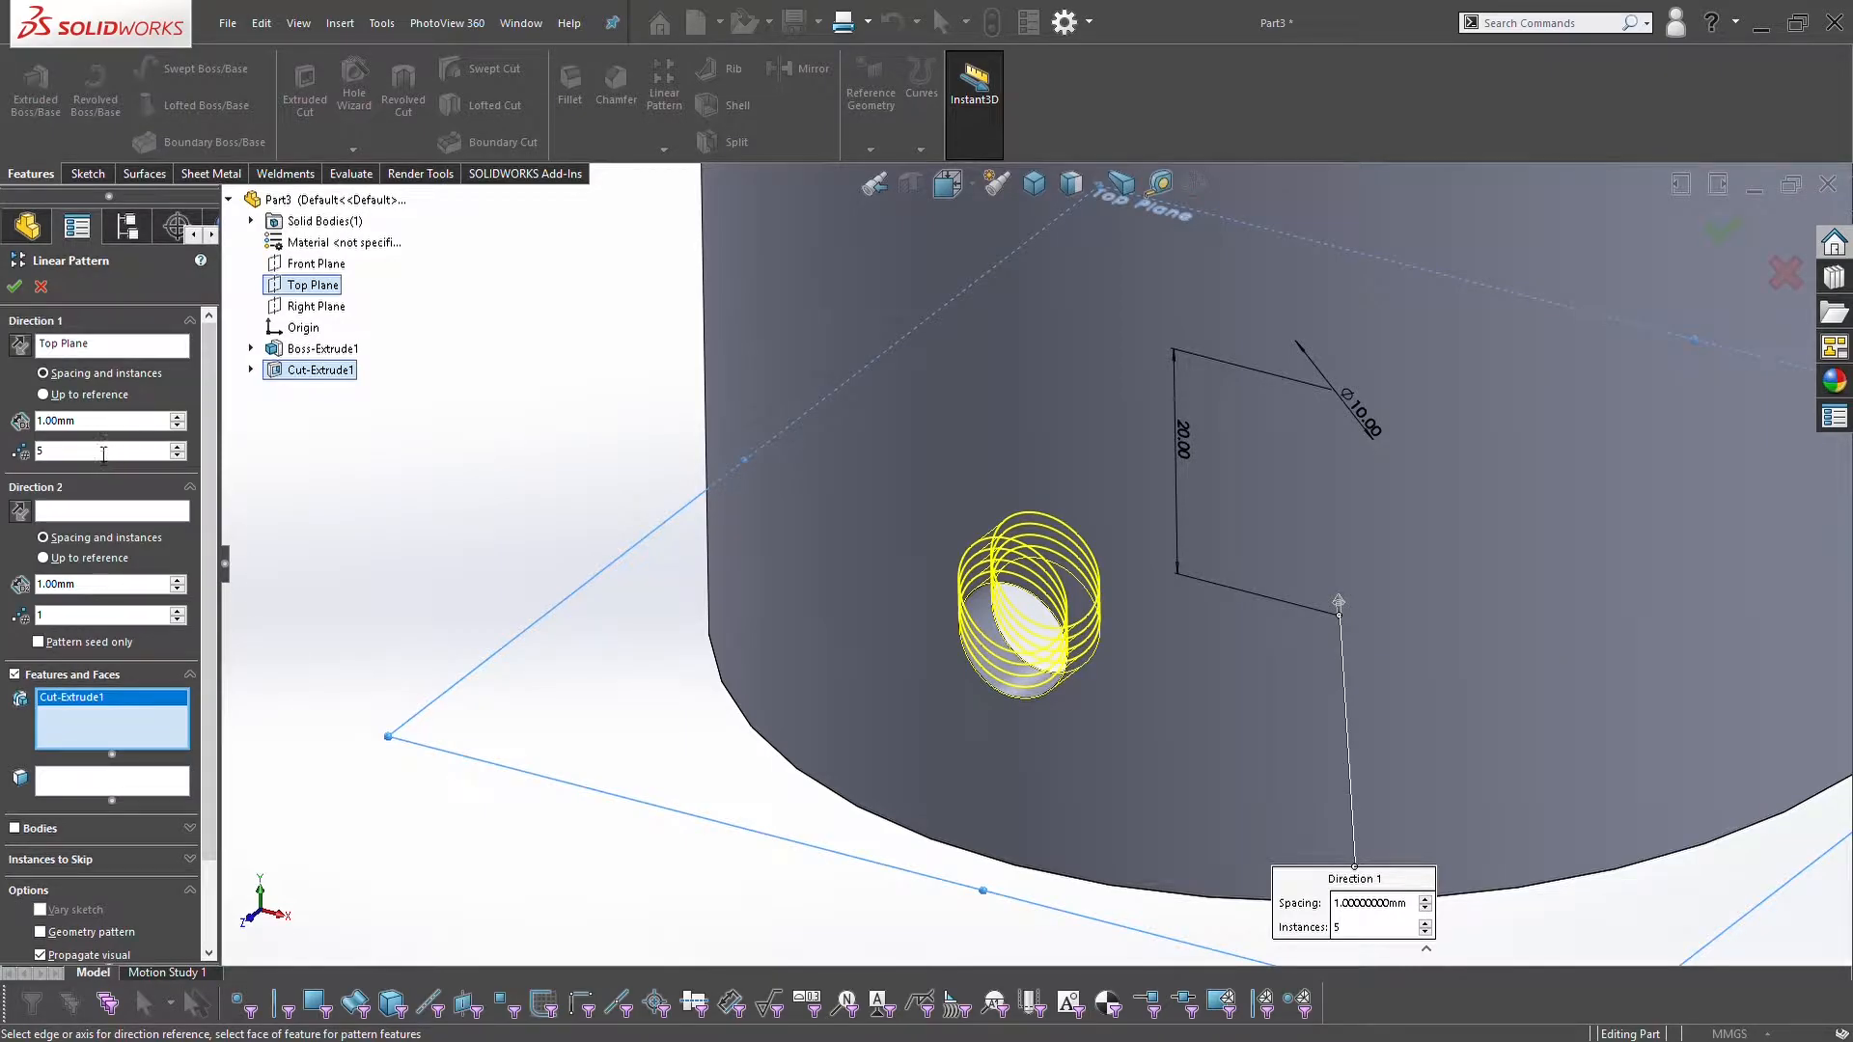
pyautogui.click(81, 420)
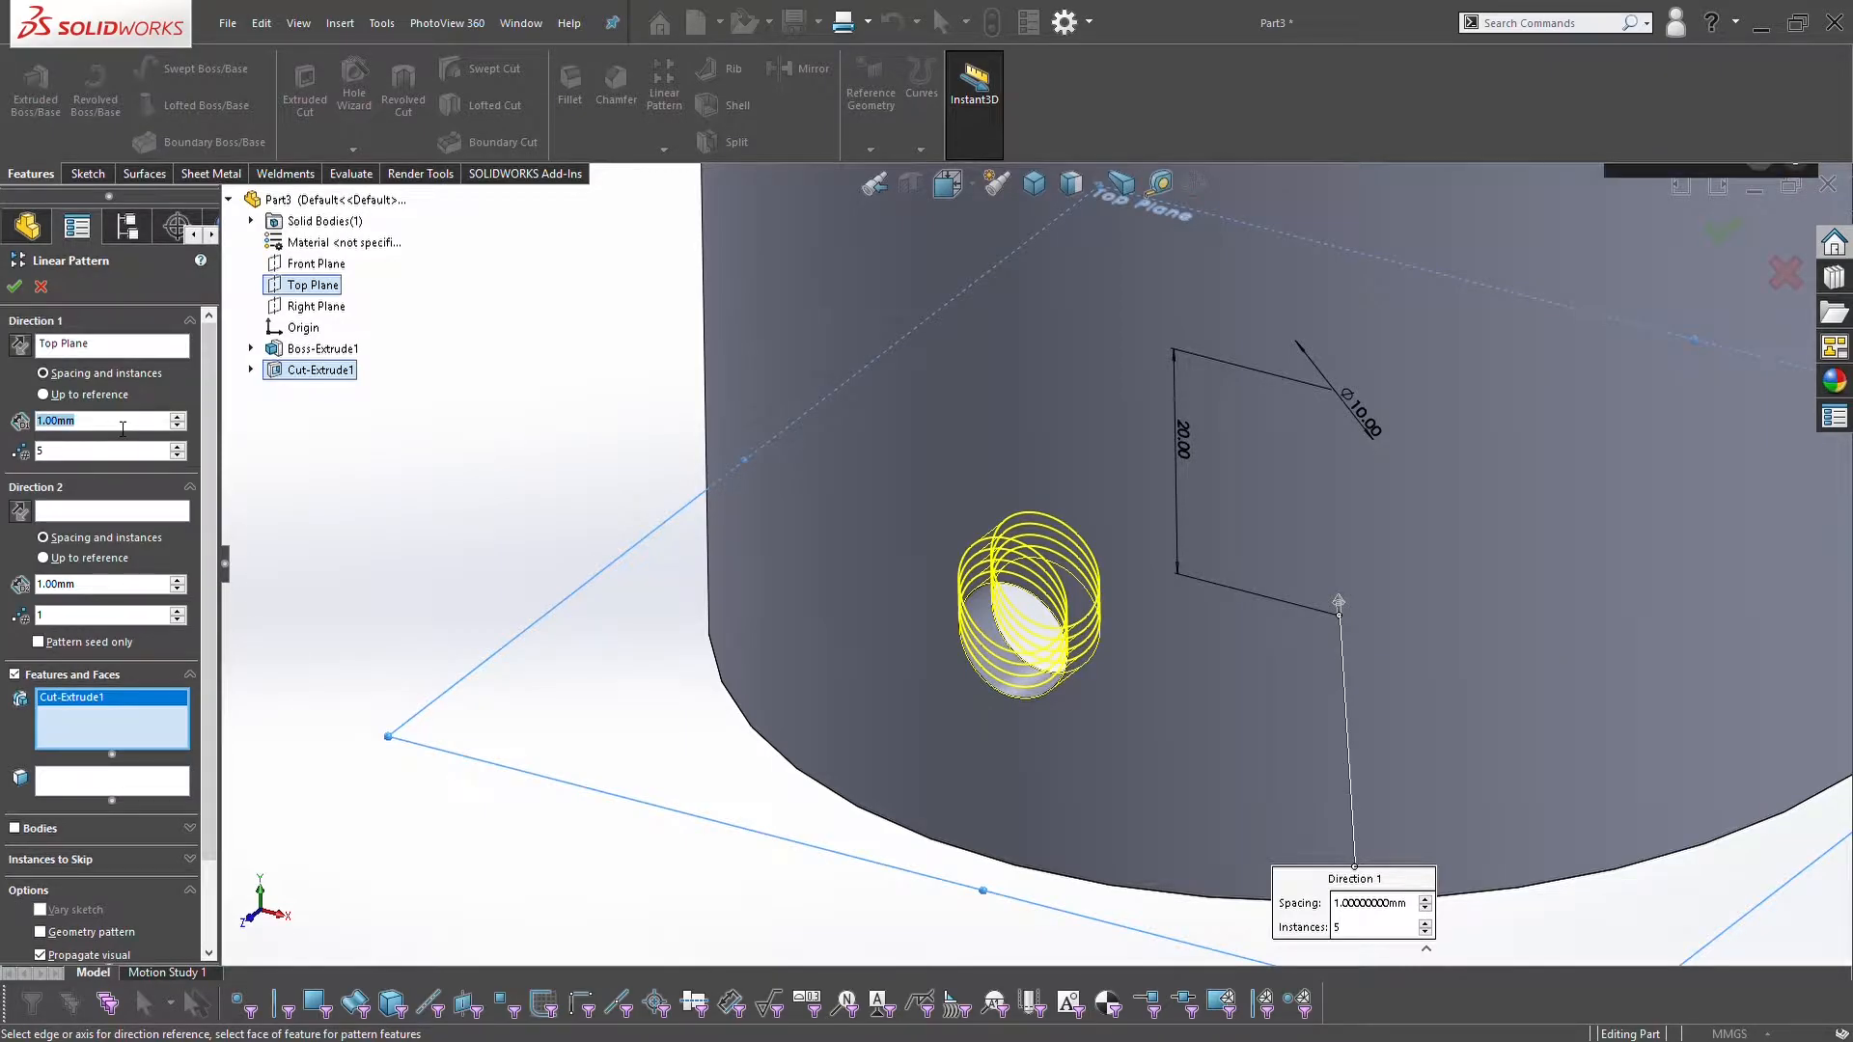
pyautogui.write('20.00mm')
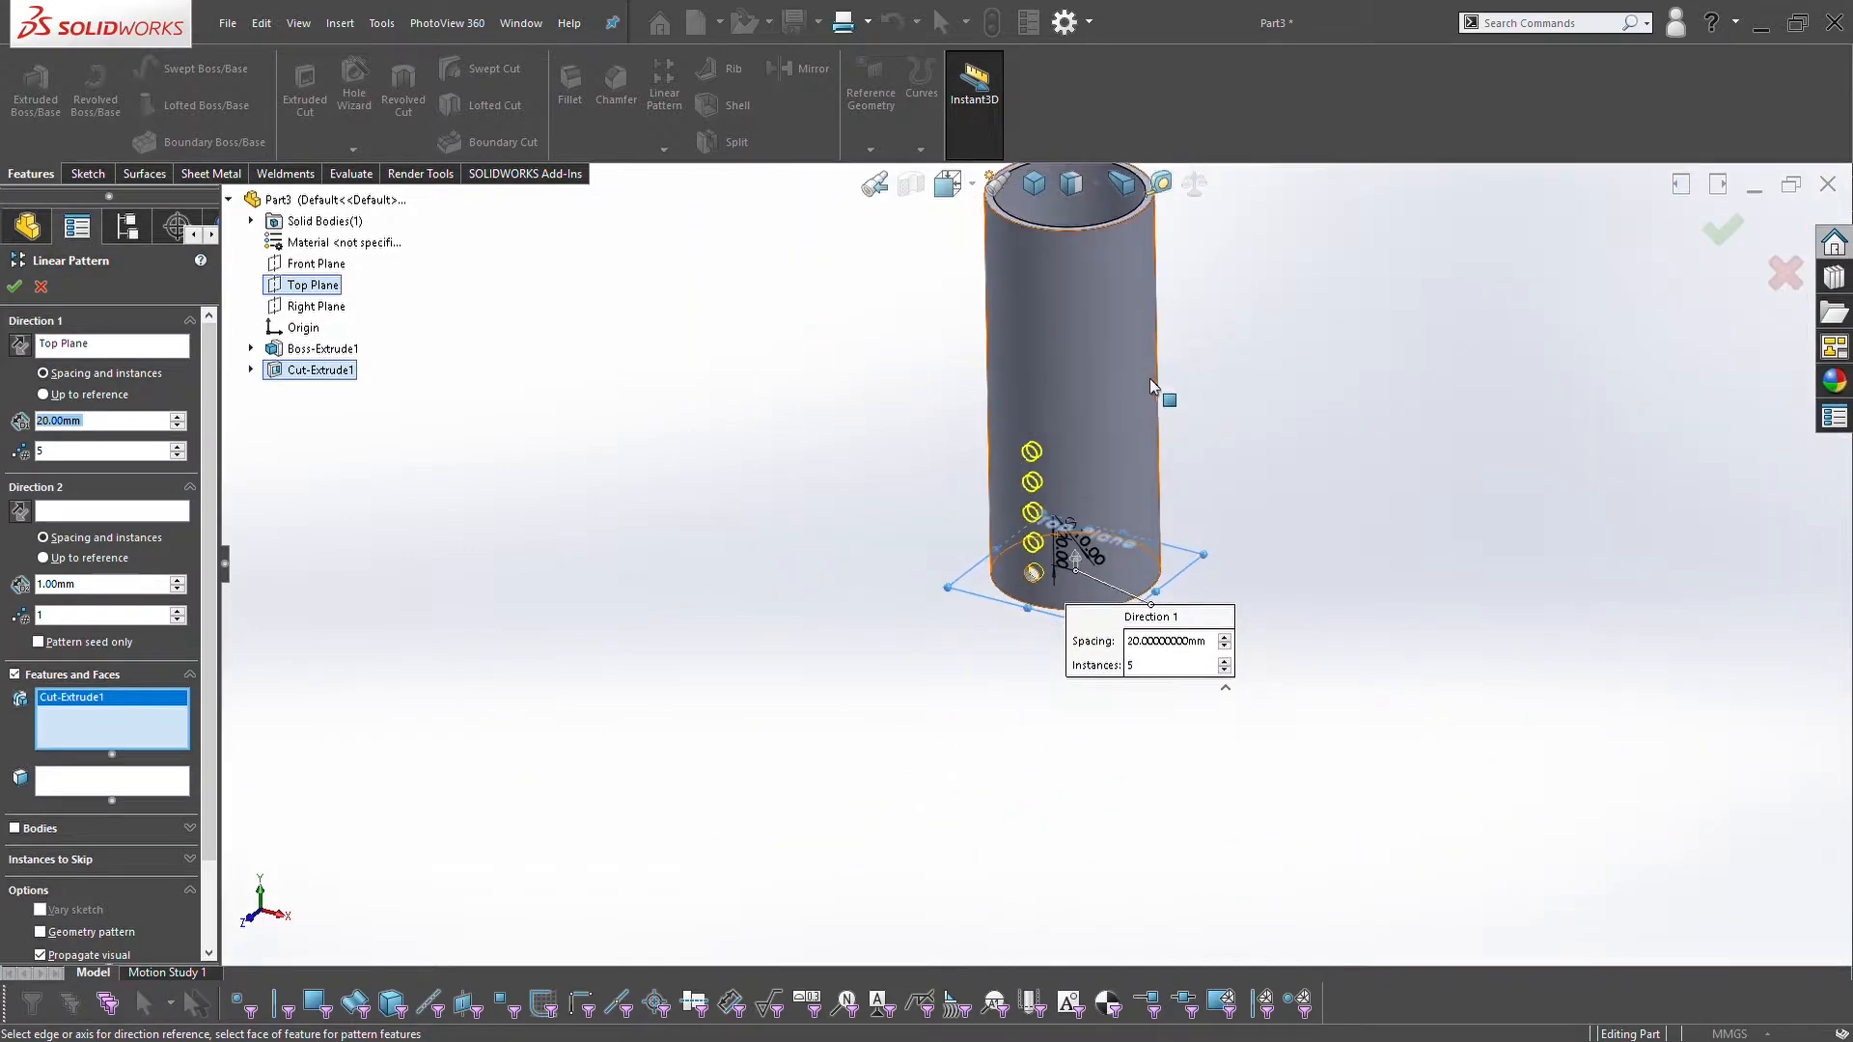
pyautogui.click(177, 446)
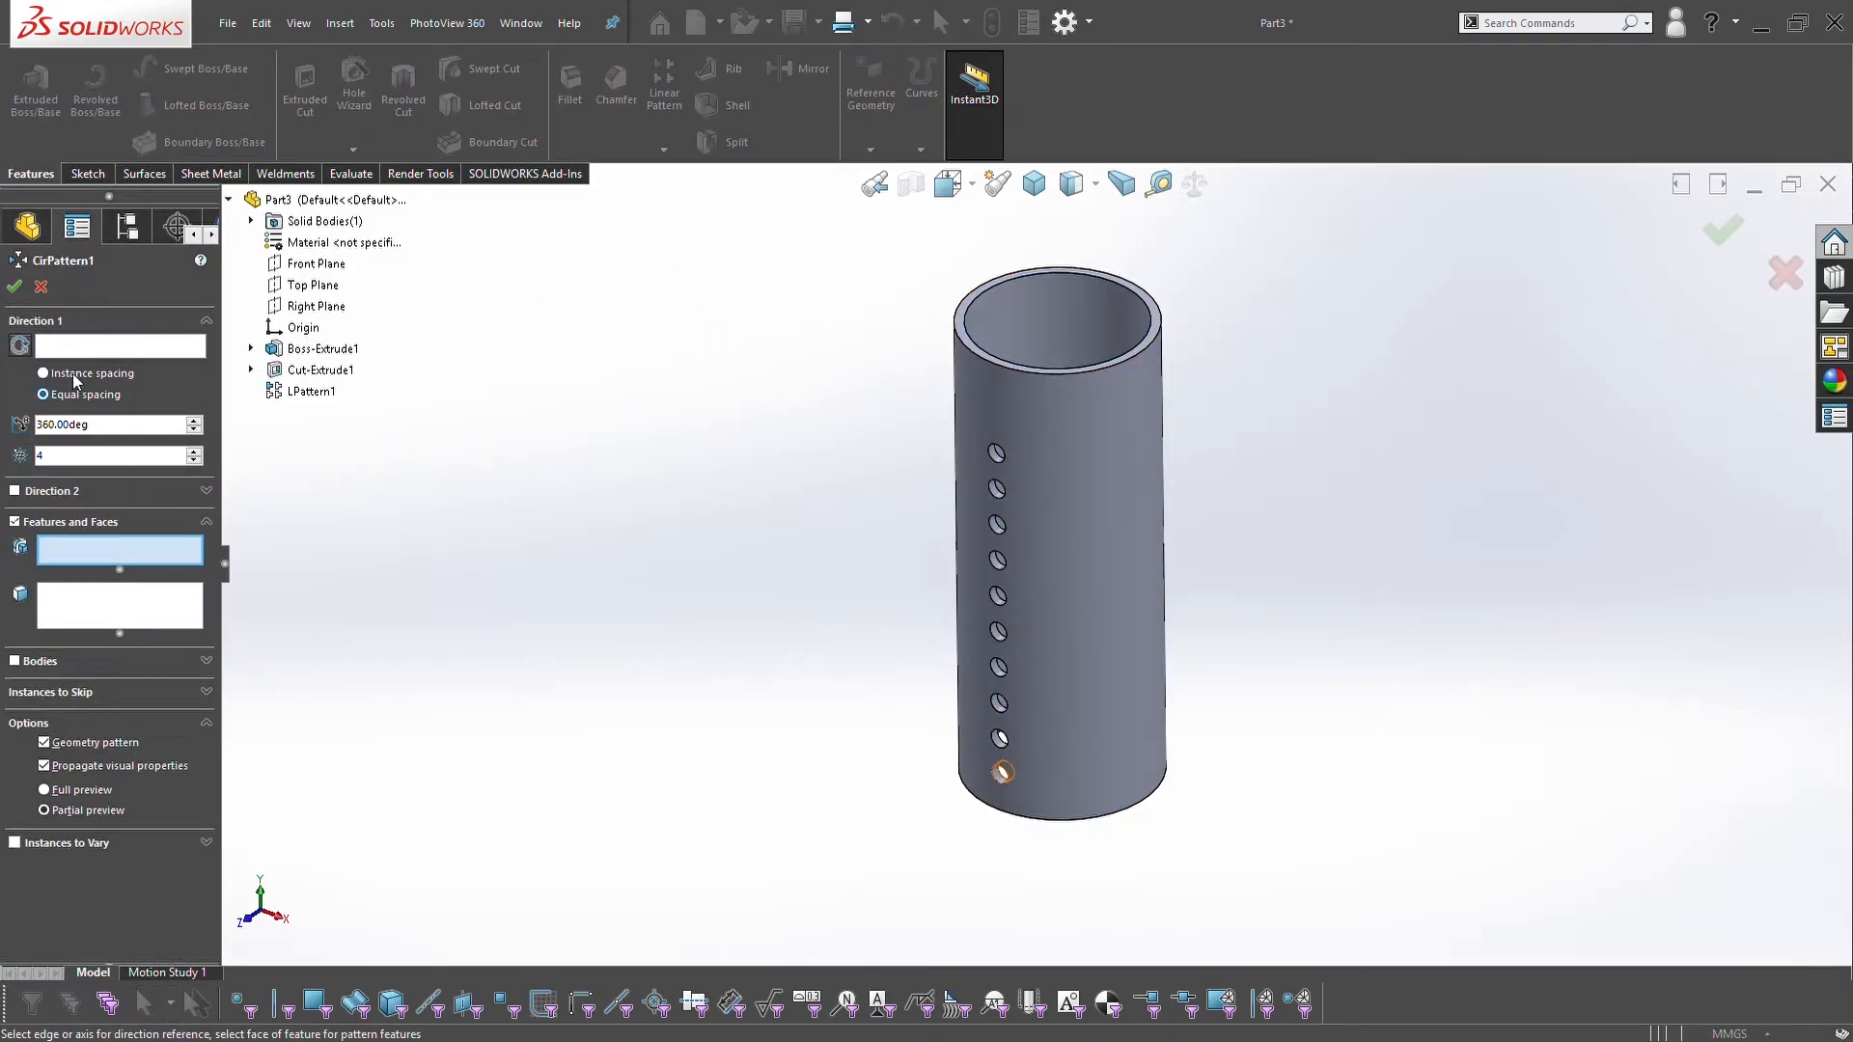
# Circular-pattern the hole about the tube's circular edge, equally spaced over 360° with a raised instance count
pyautogui.click(1044, 386)
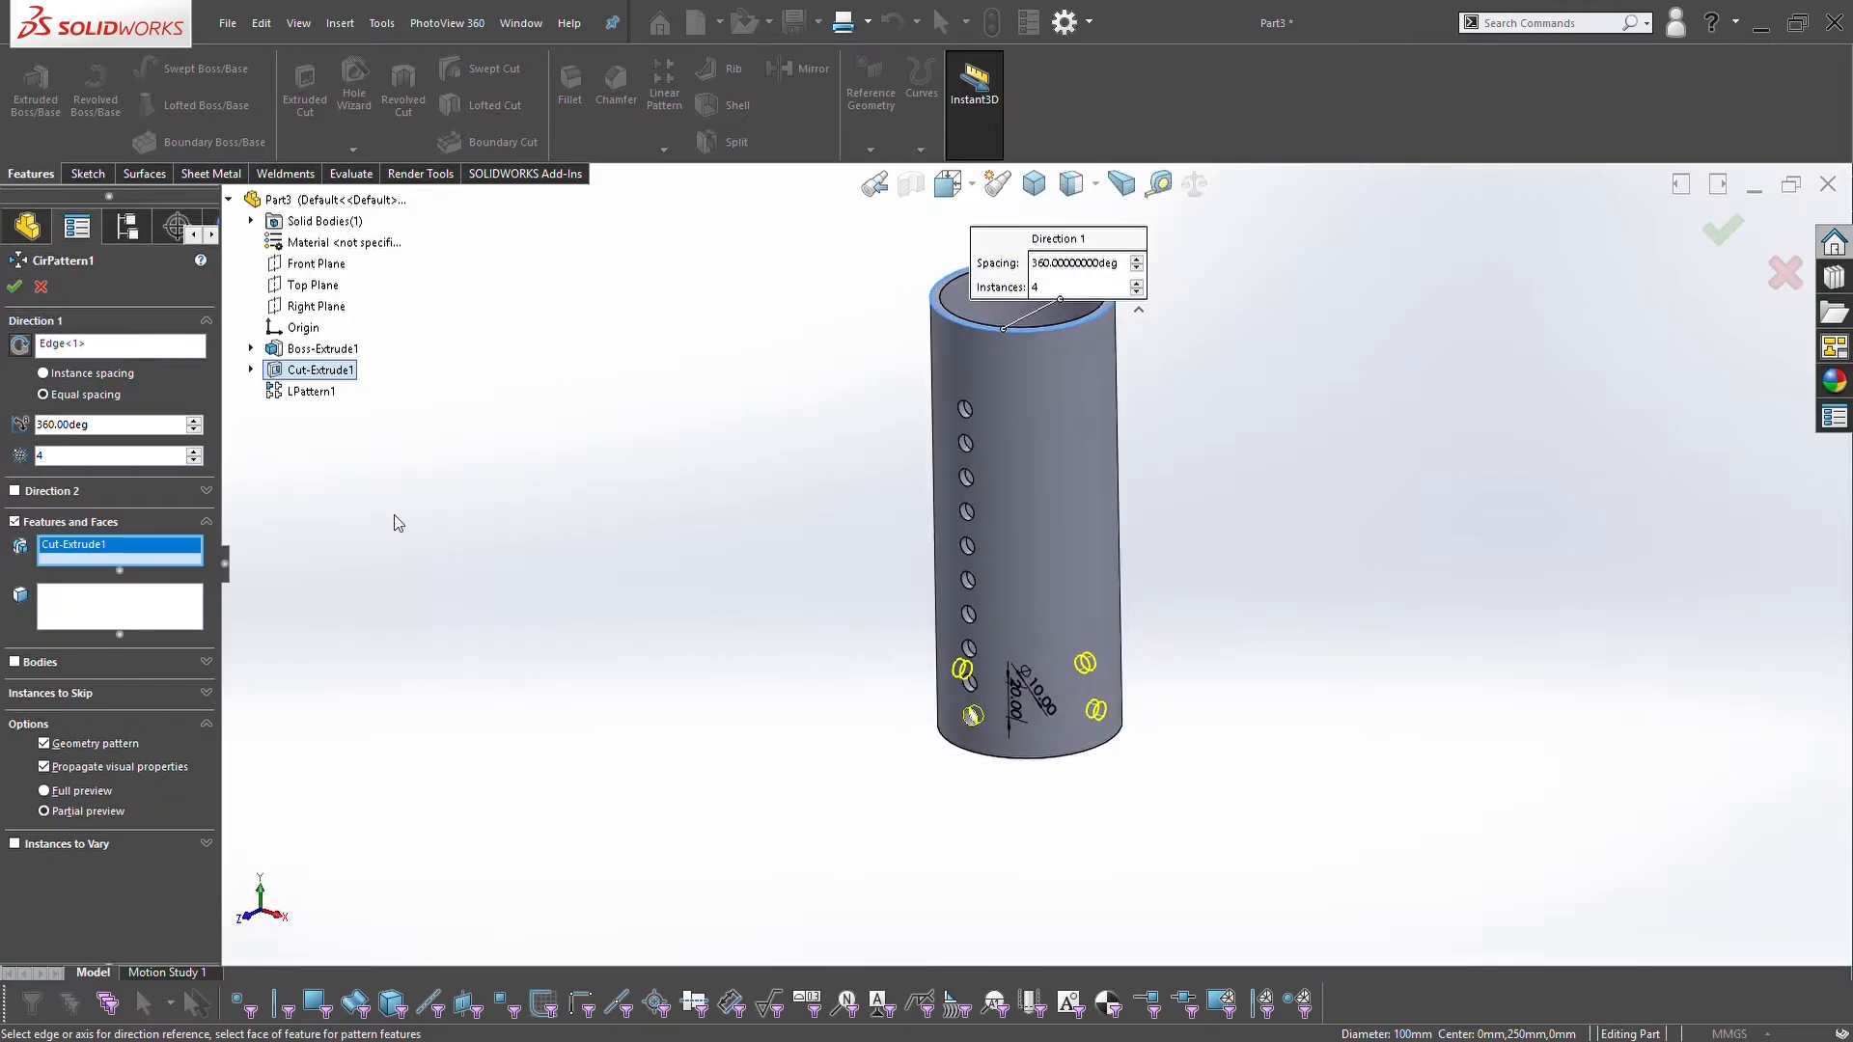
pyautogui.click(42, 393)
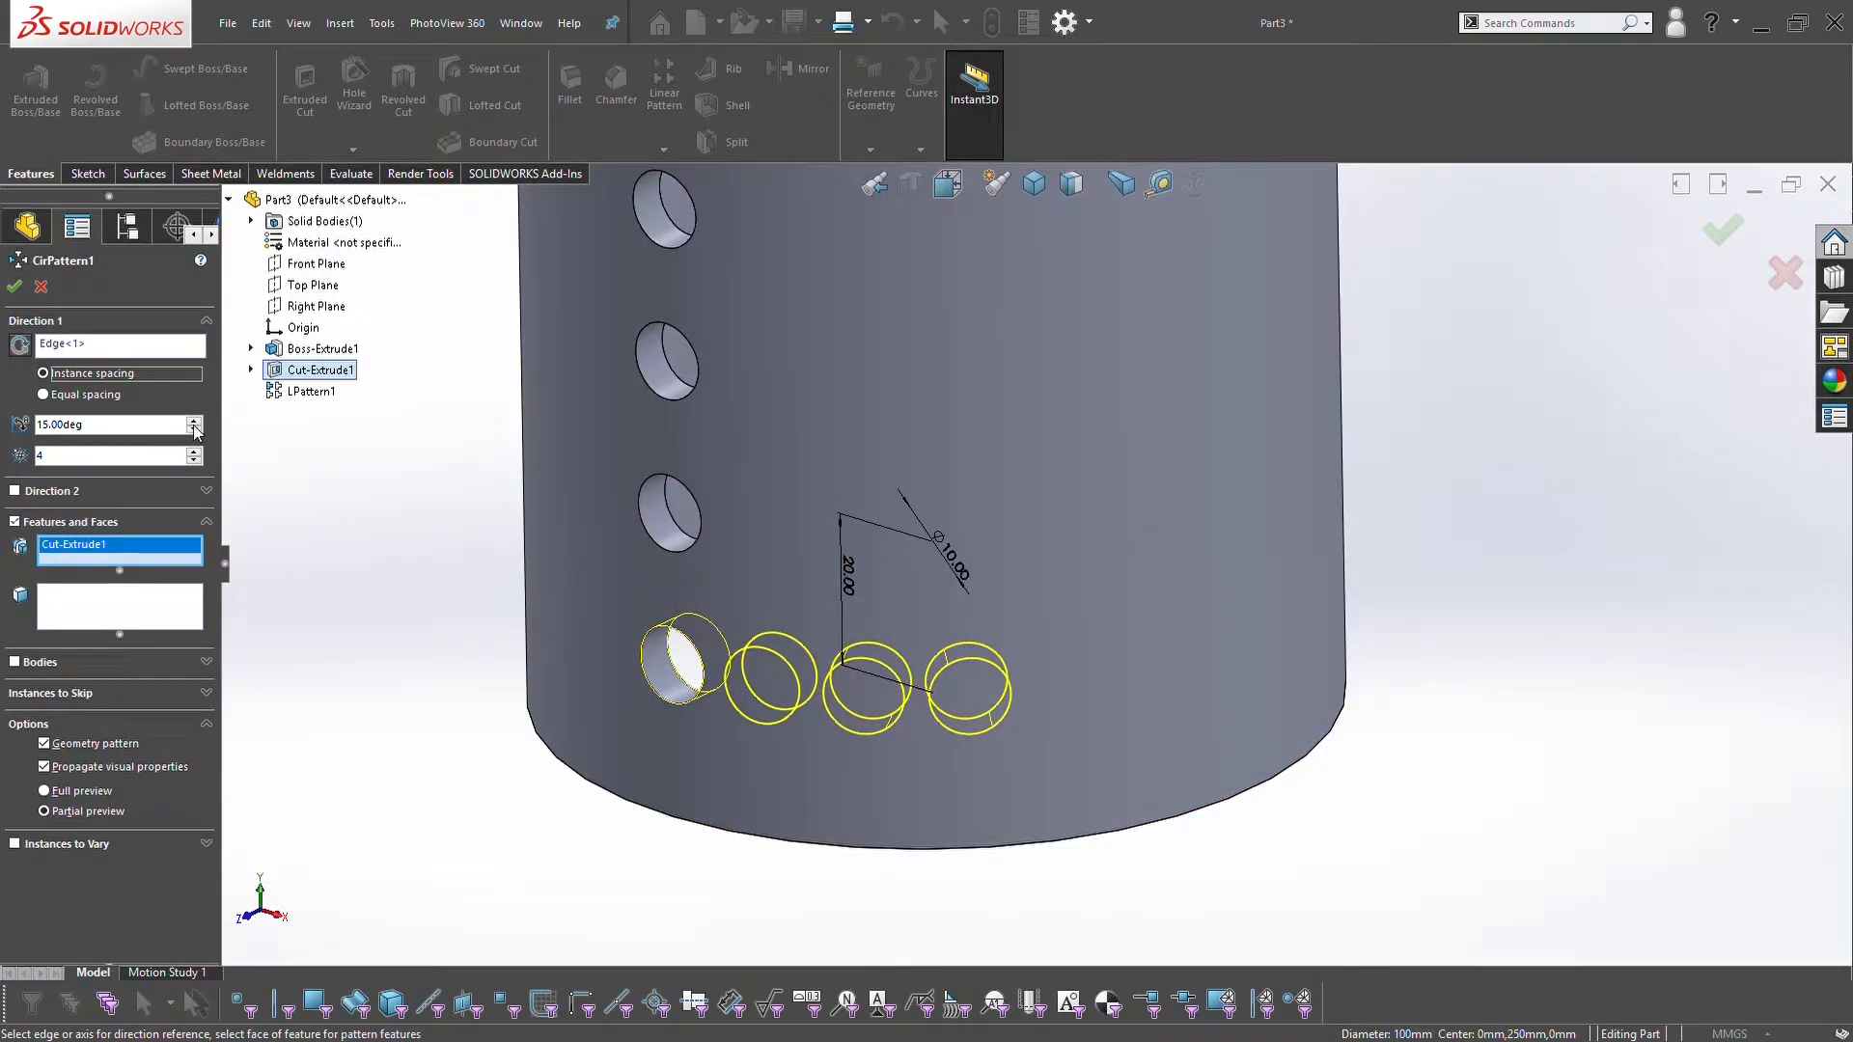
pyautogui.click(193, 421)
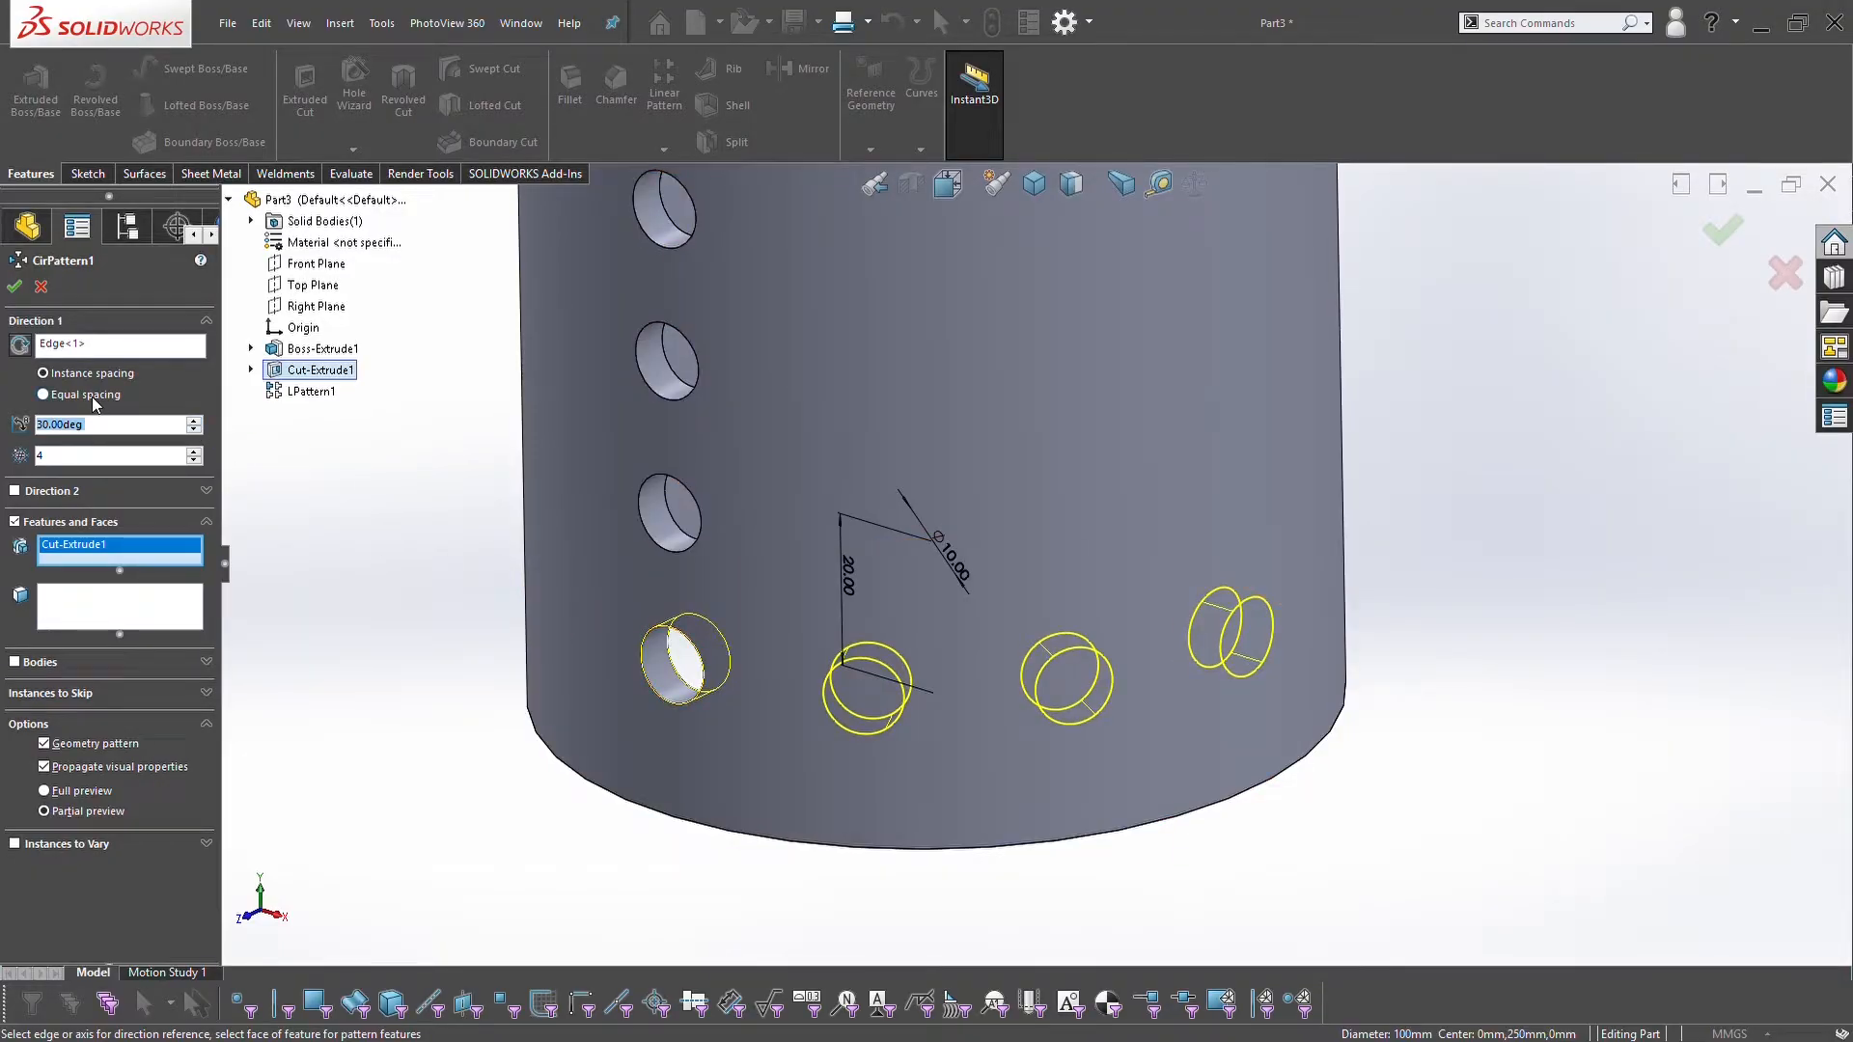
pyautogui.click(43, 394)
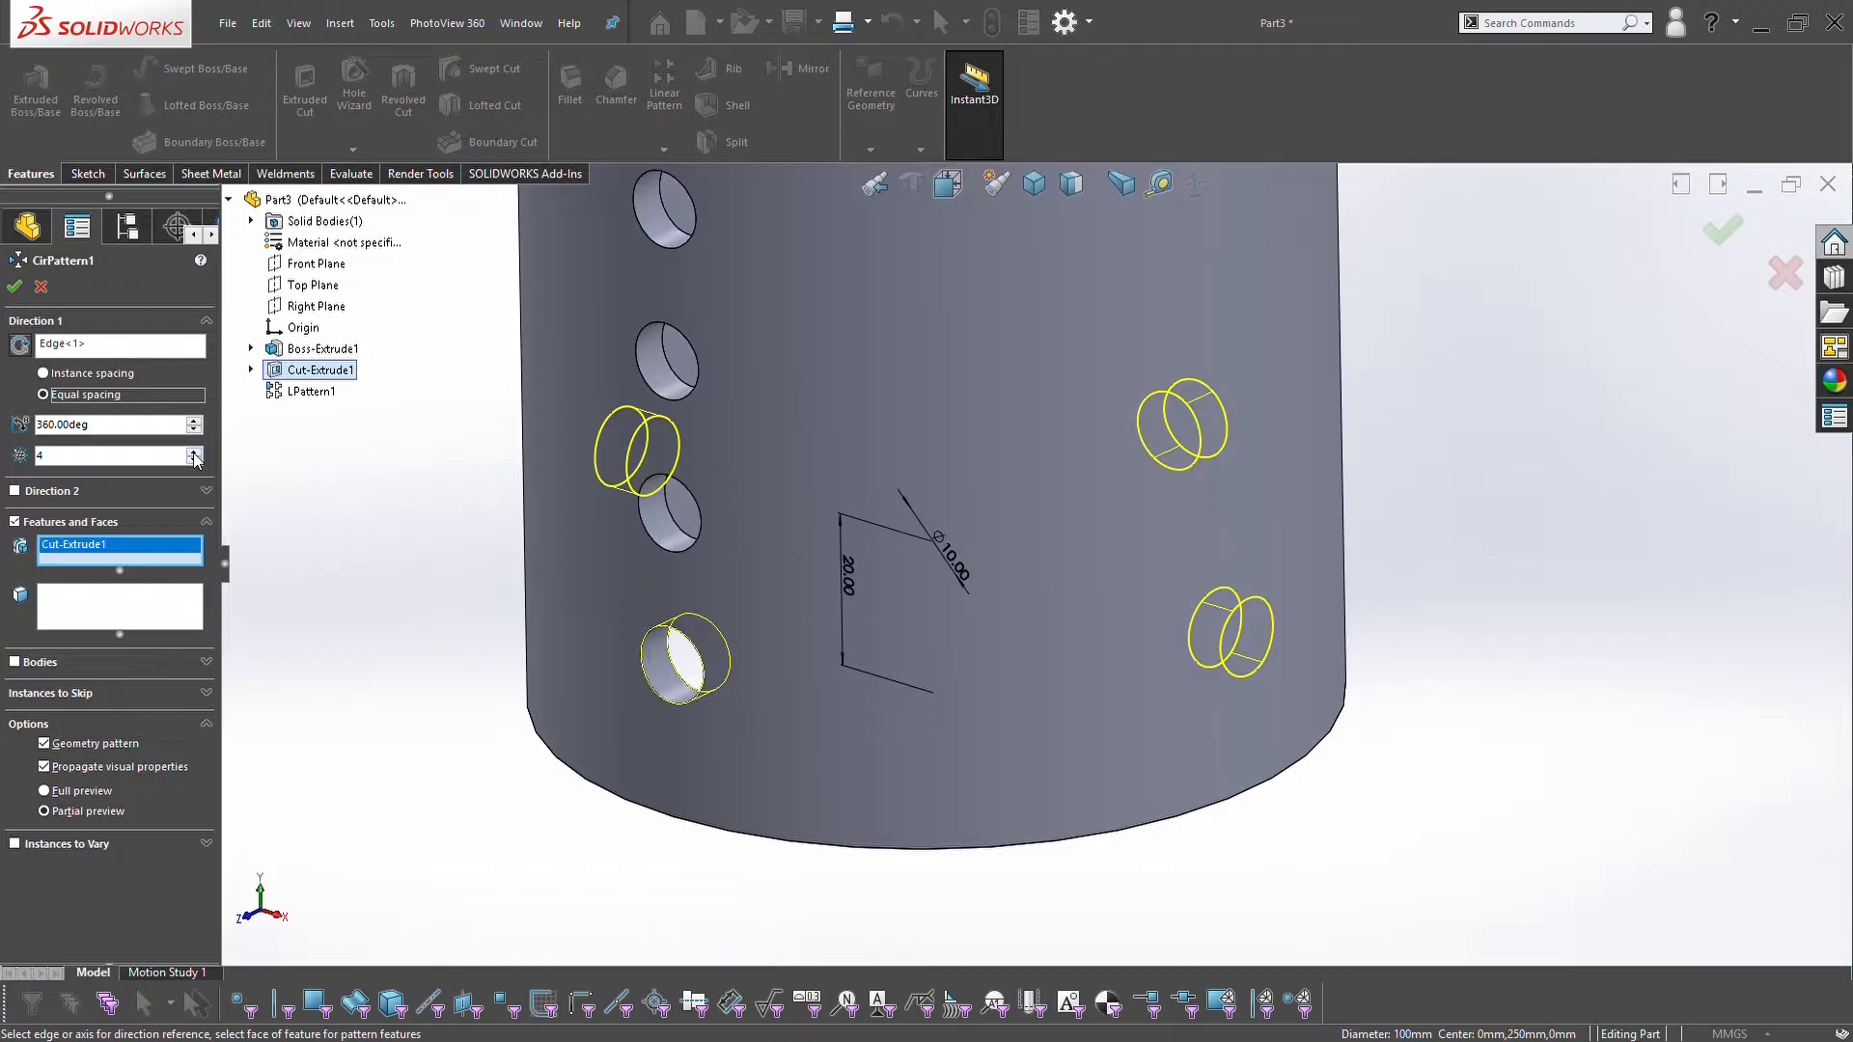
pyautogui.click(193, 452)
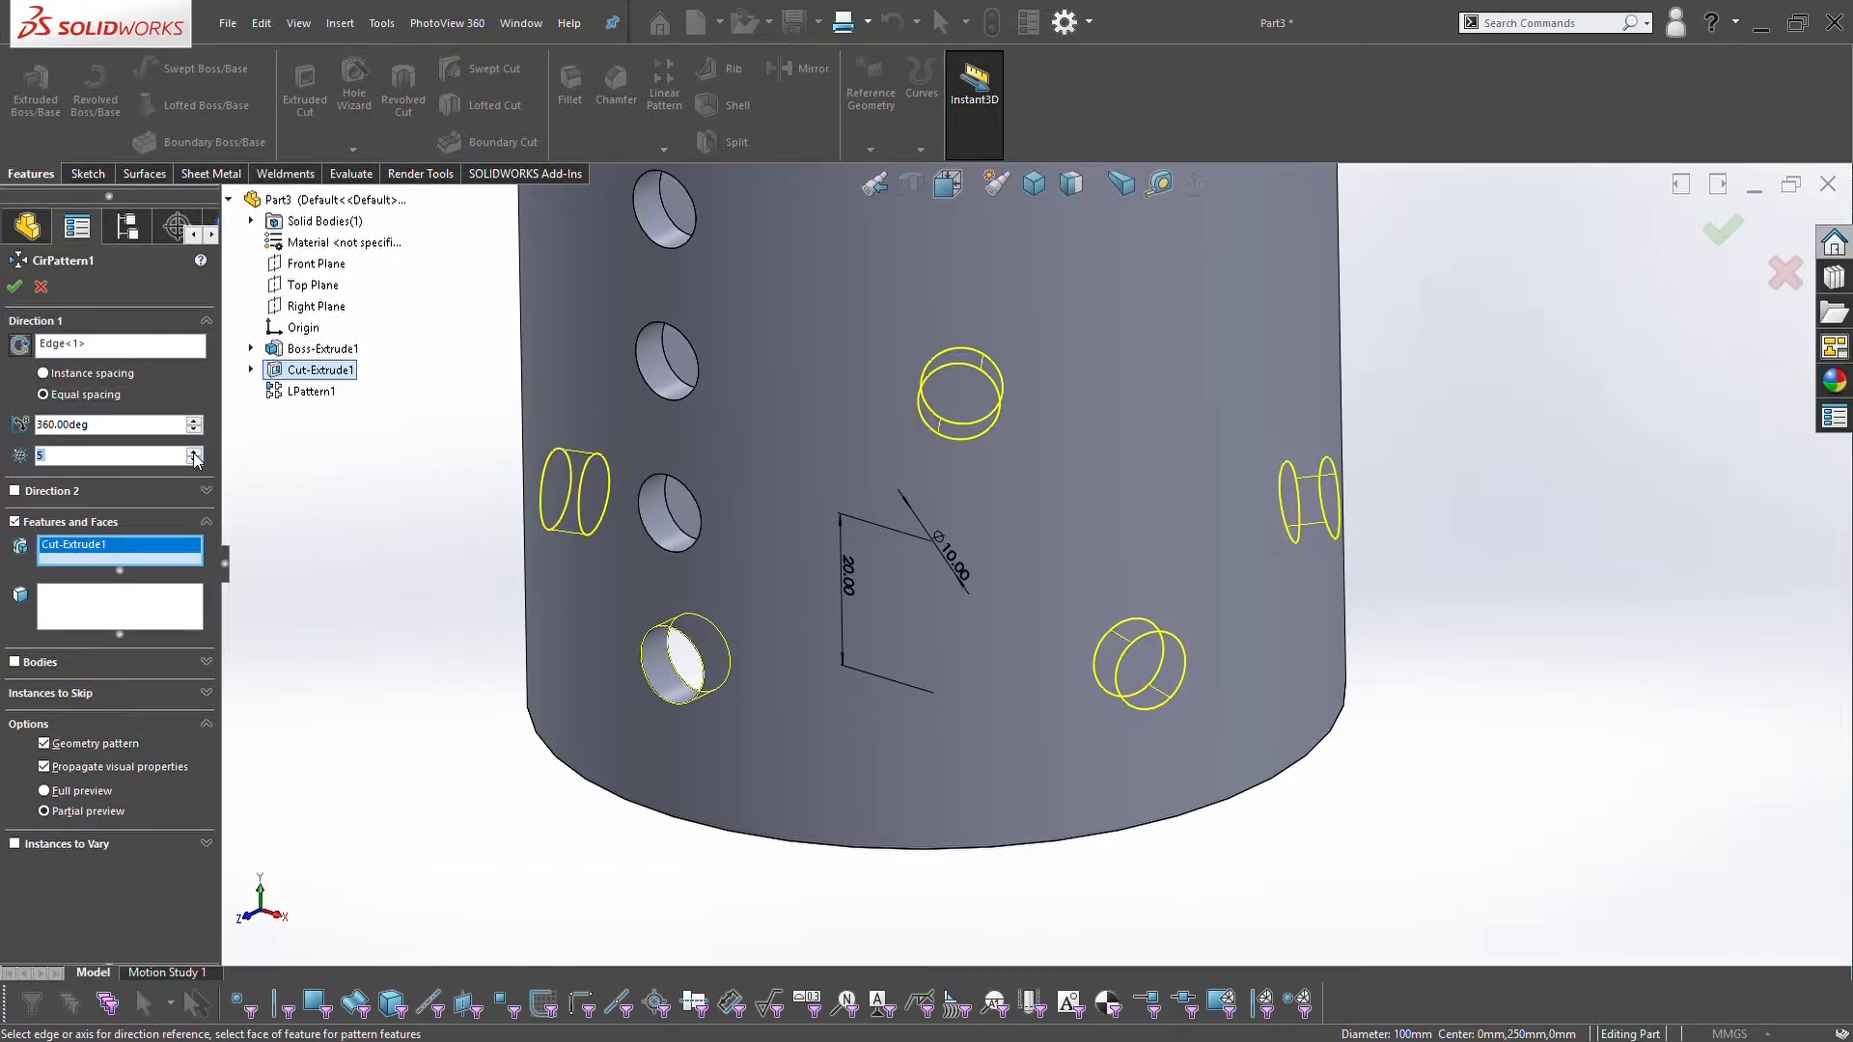
pyautogui.click(193, 451)
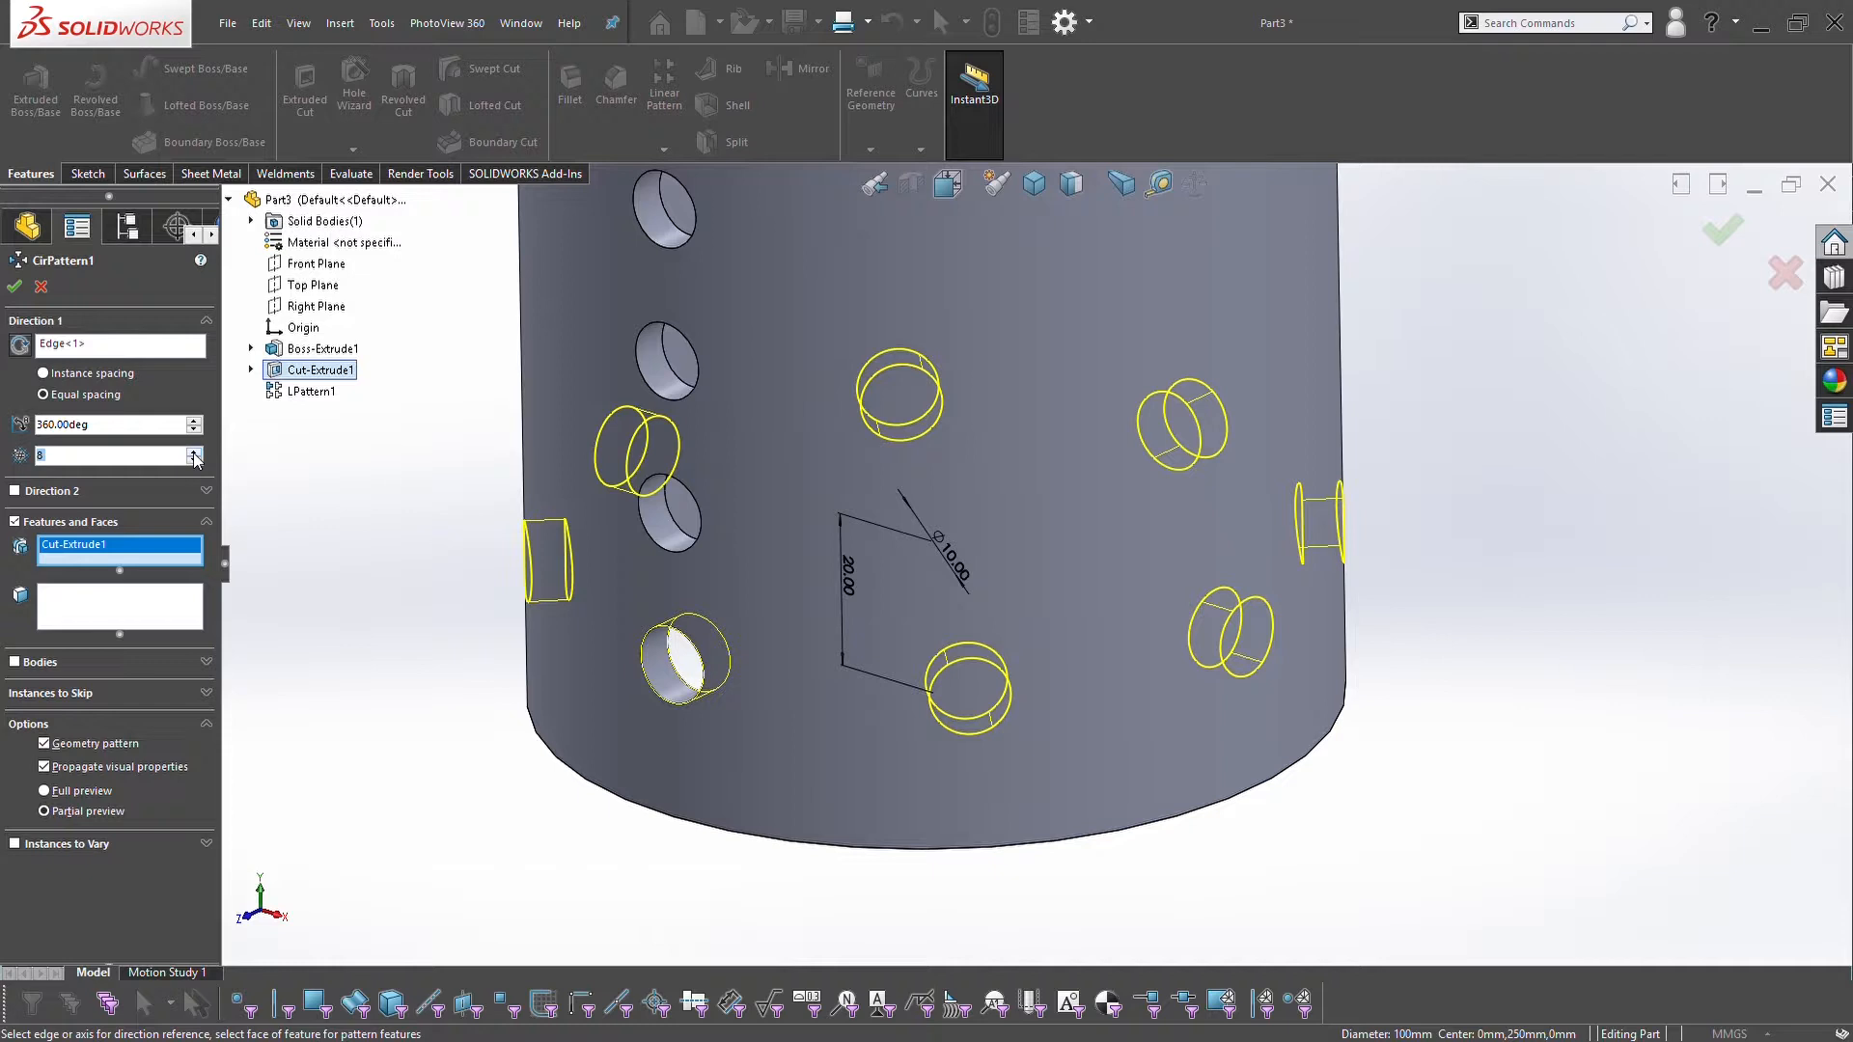
pyautogui.click(193, 450)
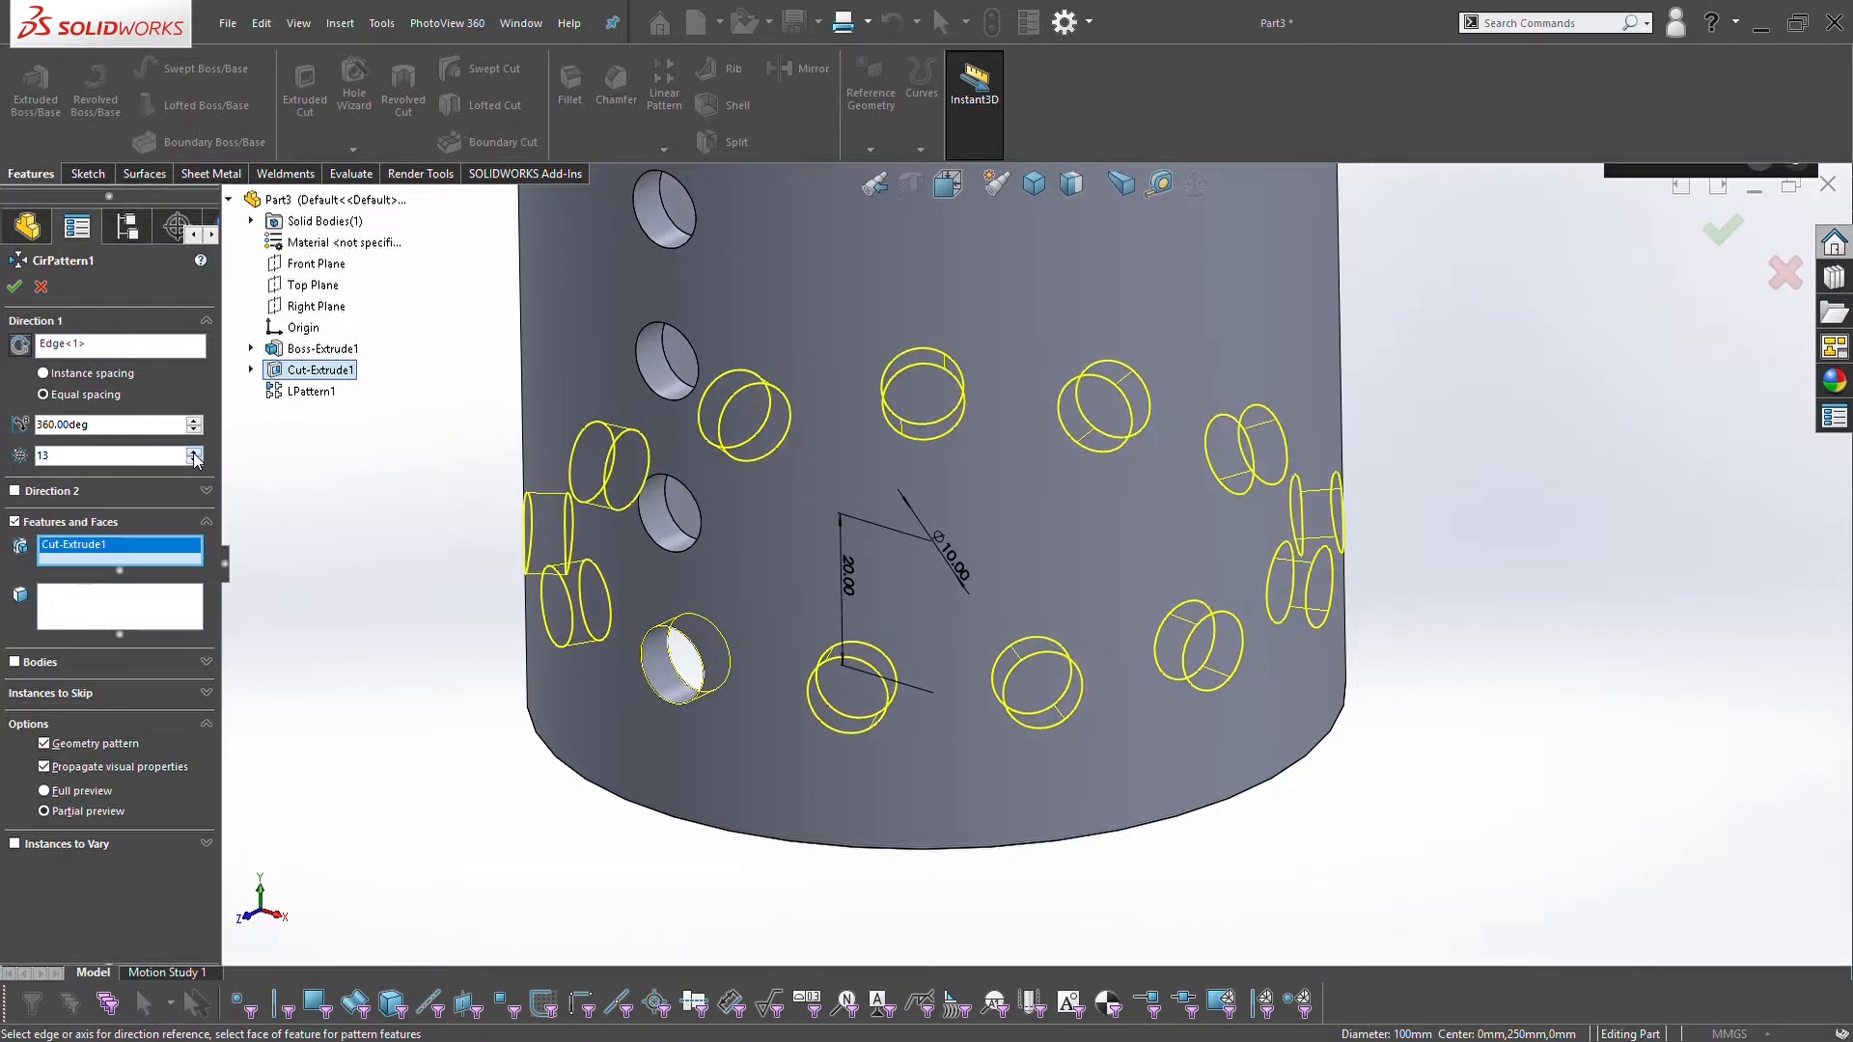
pyautogui.click(193, 452)
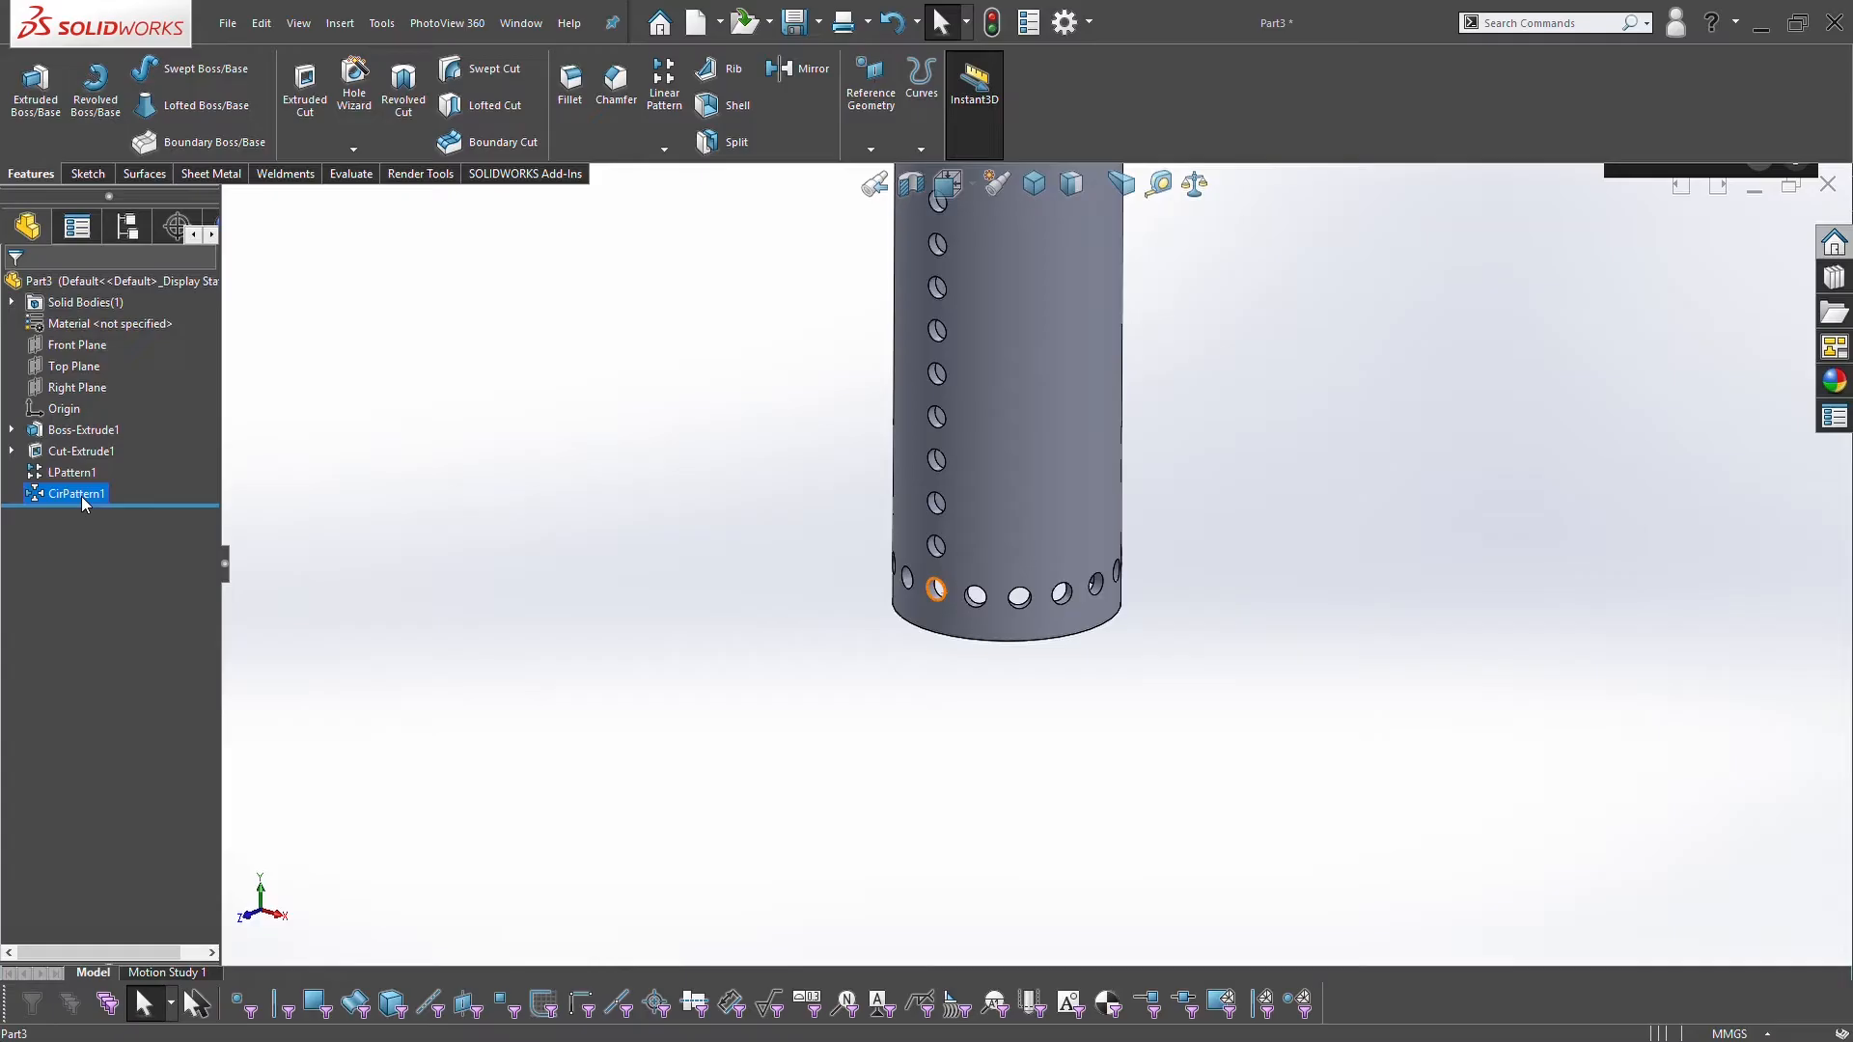
# Edit CirPattern1 to also repeat LPattern1, perforating the whole tube with rows of holes
pyautogui.doubleClick(76, 494)
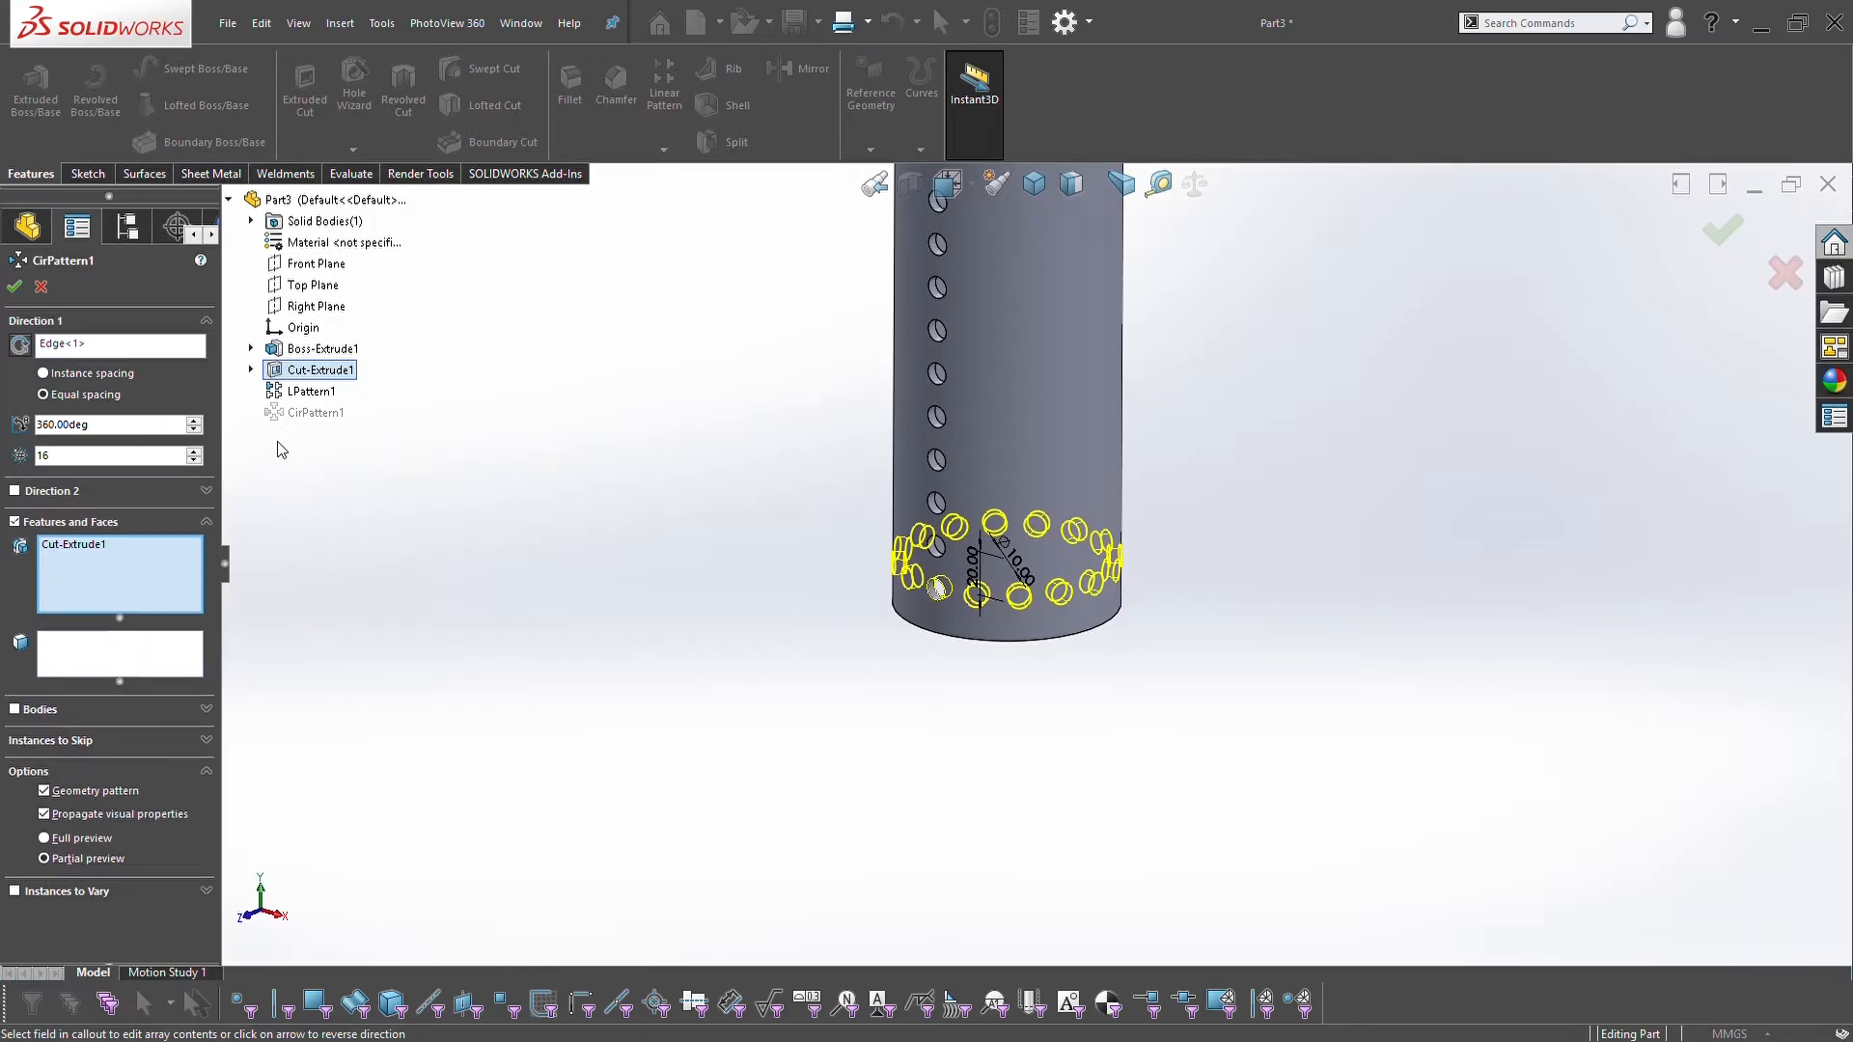
pyautogui.click(309, 390)
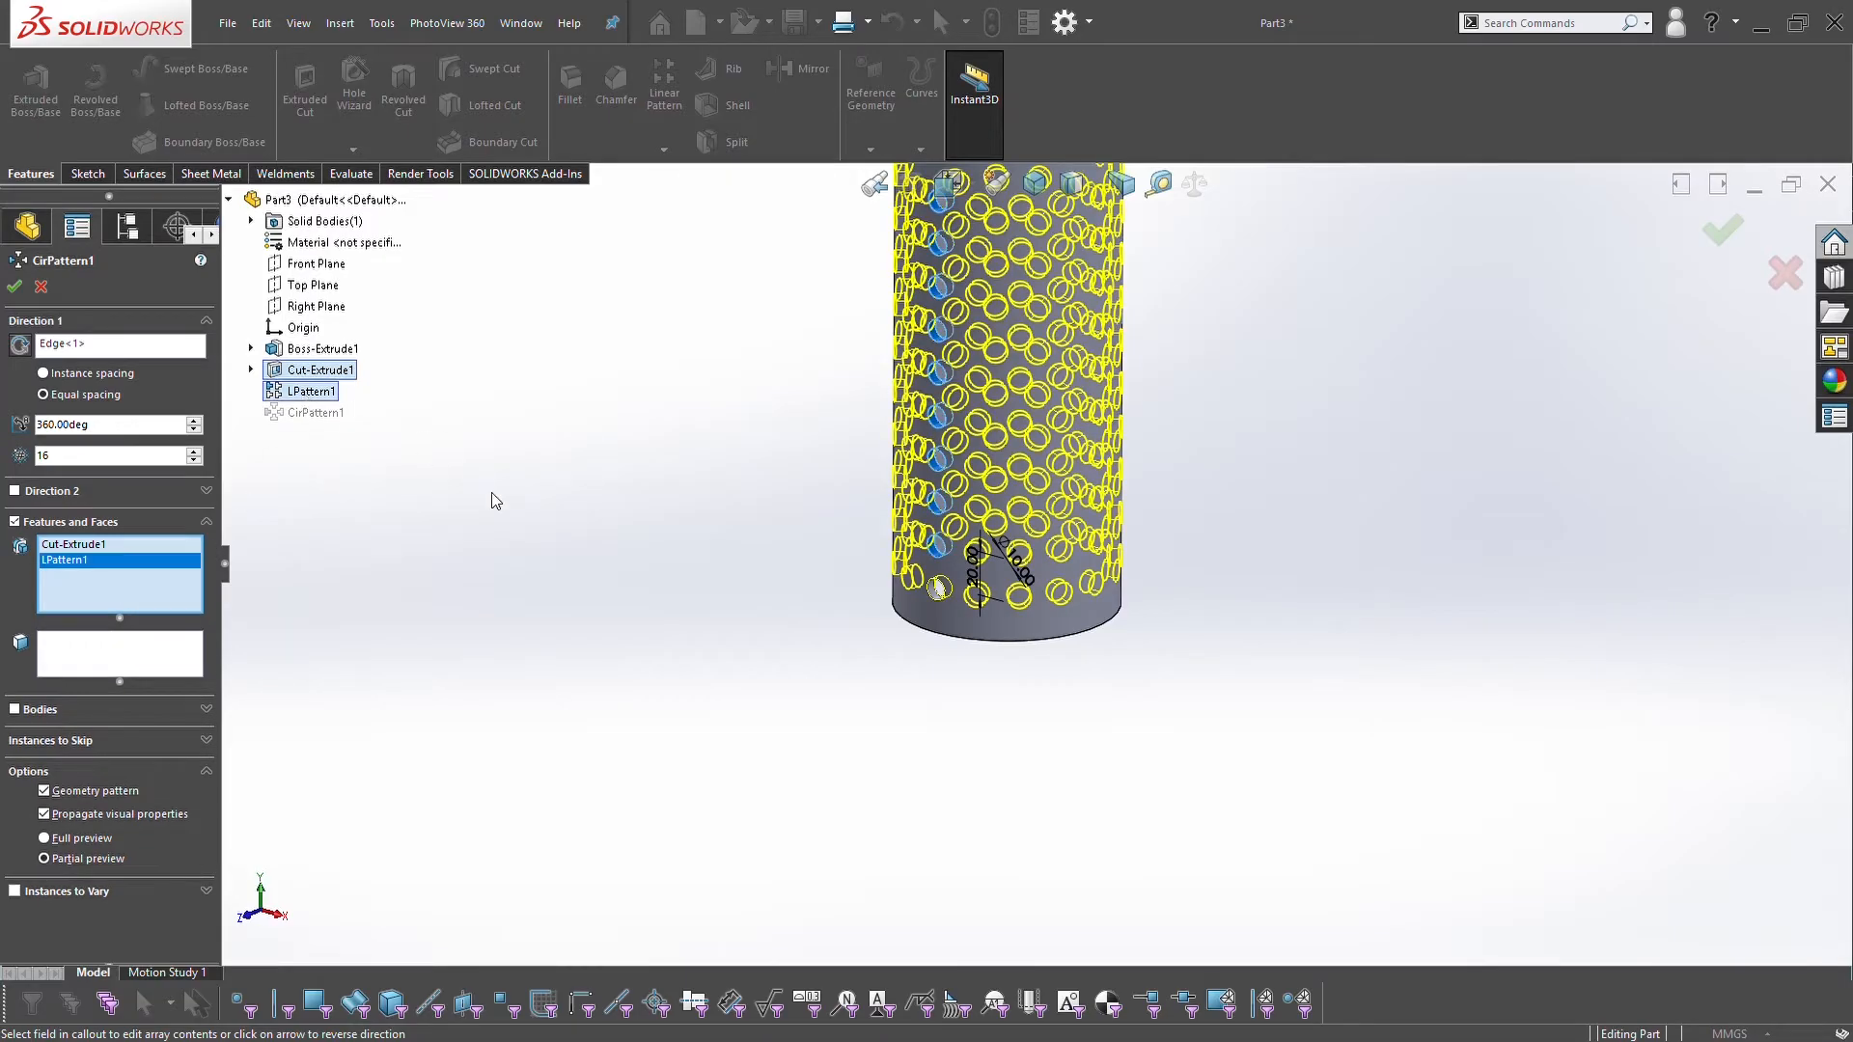
pyautogui.click(1722, 230)
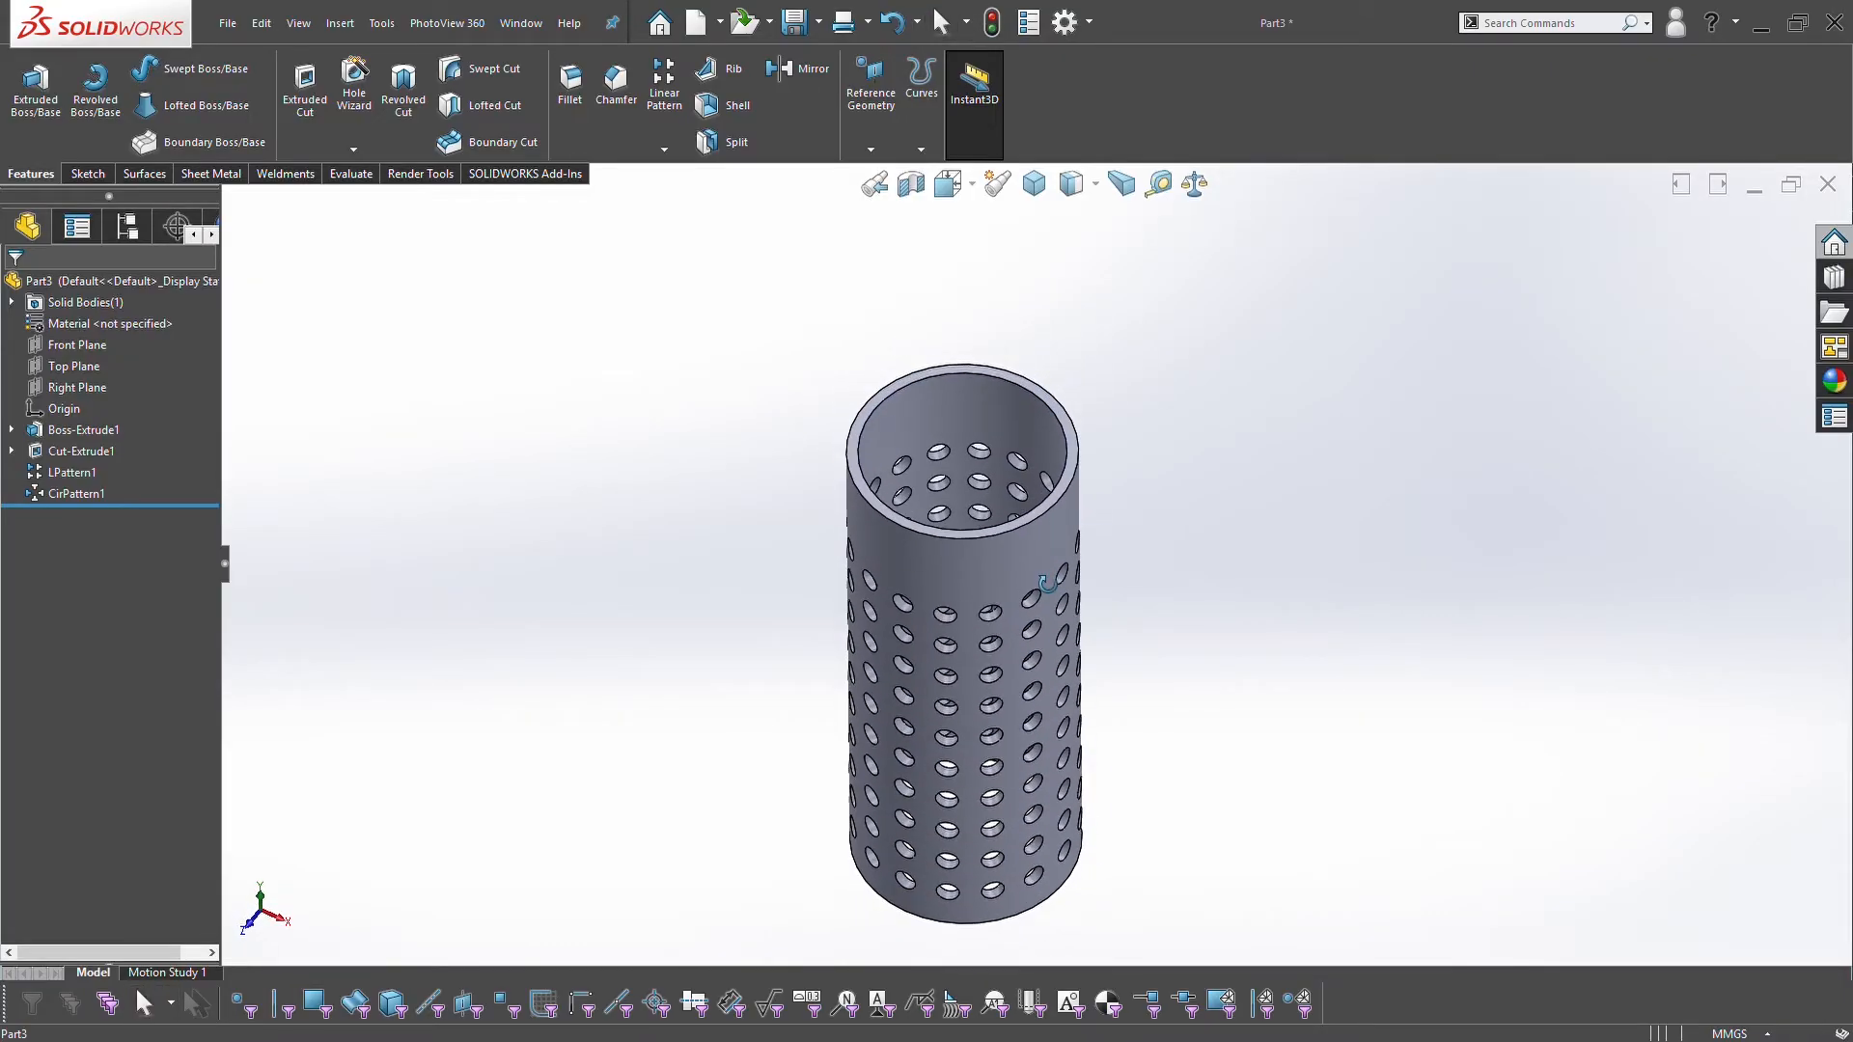
# Inspect the rows of holes, then reopen CirPattern1 showing 16 equal copies over 360°
pyautogui.moveTo(1046, 585); pyautogui.dragTo(1031, 434)
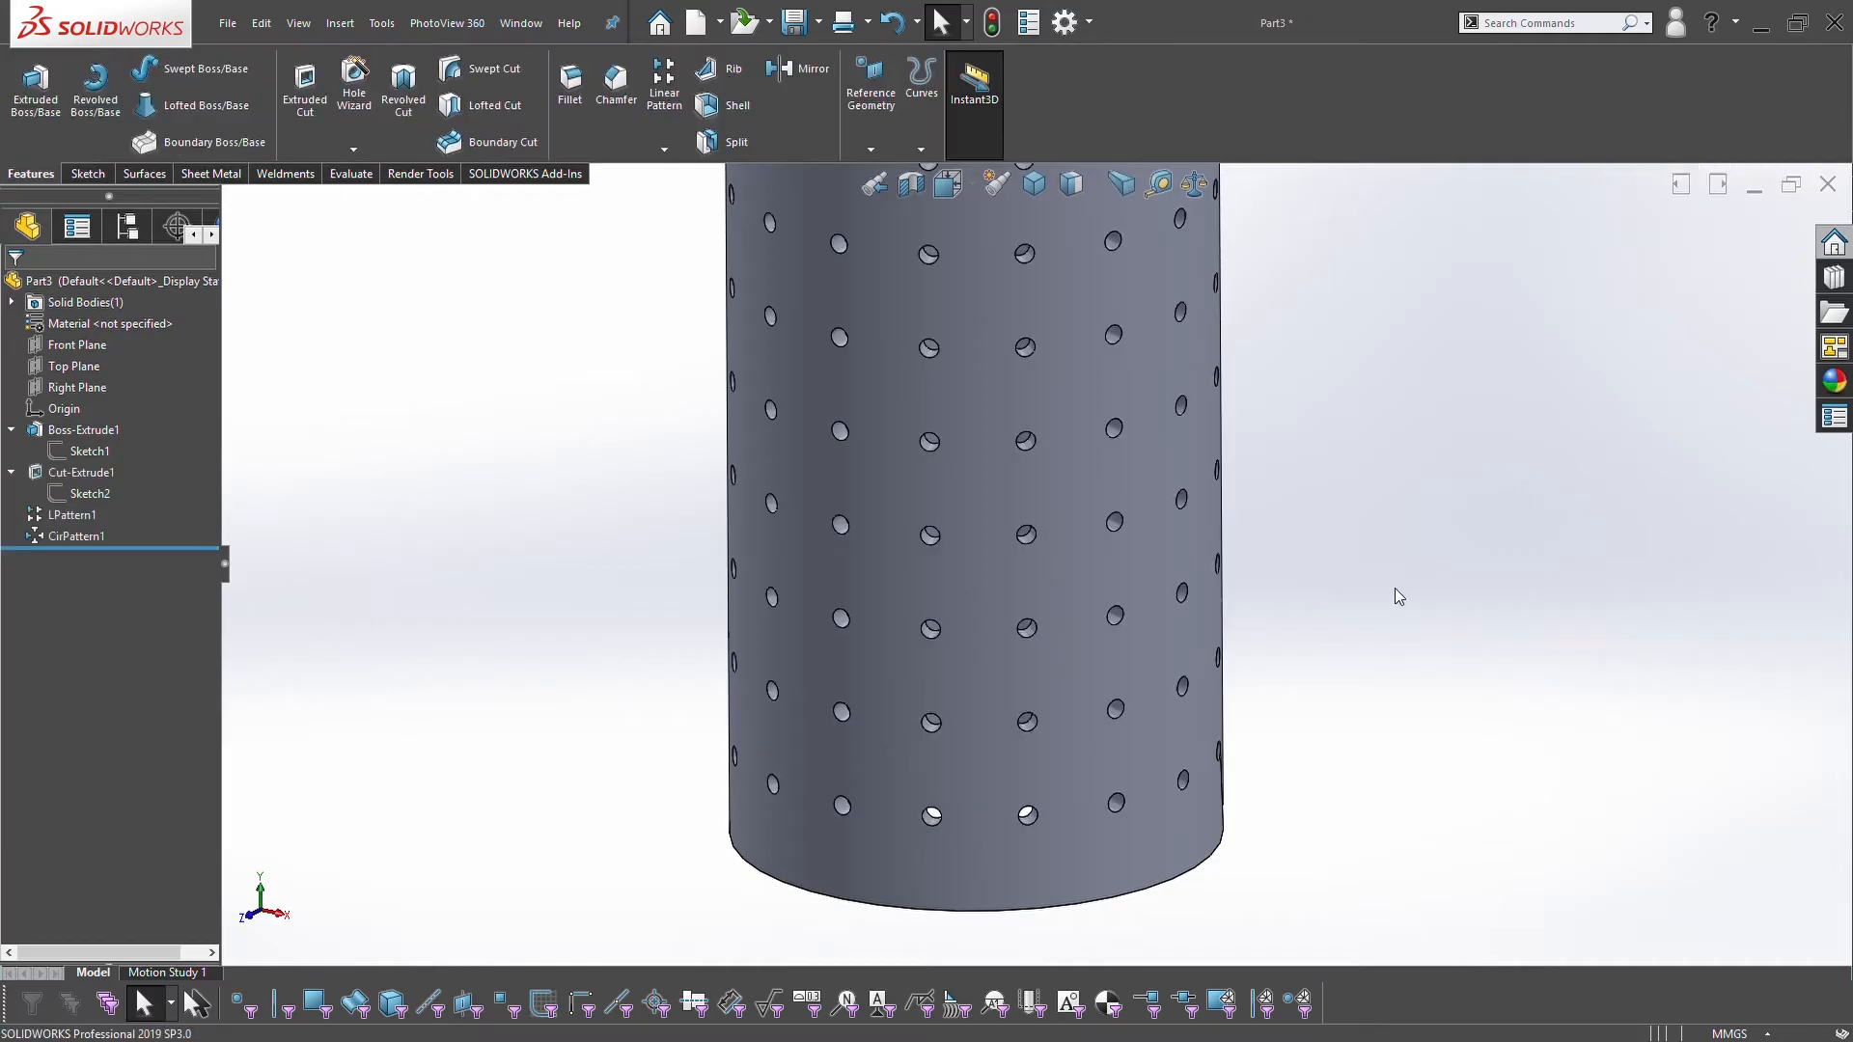
pyautogui.click(77, 536)
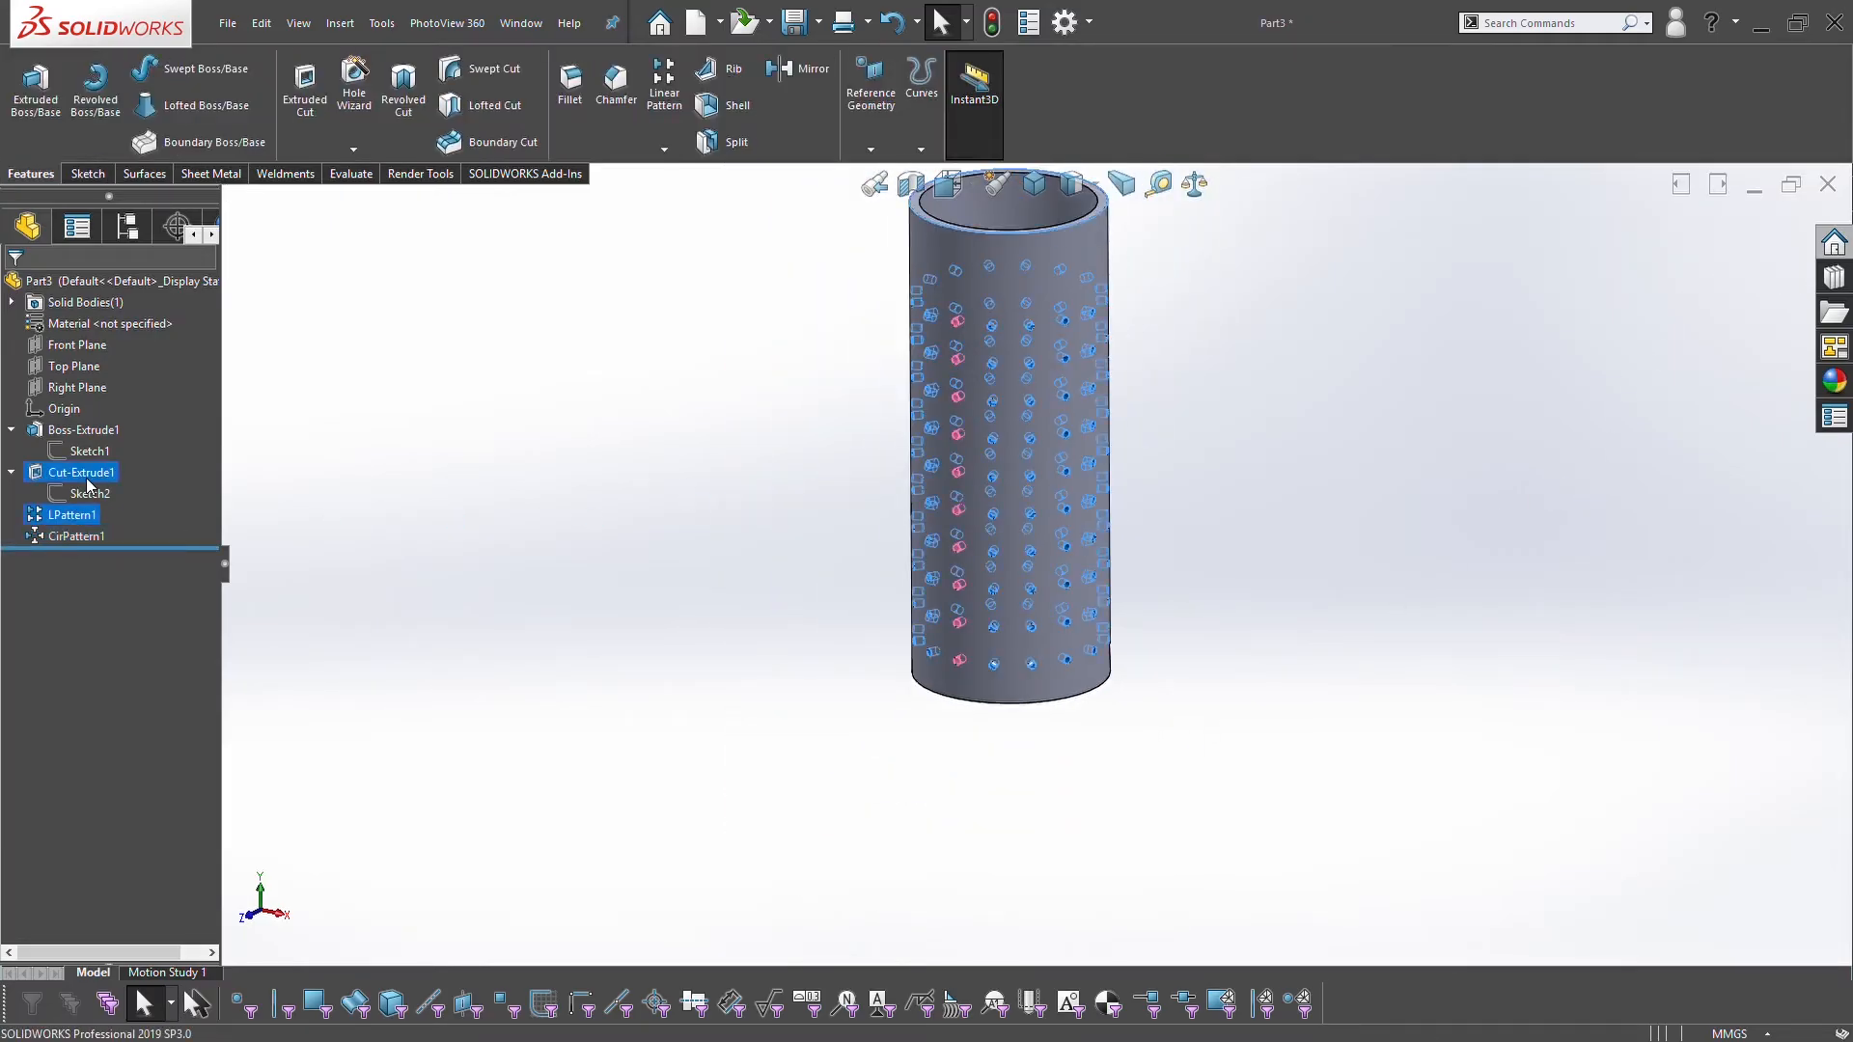
pyautogui.doubleClick(77, 536)
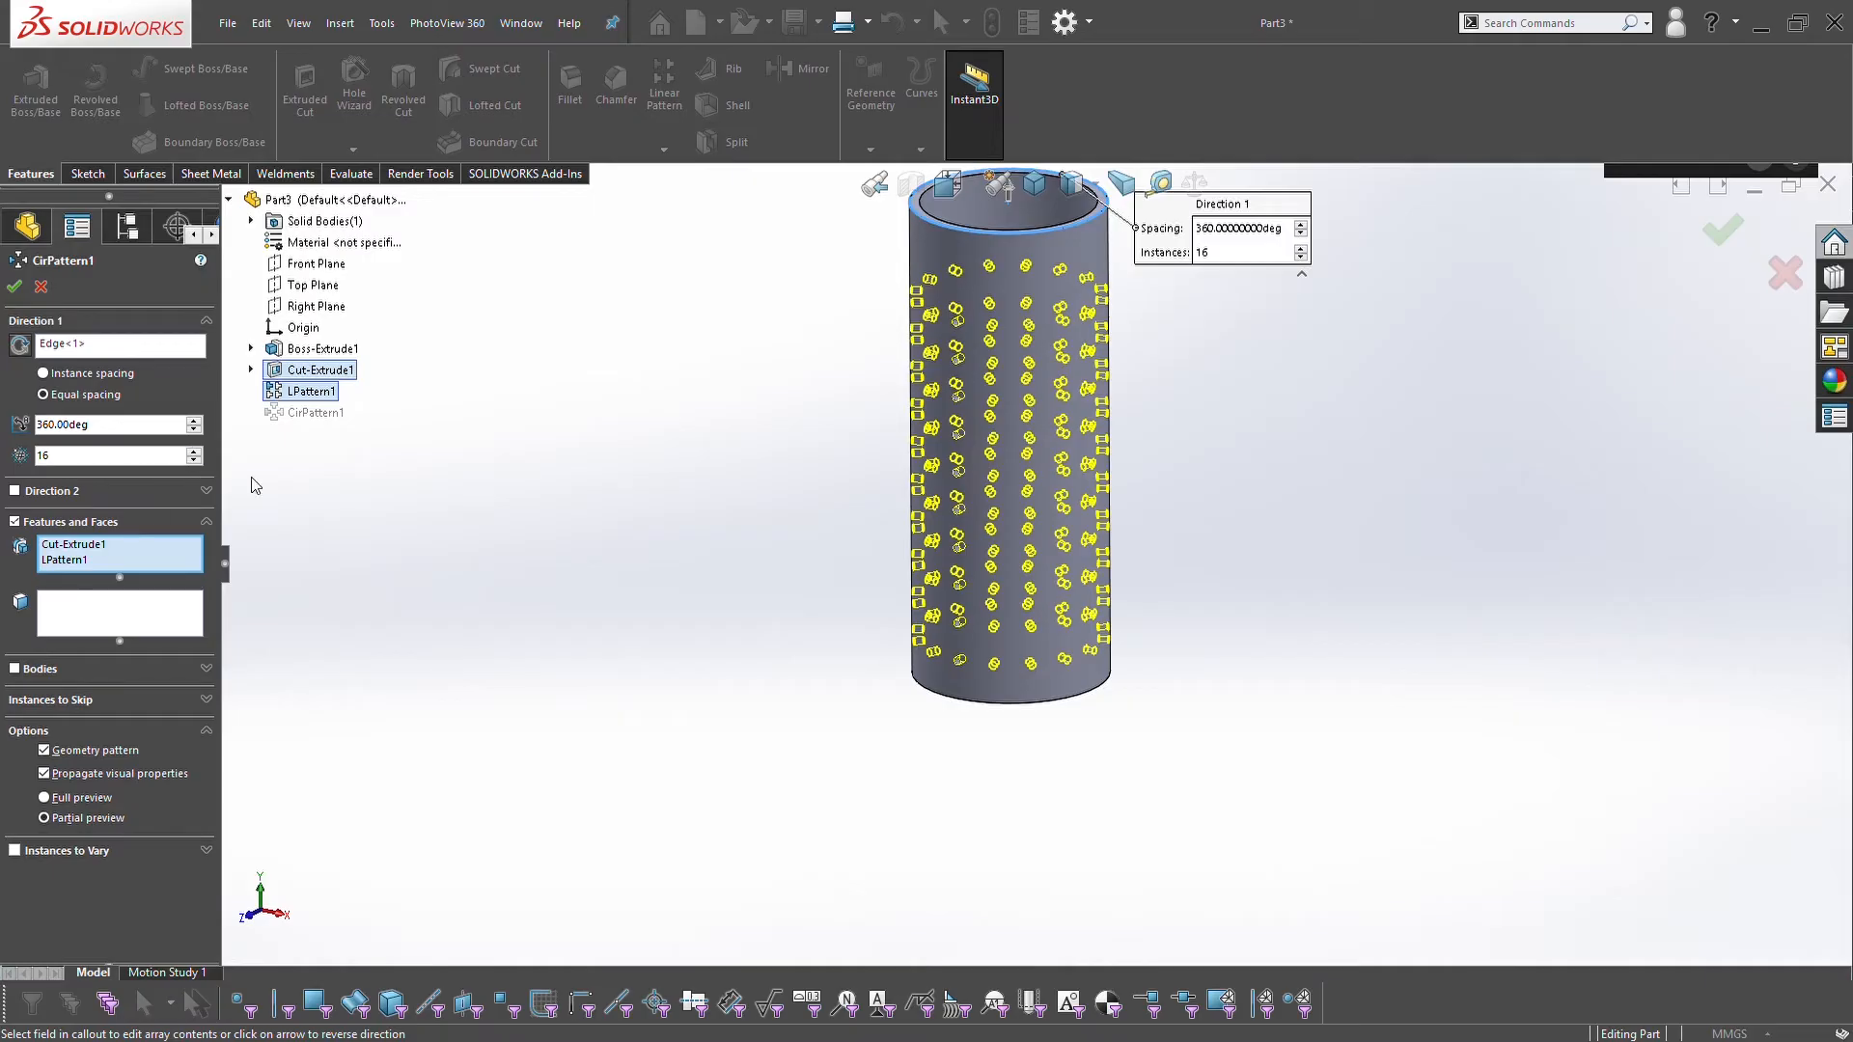